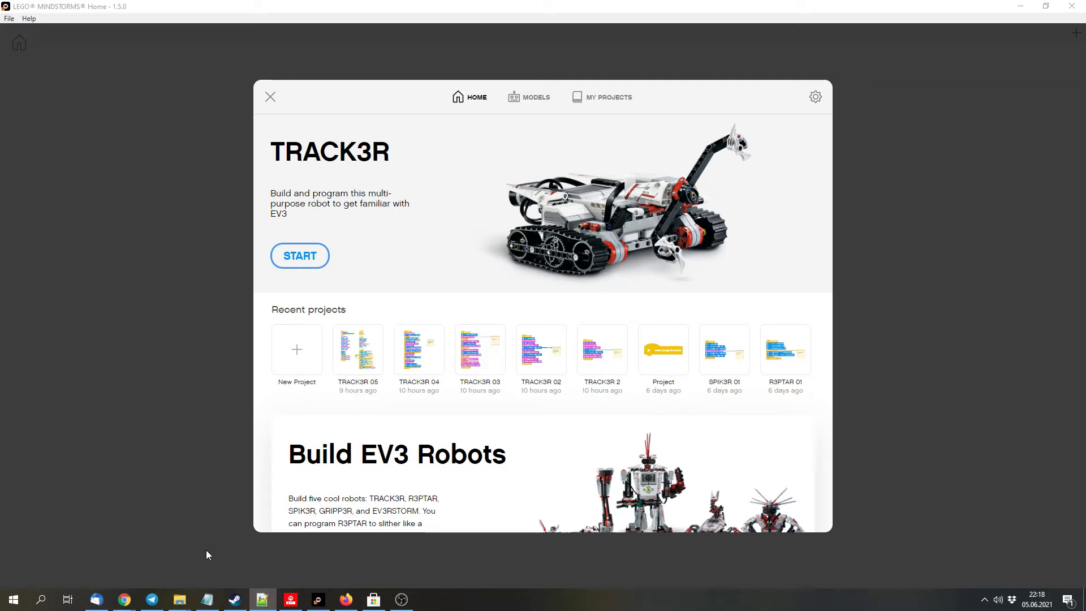
mouse_move(214, 572)
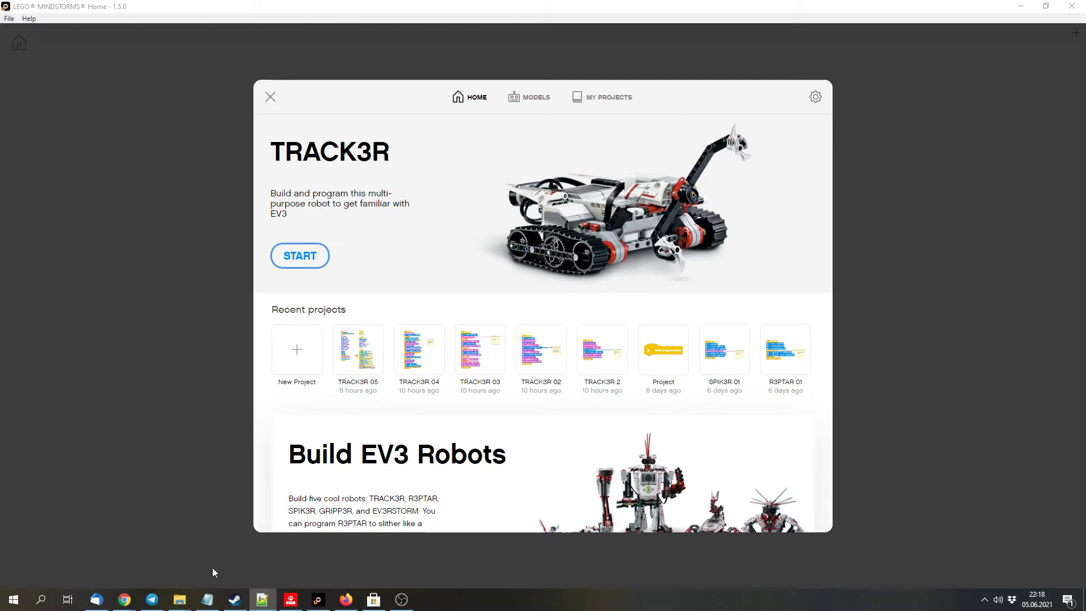
mouse_move(489, 343)
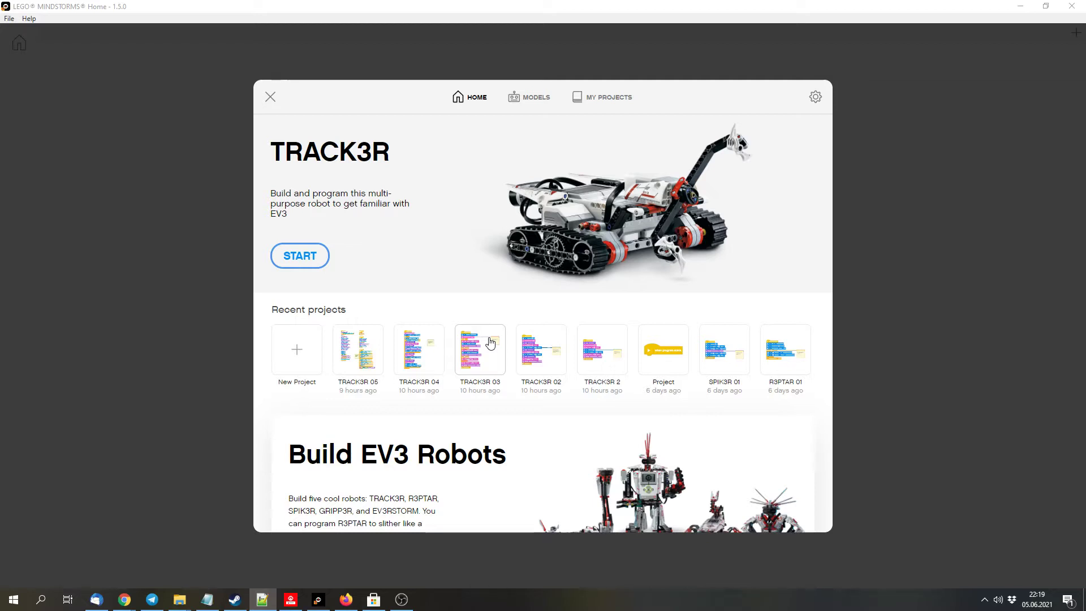
mouse_move(498, 379)
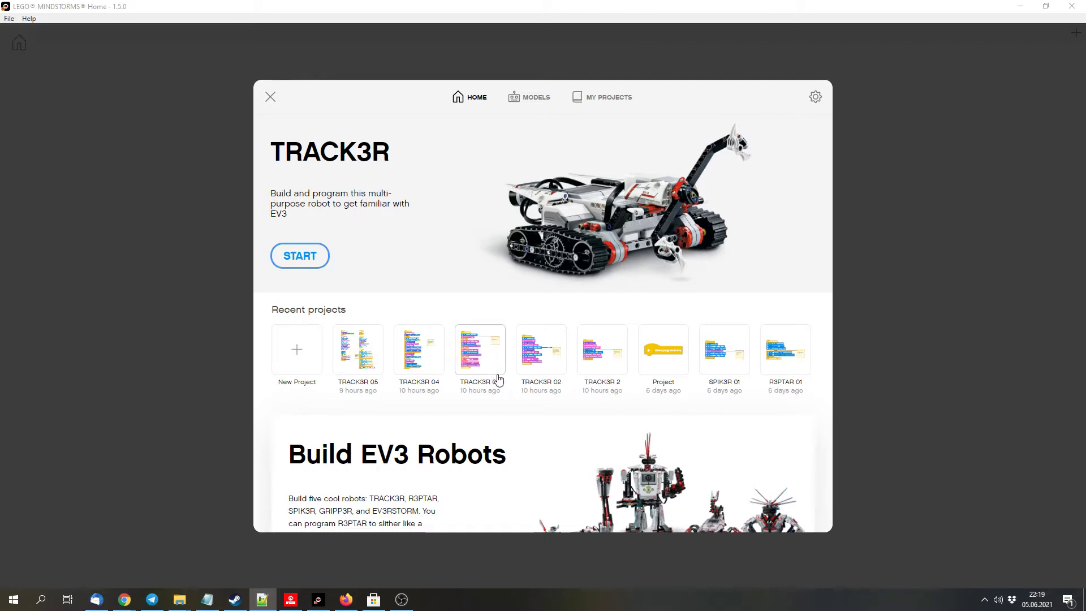
mouse_move(587, 325)
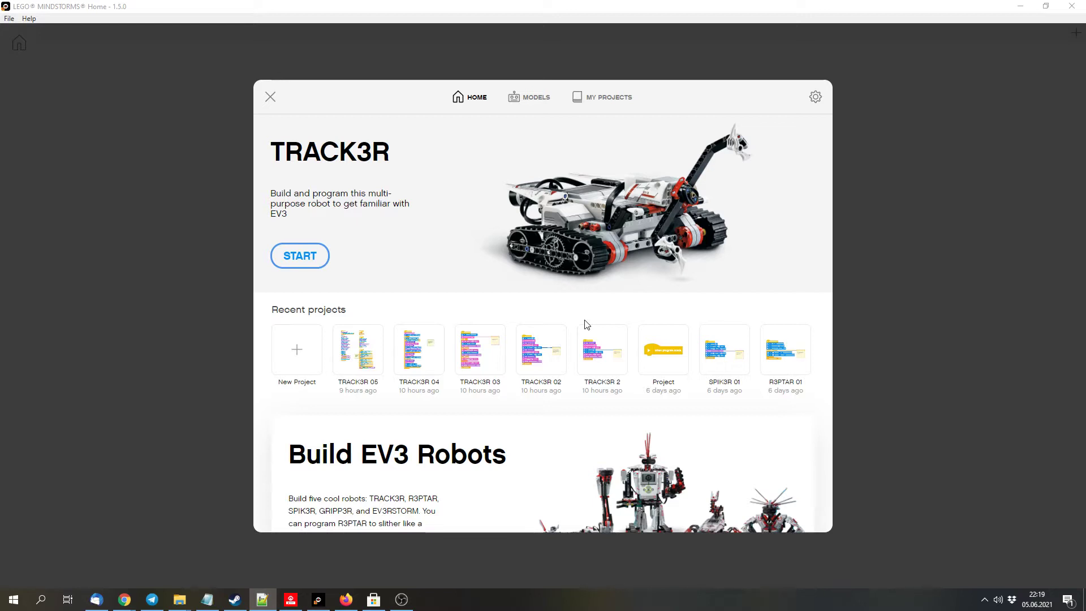
mouse_move(397, 243)
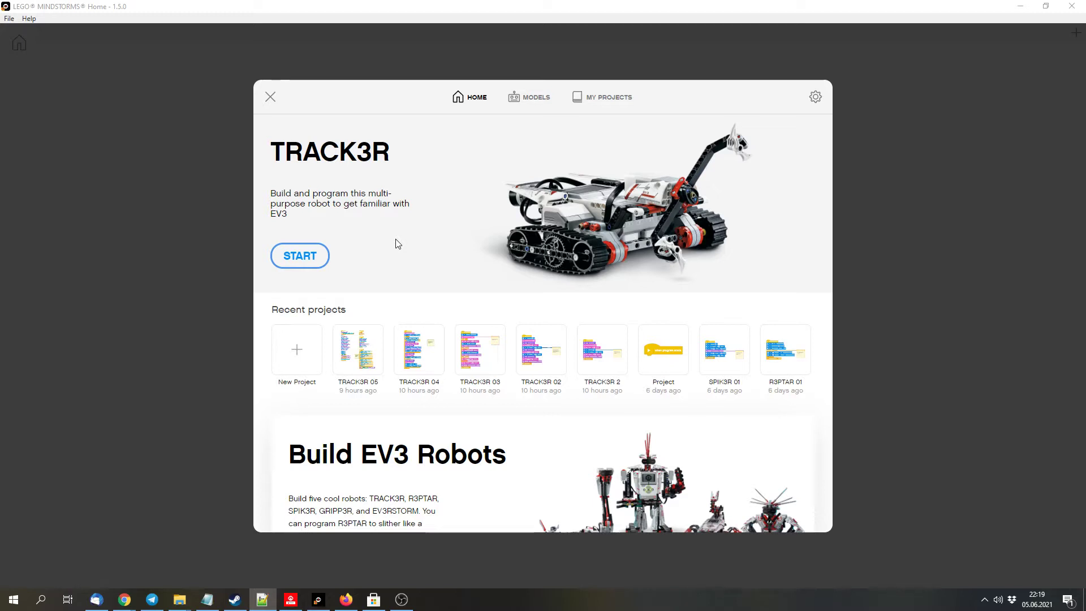
mouse_move(398, 228)
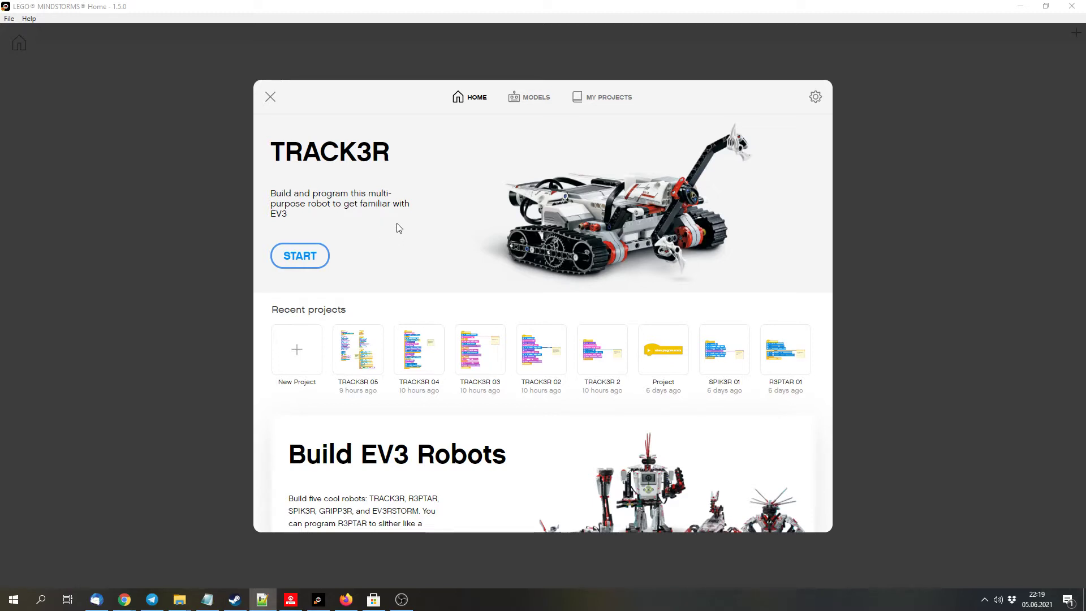
mouse_move(602, 350)
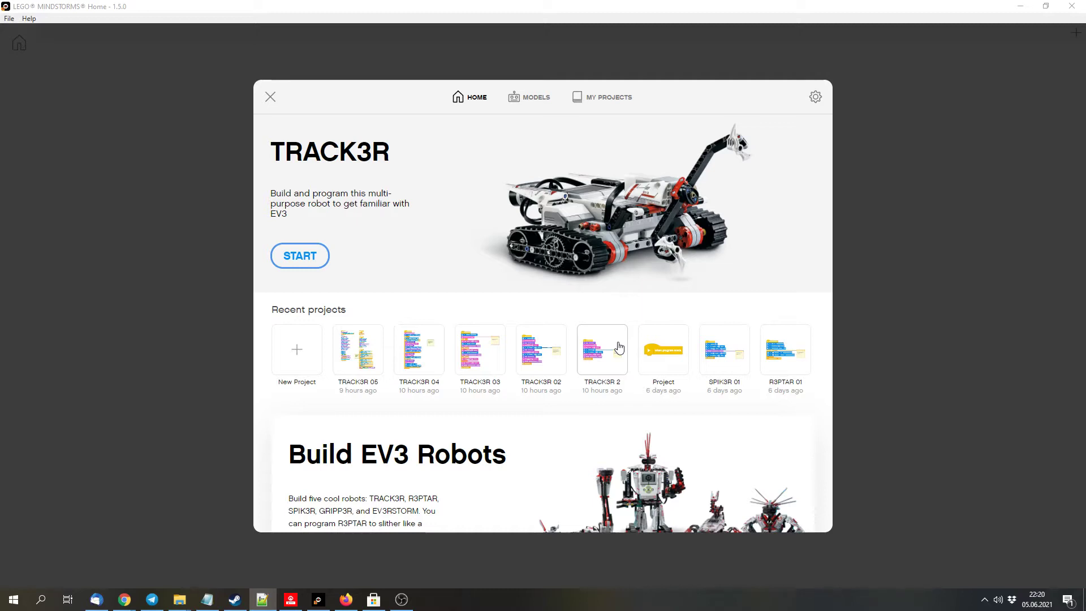
mouse_move(572, 300)
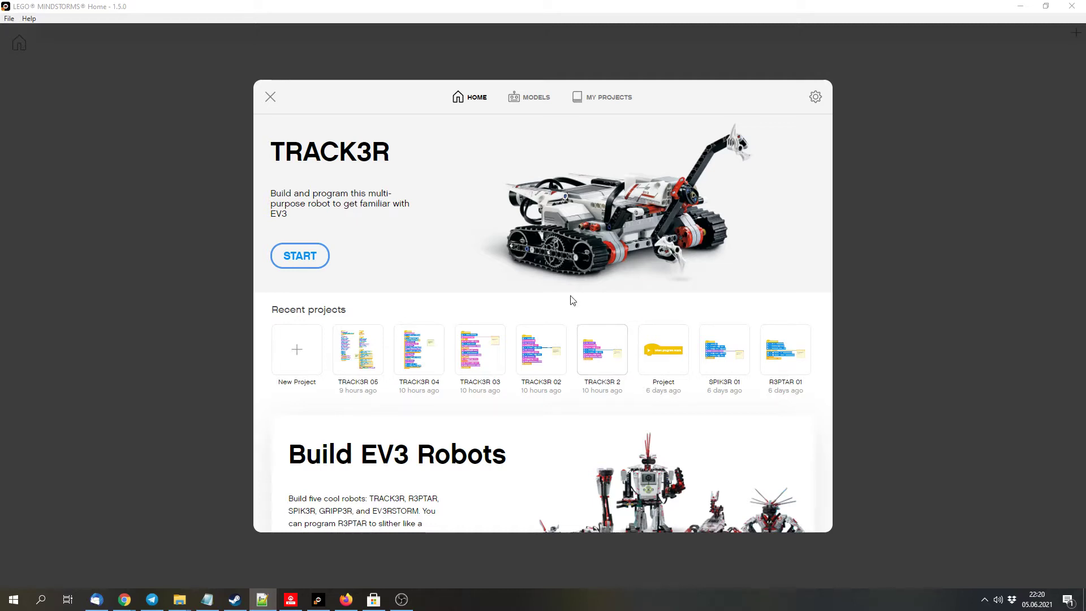
mouse_move(317, 584)
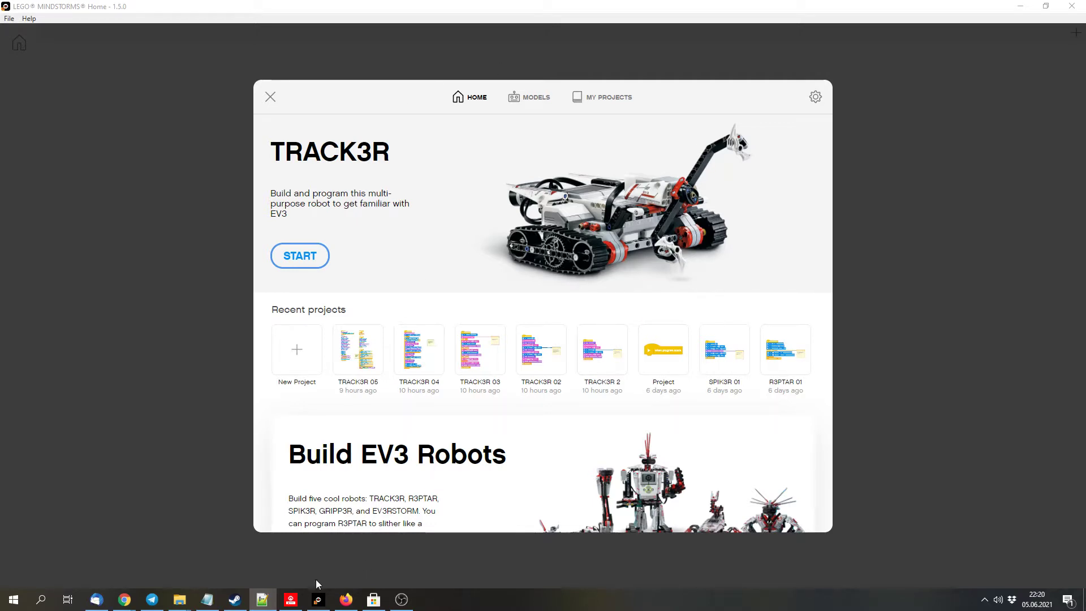
Switch to the browser's app download page and view the supported operating systems.
click(318, 599)
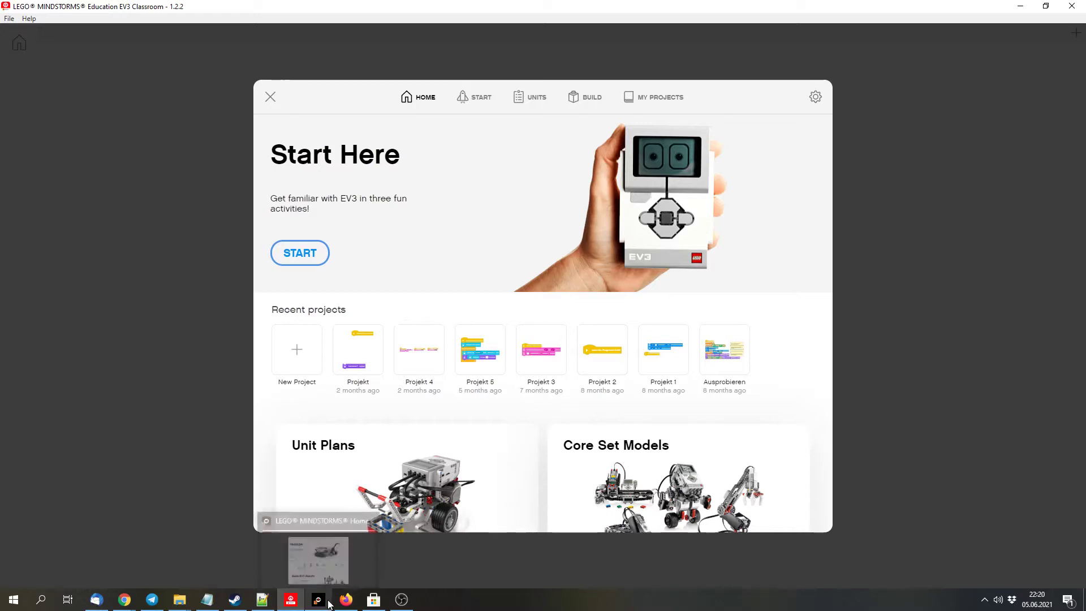
click(318, 599)
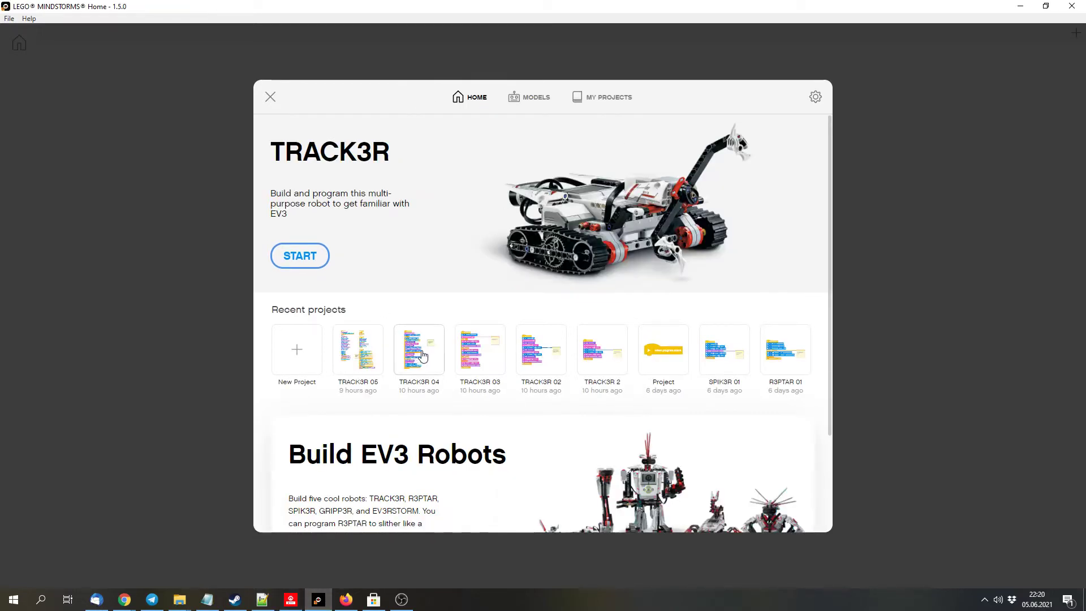
click(345, 599)
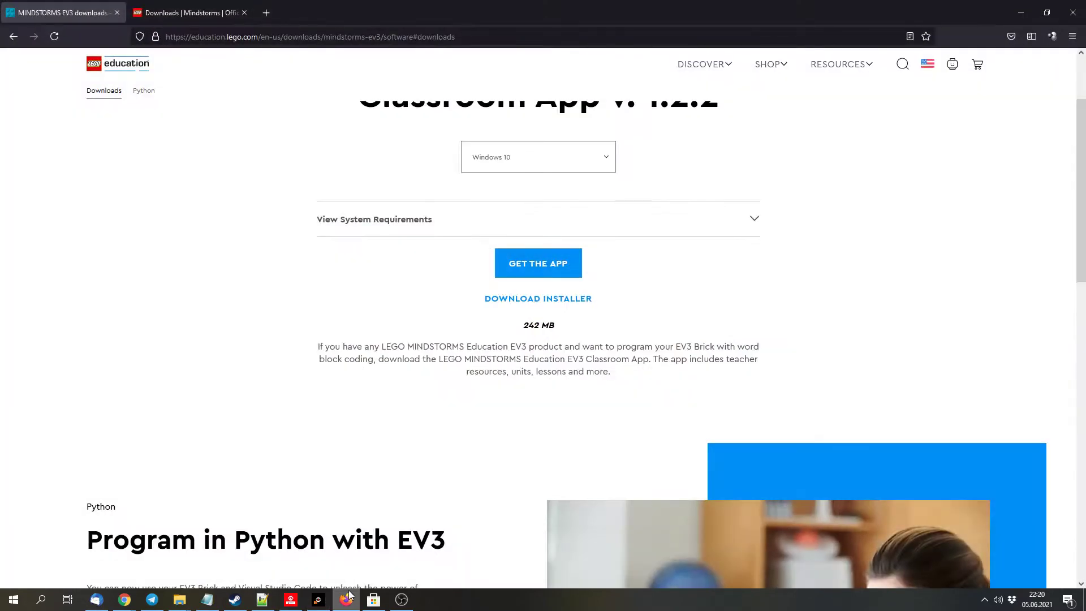
scroll(up, 3)
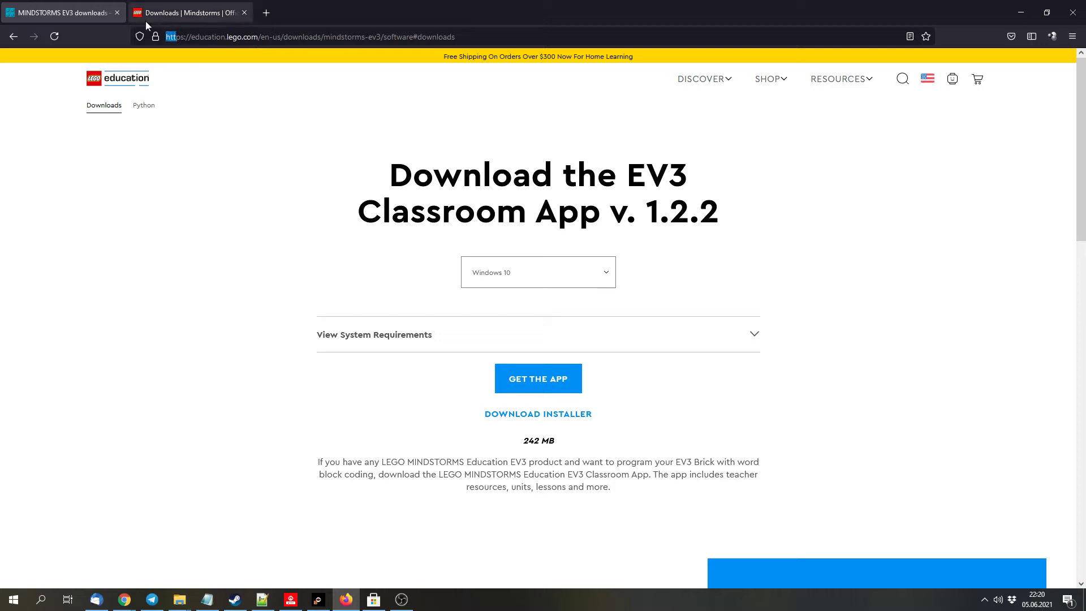
click(537, 271)
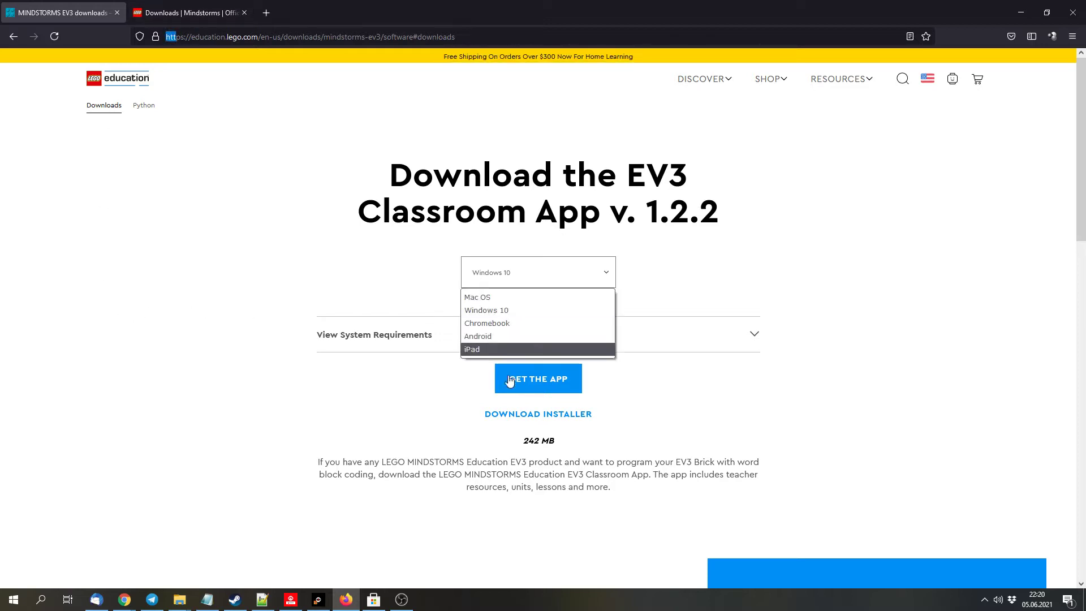
mouse_move(537, 297)
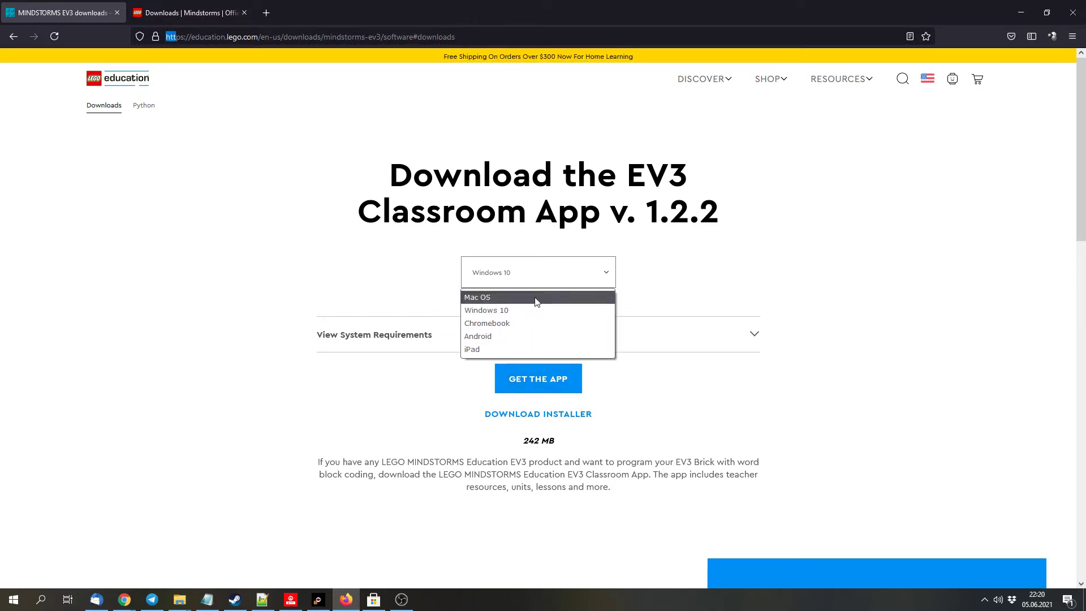
mouse_move(539, 323)
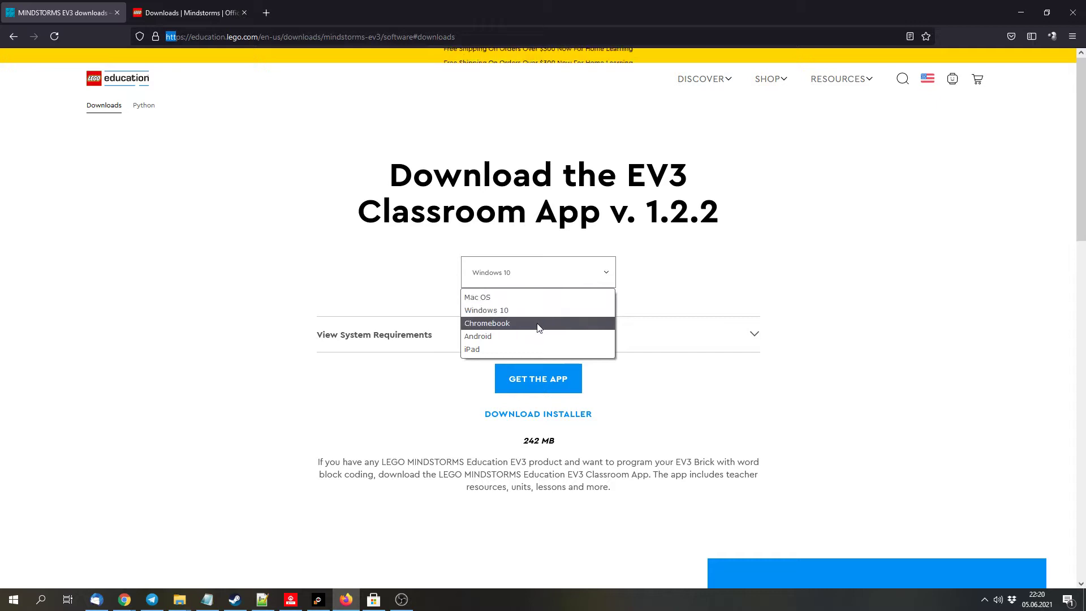
mouse_move(534, 350)
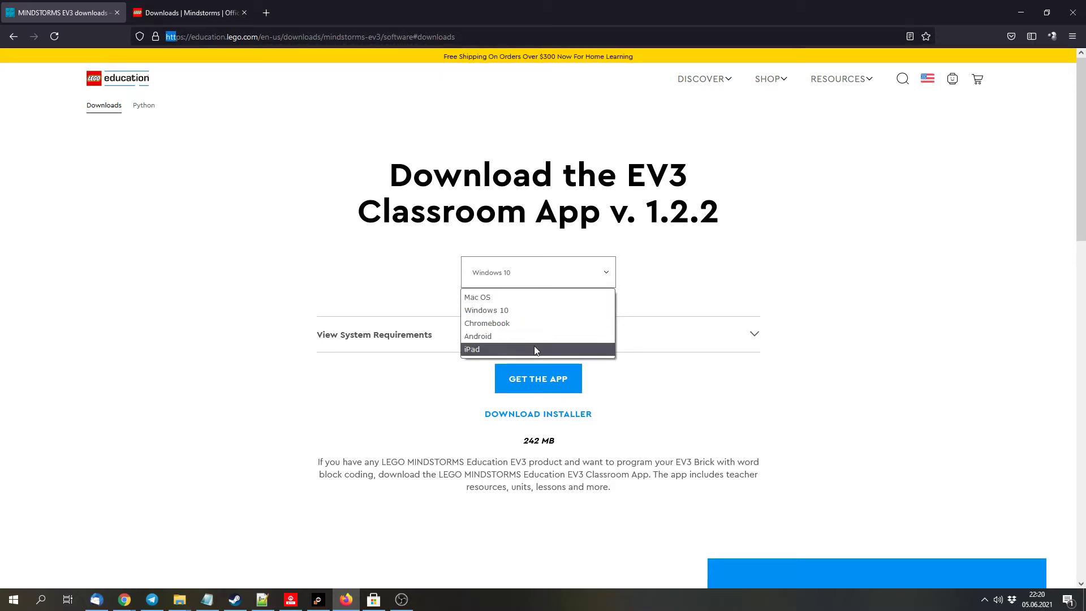
mouse_move(861, 346)
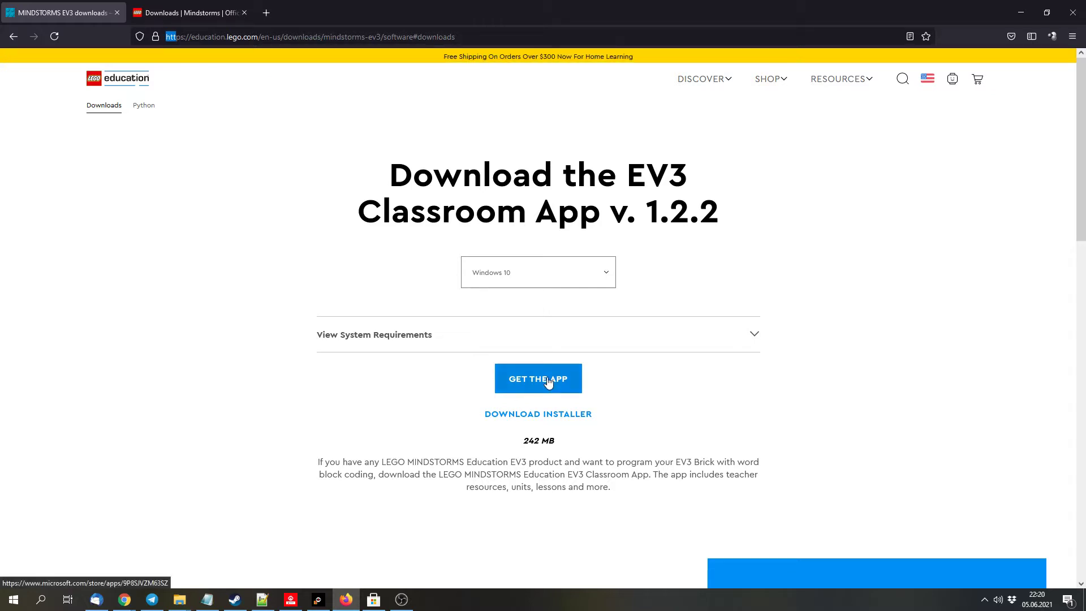
mouse_move(600, 303)
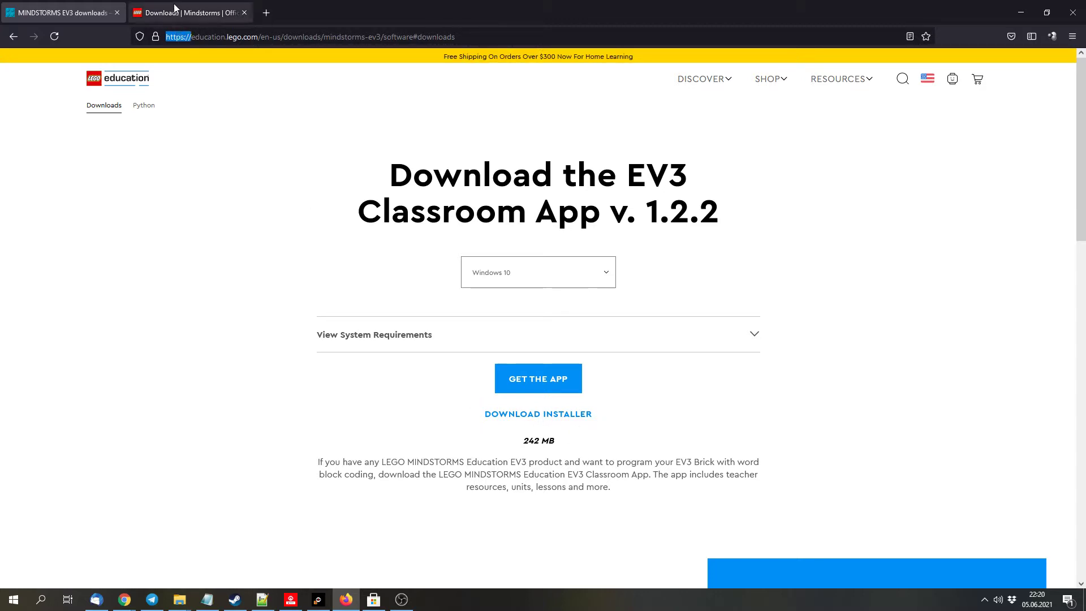
Show the EV3 Home app platform icons on the LEGO.com Mindstorms downloads page.
click(189, 13)
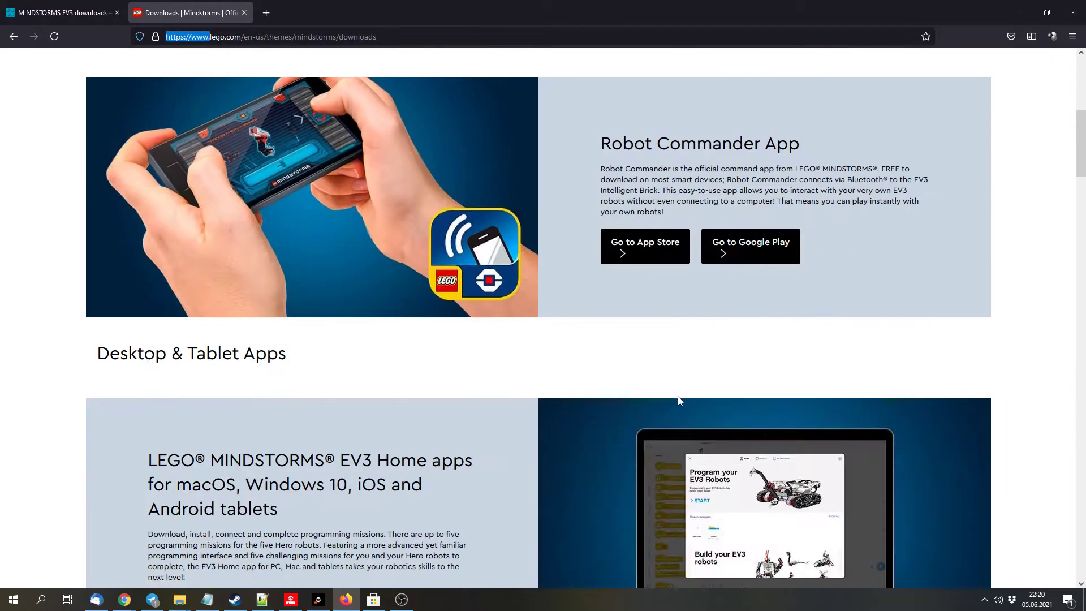
scroll(down, 3)
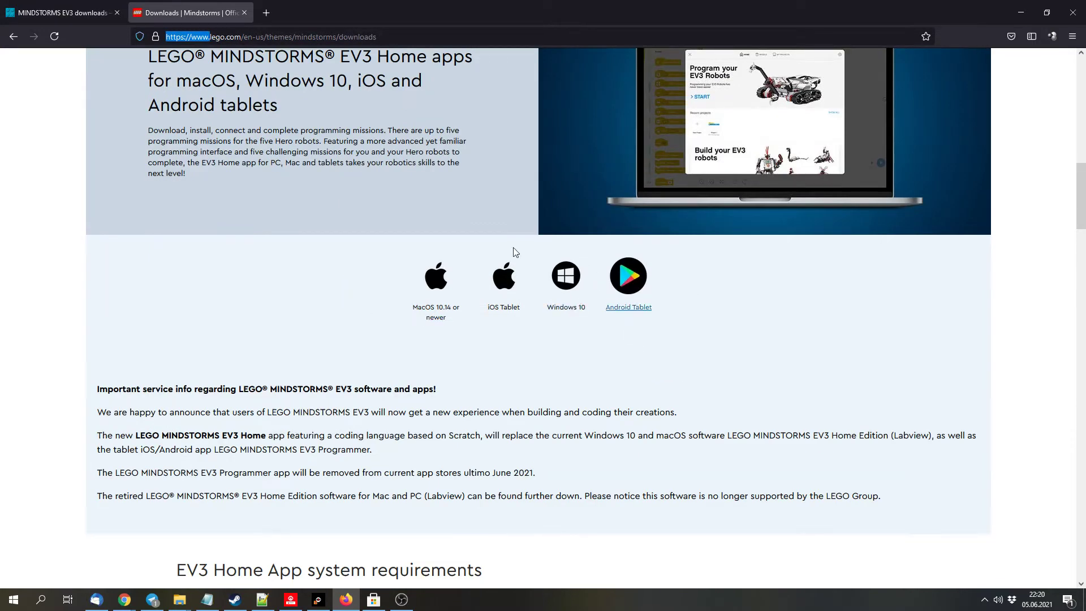
mouse_move(624, 307)
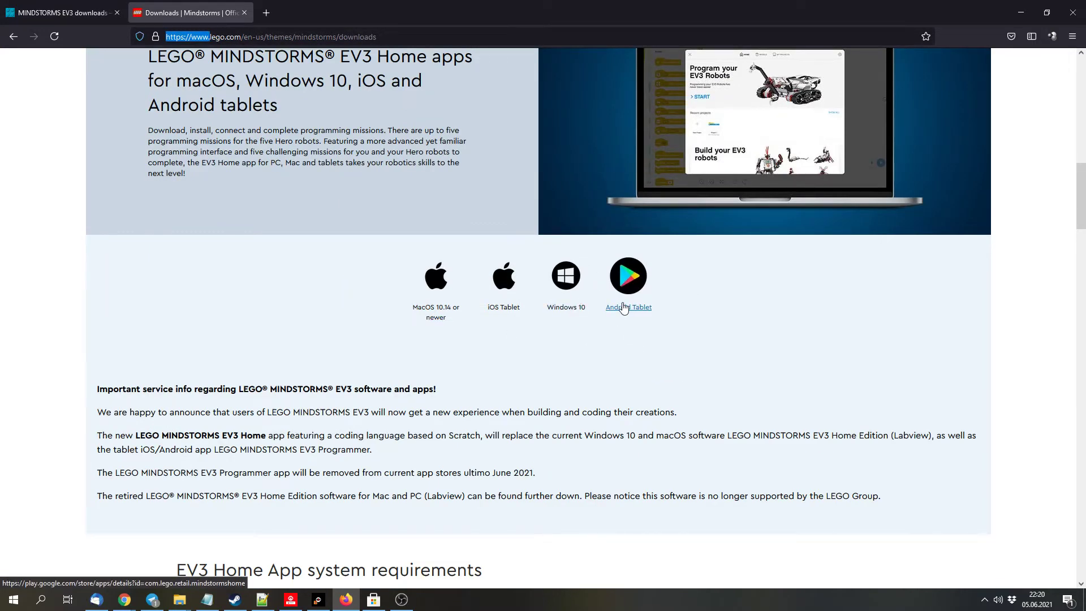
mouse_move(620, 306)
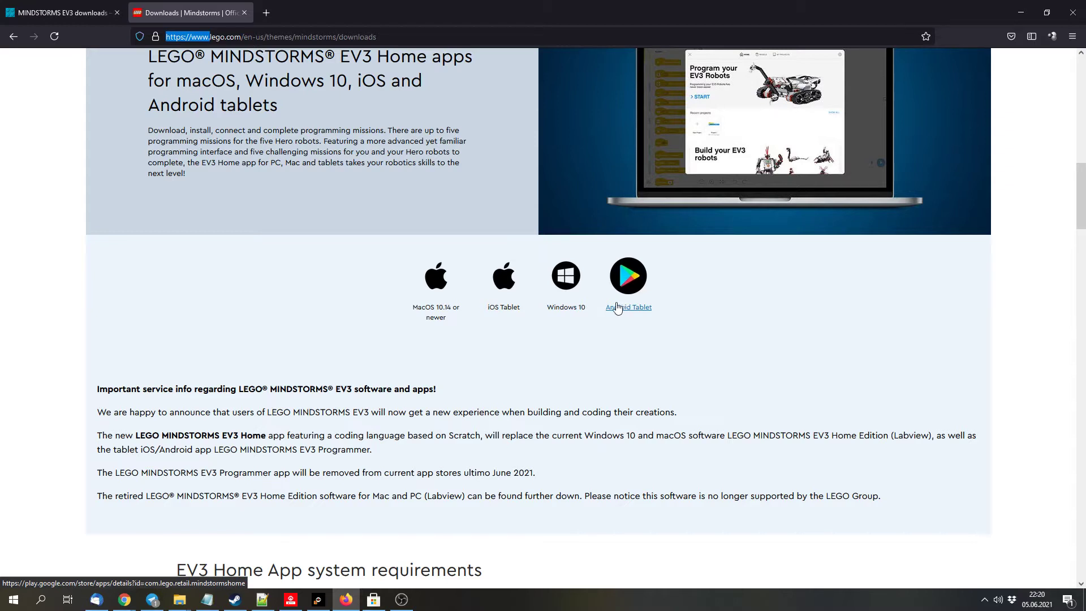
mouse_move(544, 331)
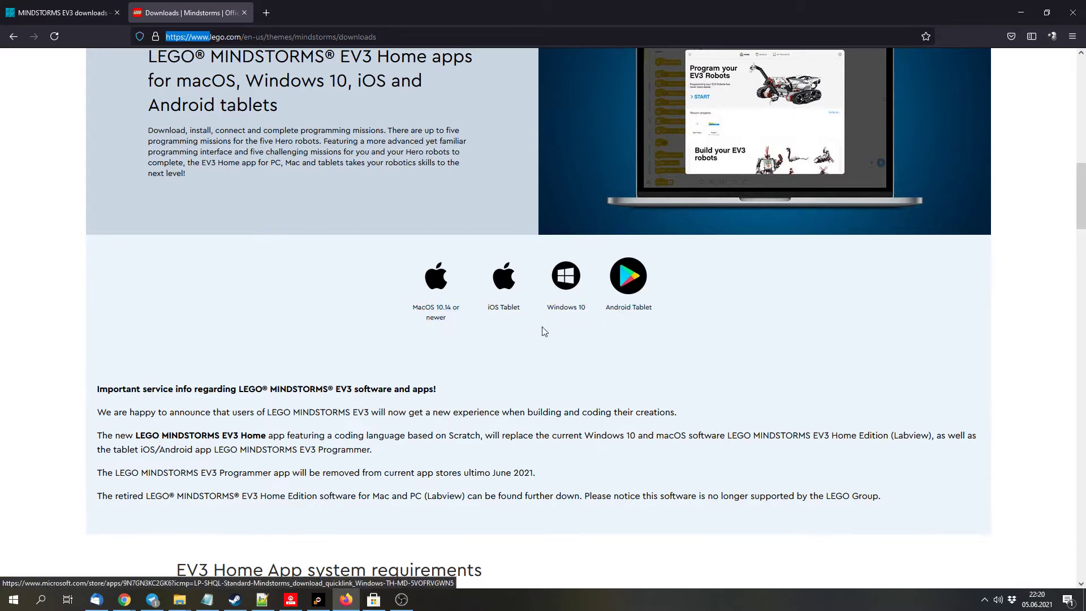
Launch the installed LEGO MINDSTORMS EV3 Home app from its Microsoft Store page.
click(565, 275)
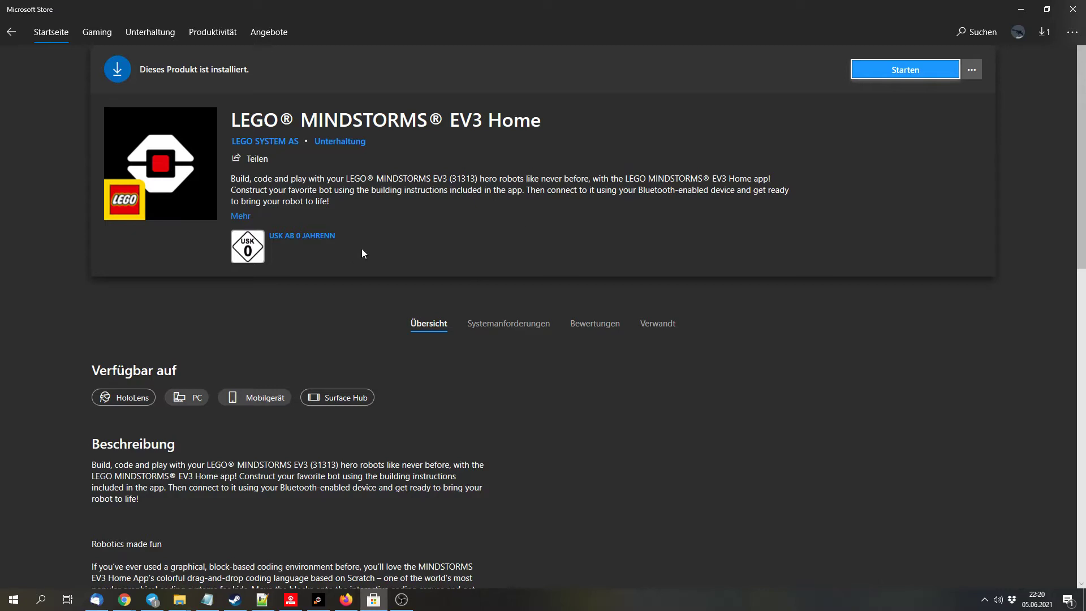
mouse_move(379, 230)
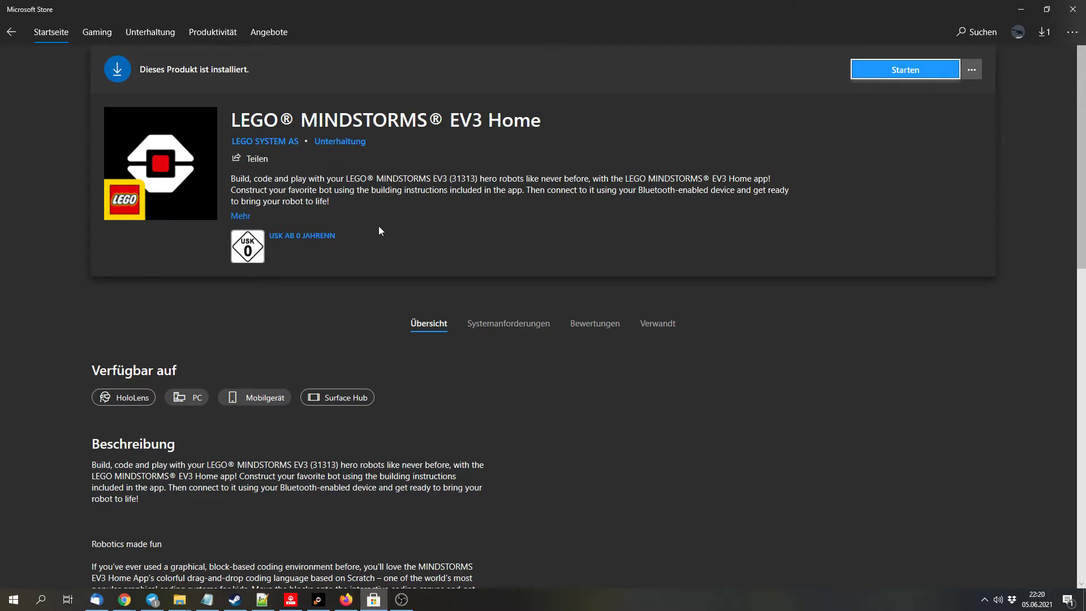
mouse_move(362, 266)
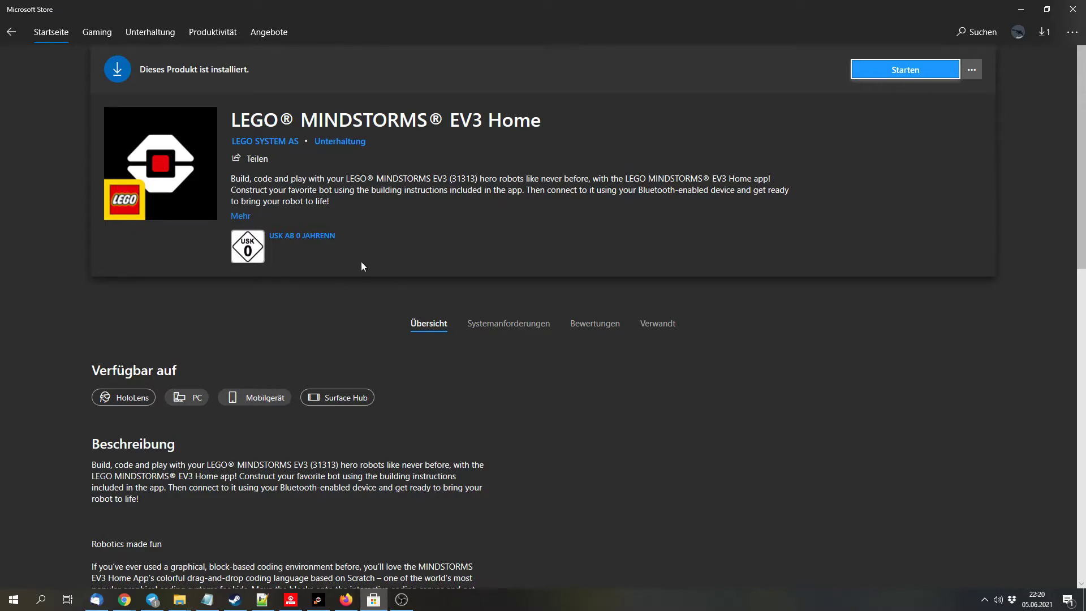
mouse_move(340, 160)
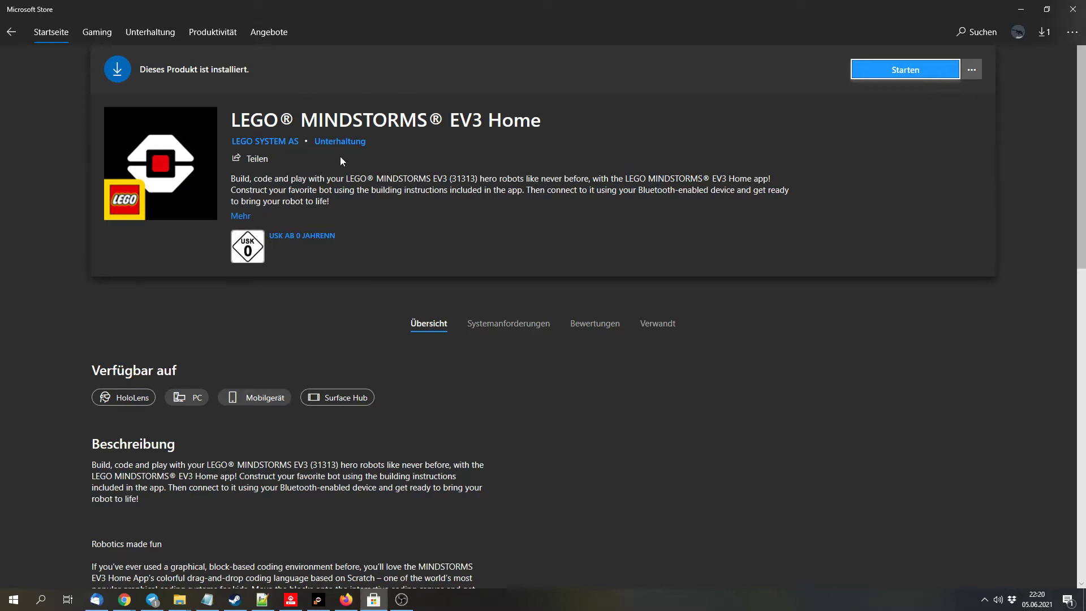
mouse_move(369, 504)
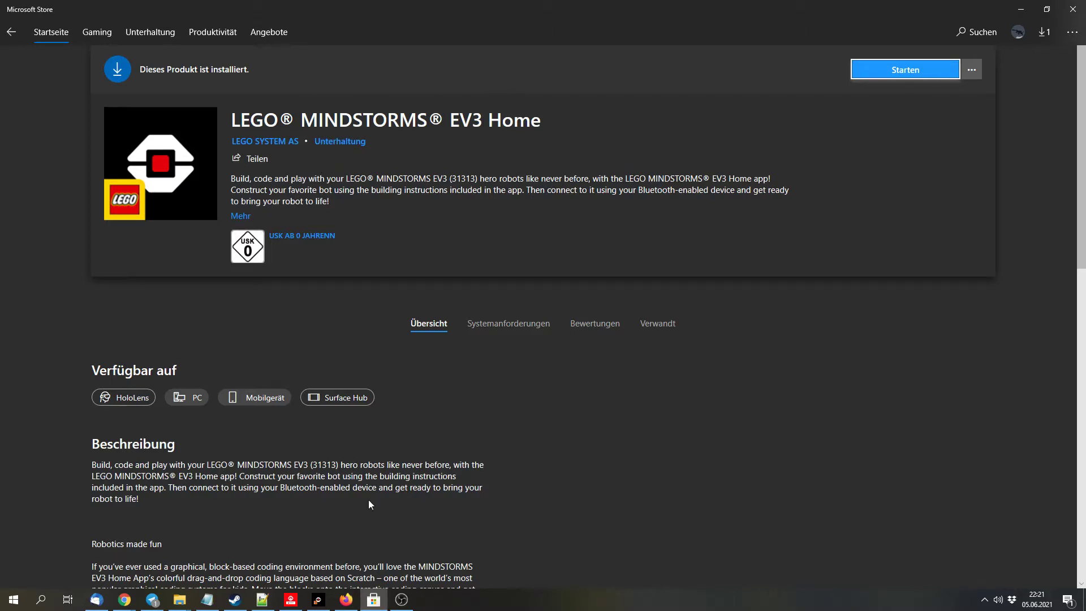
mouse_move(289, 599)
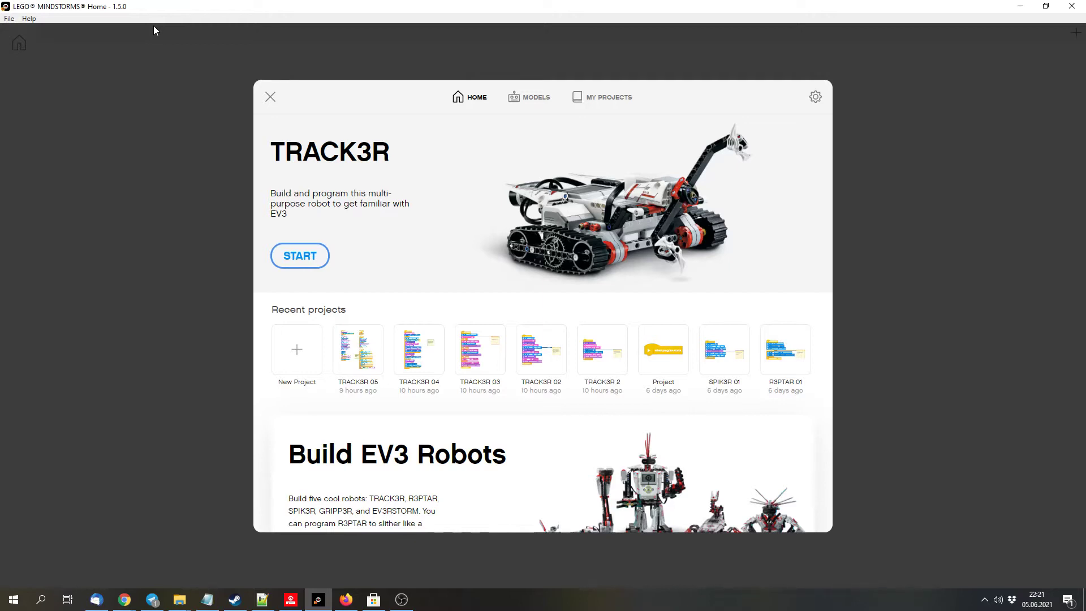
mouse_move(411, 546)
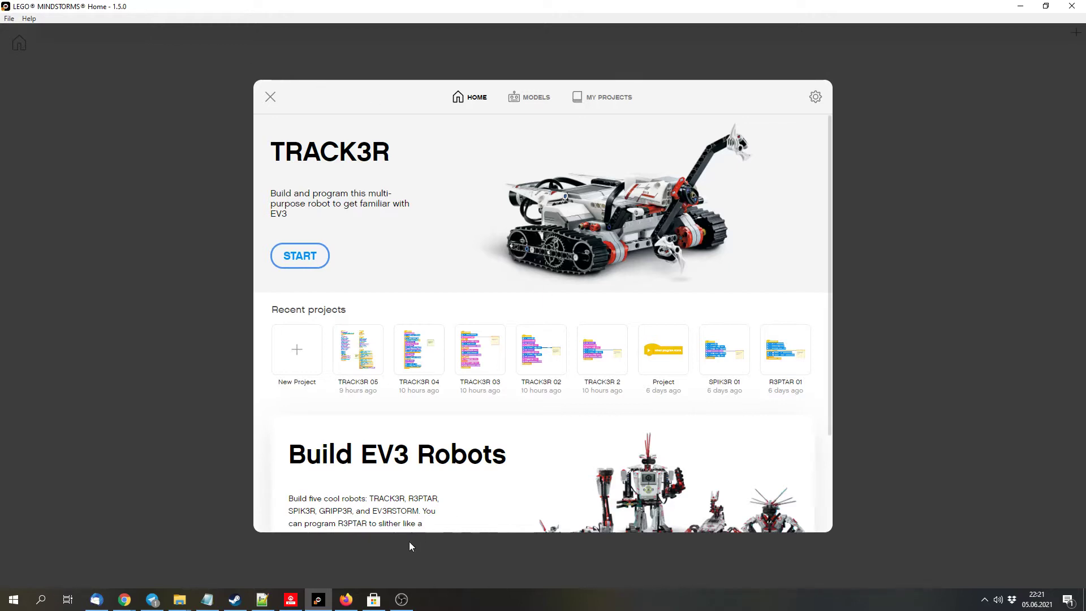
mouse_move(293, 591)
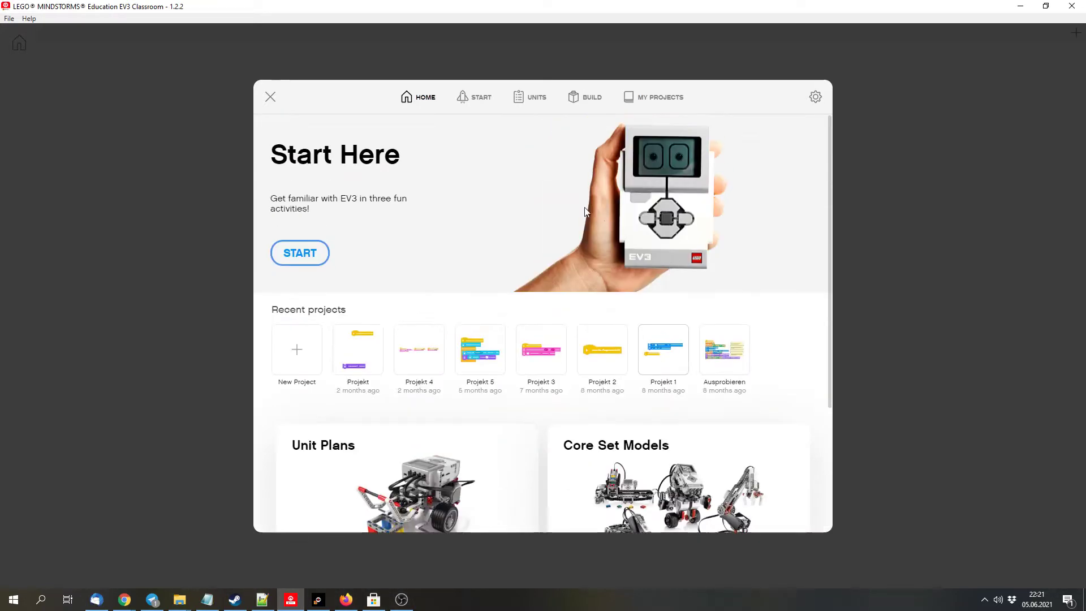
Look through the Getting Started activities and the Robot Trainer teaching unit.
click(481, 97)
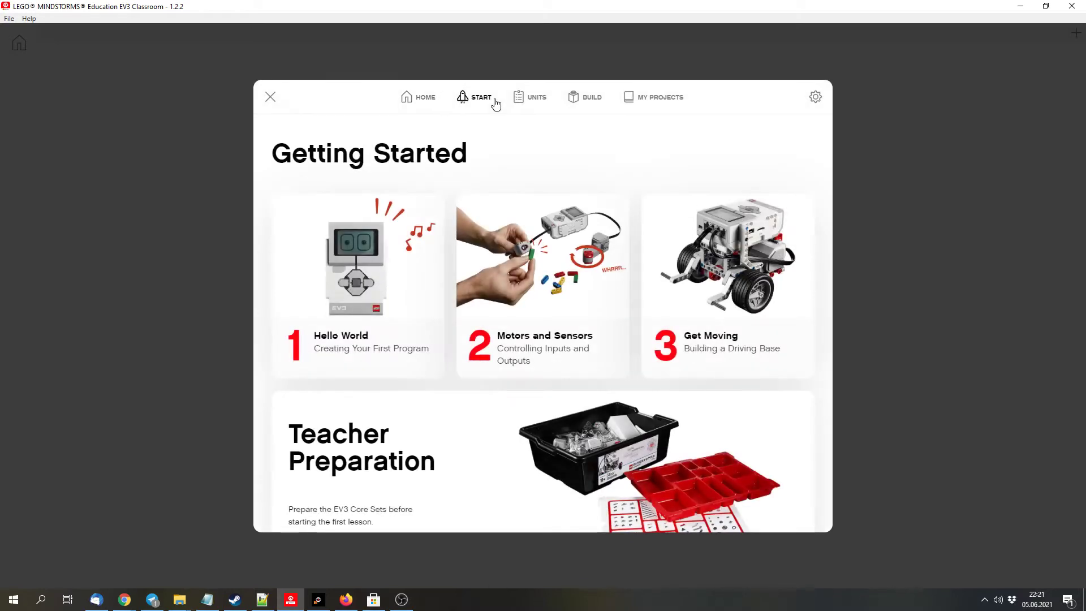
scroll(down, 3)
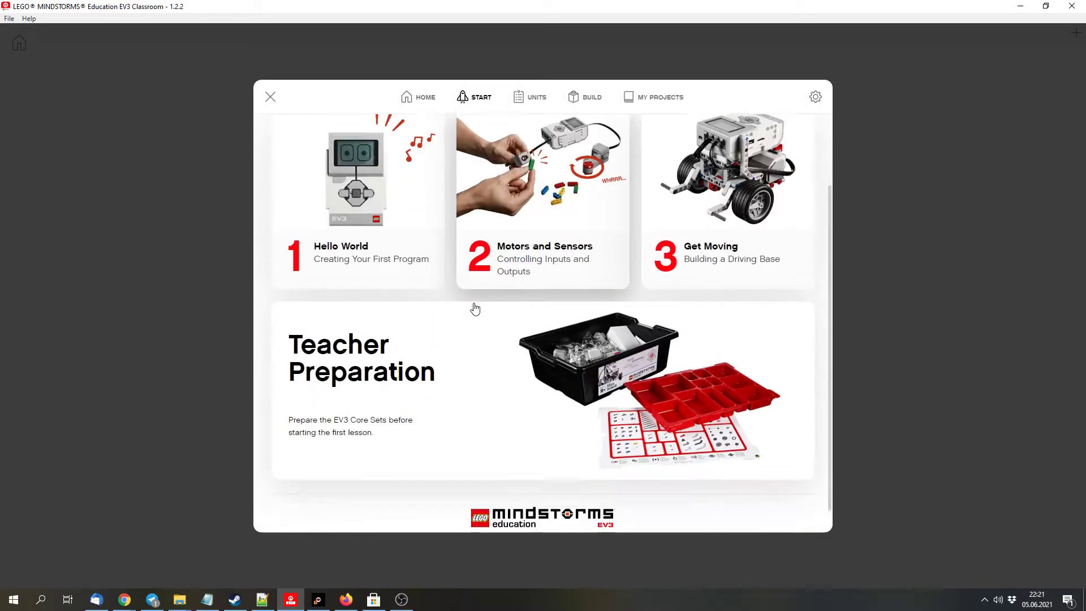
scroll(up, 3)
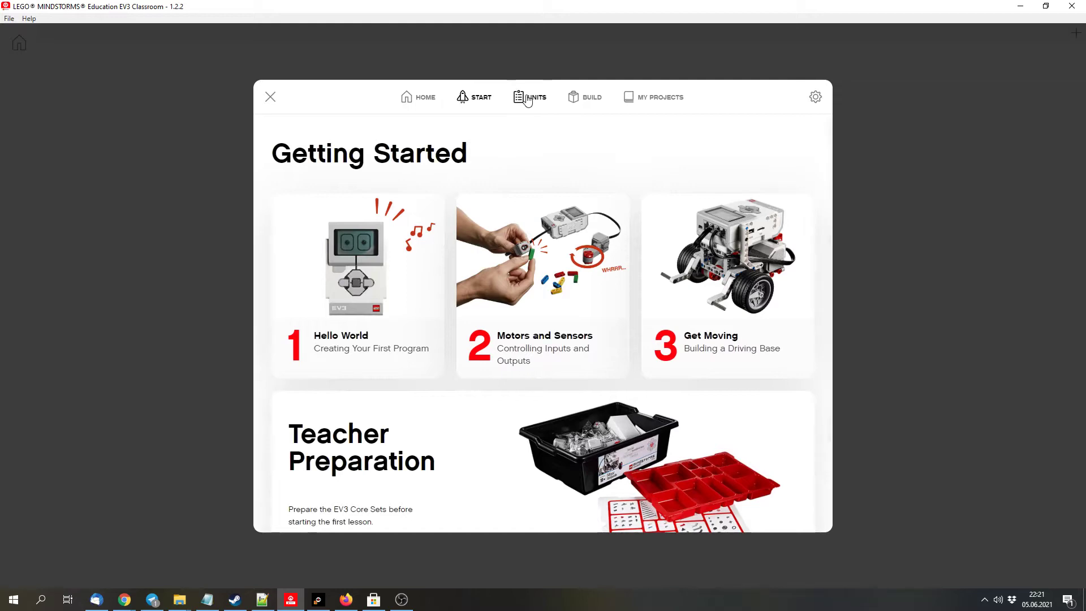
click(537, 96)
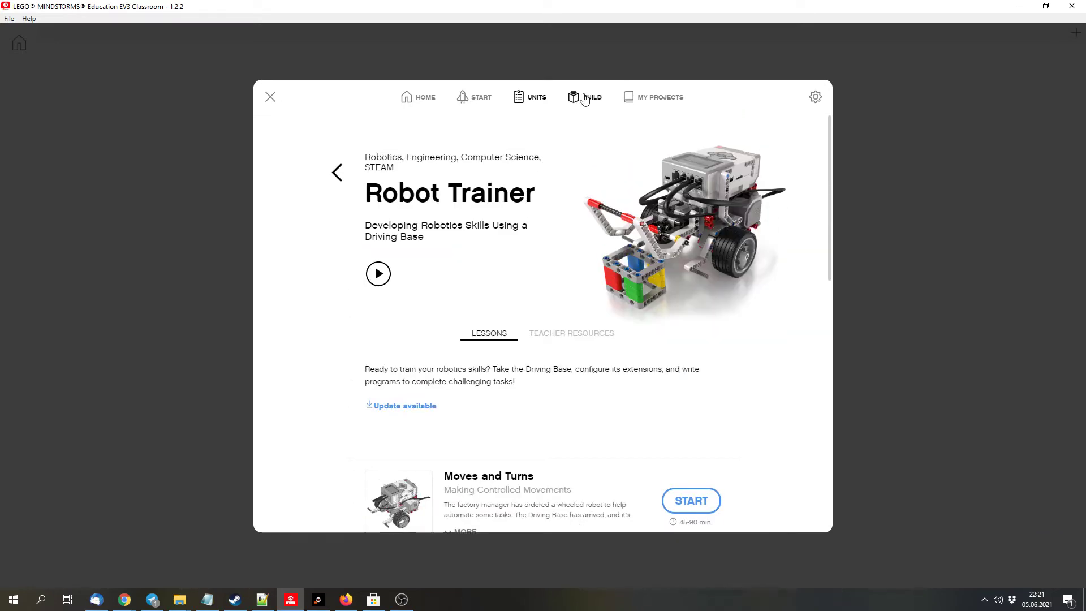
Browse the Building Instructions cards for Driving Base, Cuboid and sensor-extension models.
click(583, 97)
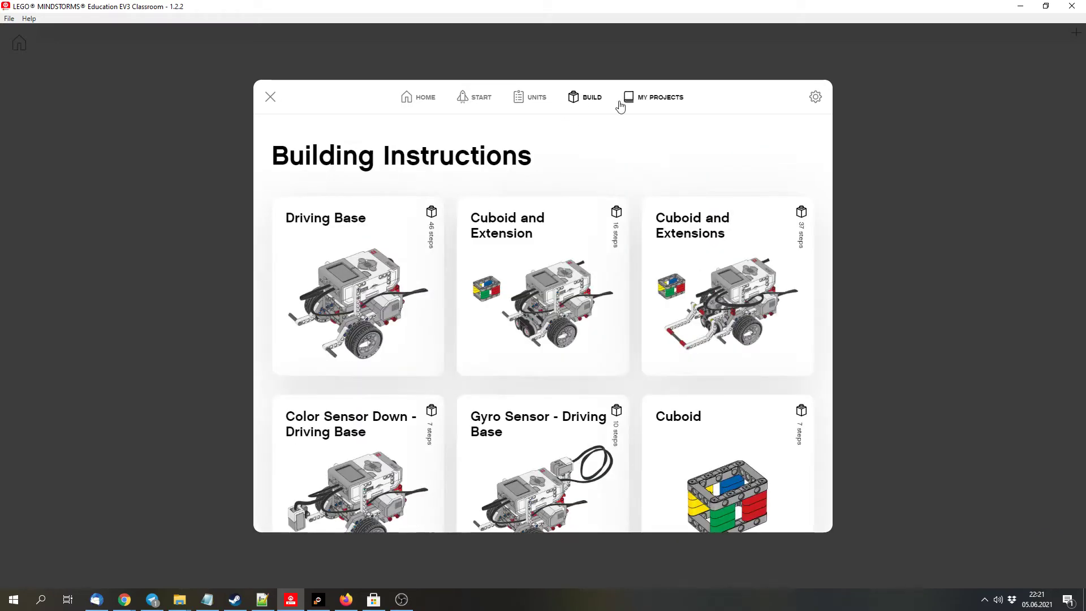
mouse_move(414, 294)
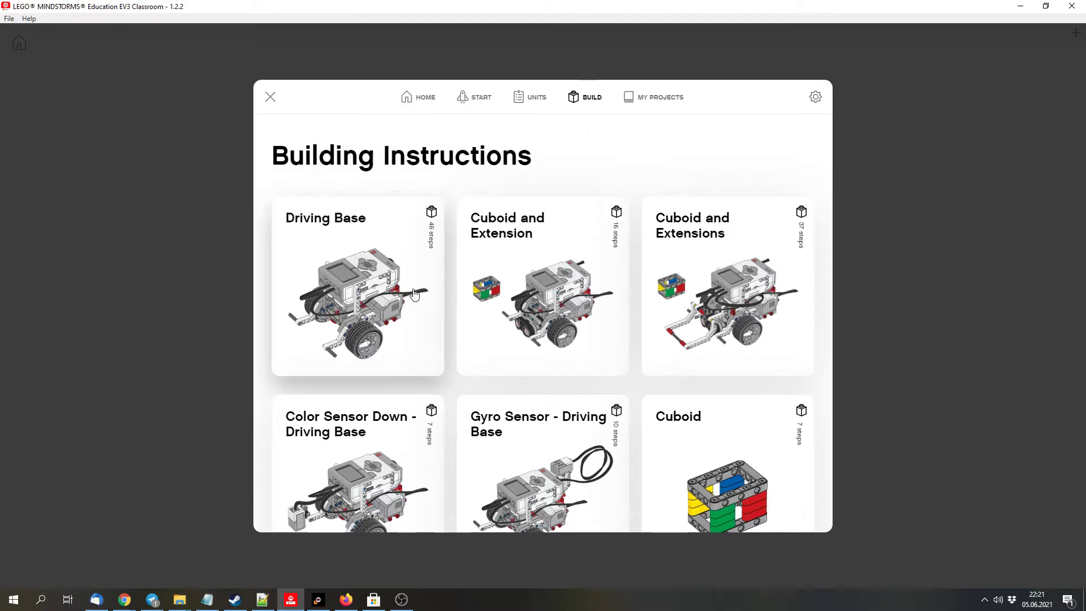
scroll(down, 3)
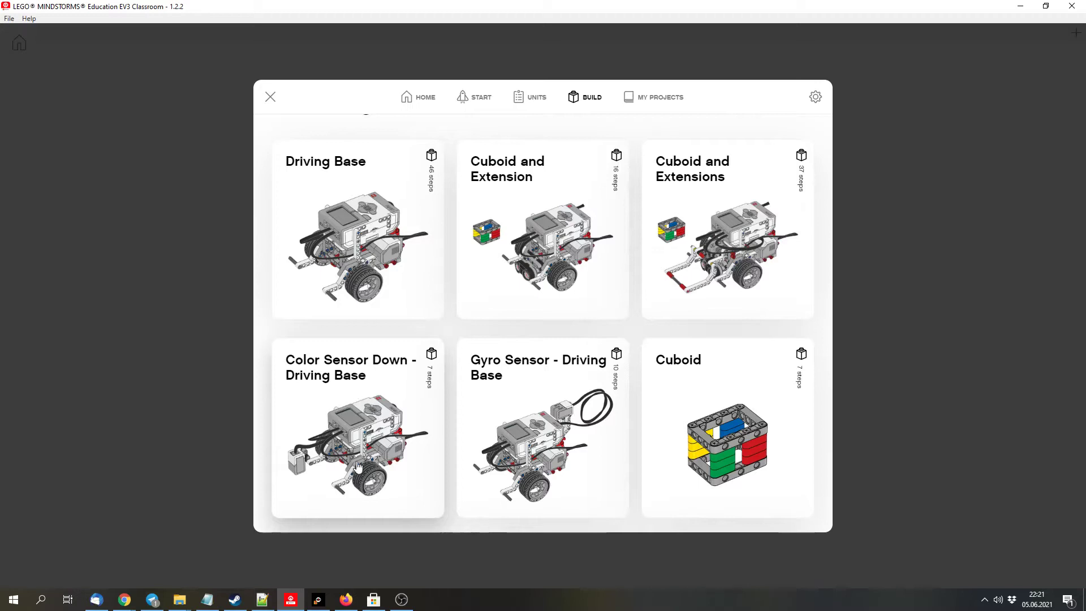
mouse_move(358, 414)
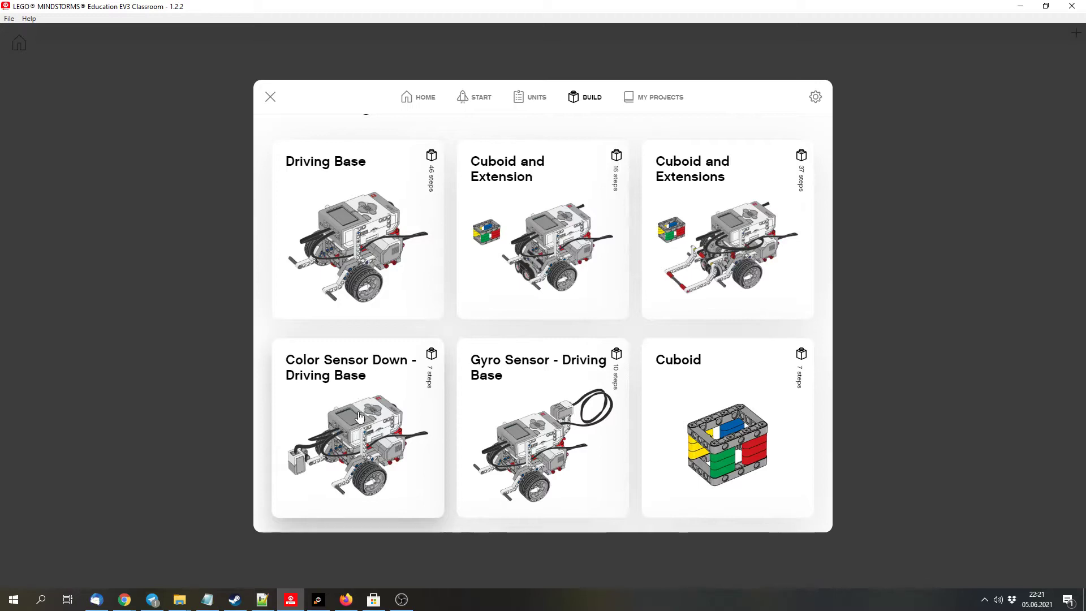
mouse_move(404, 228)
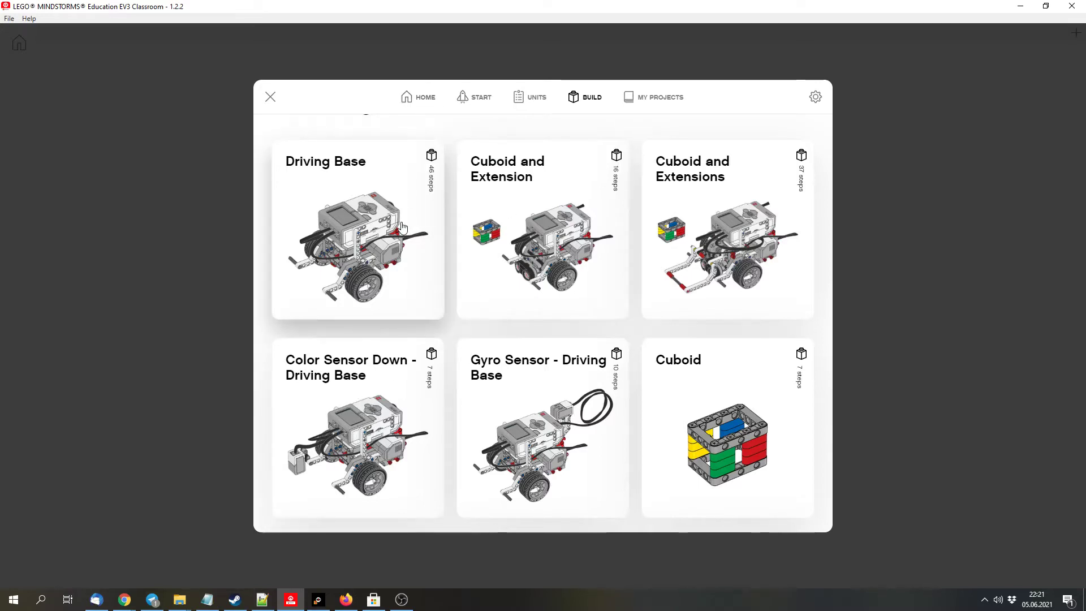
mouse_move(352, 269)
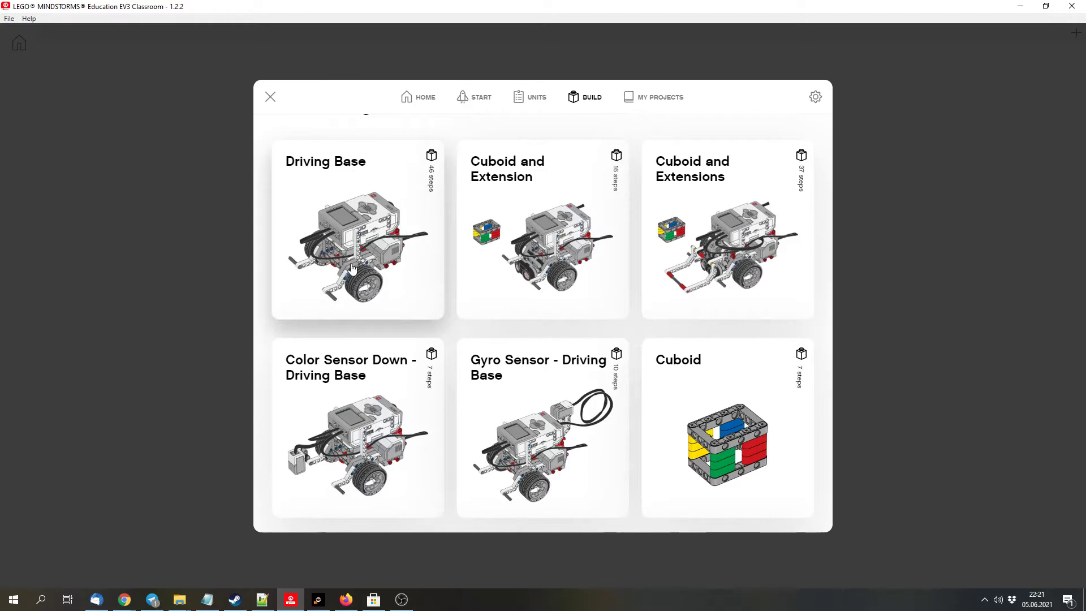
mouse_move(544, 294)
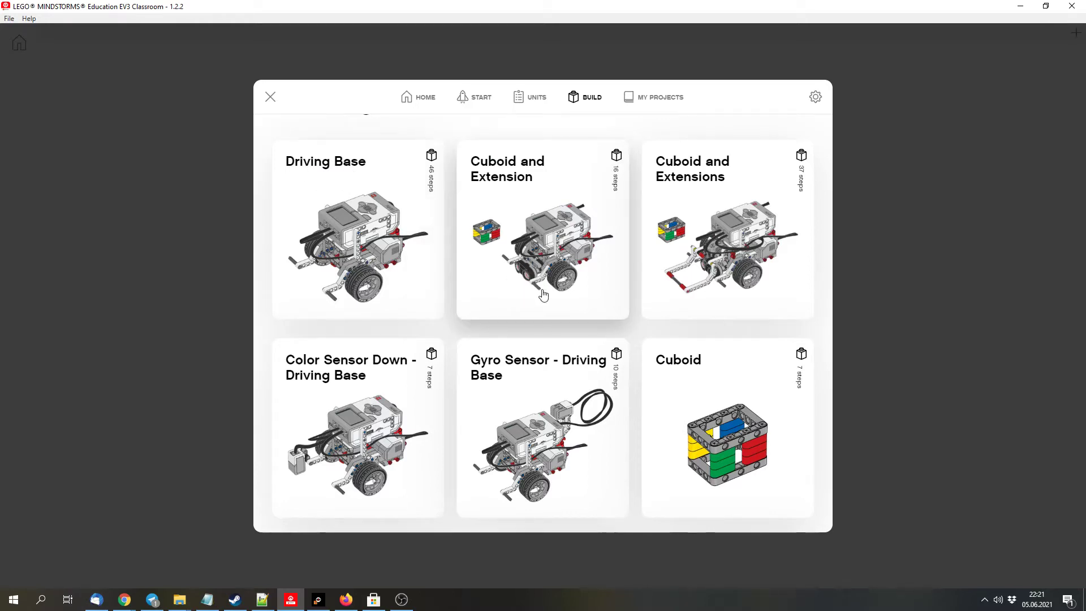
mouse_move(626, 269)
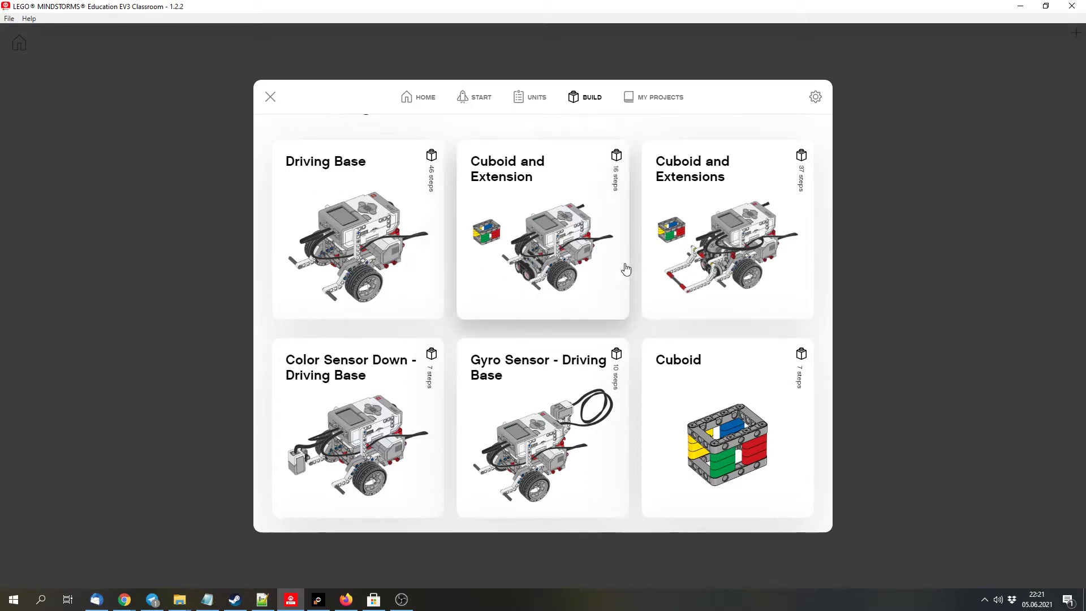
mouse_move(400, 418)
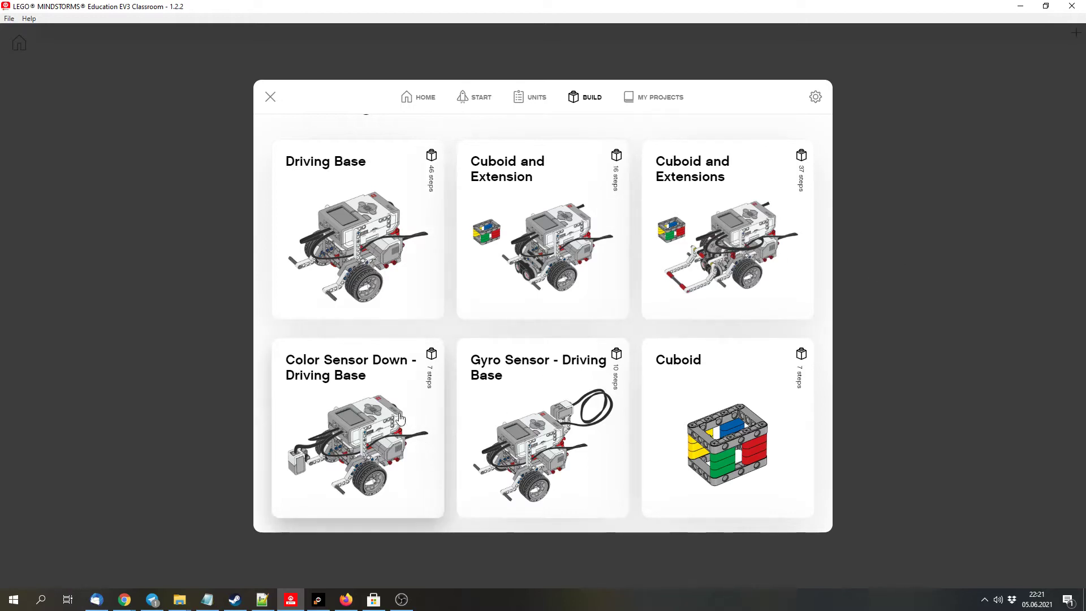
mouse_move(388, 421)
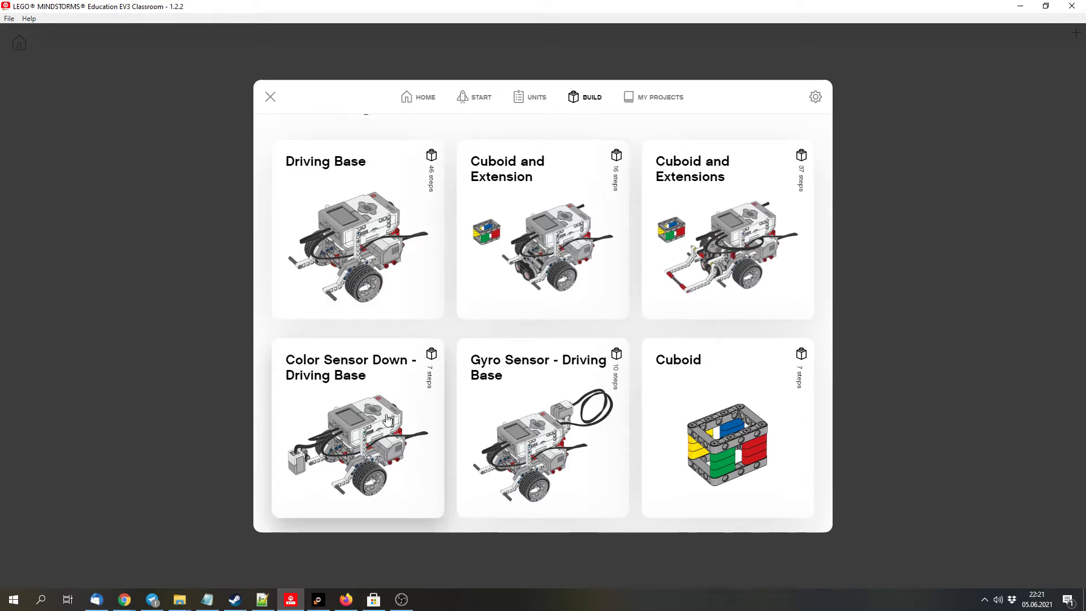
mouse_move(316, 599)
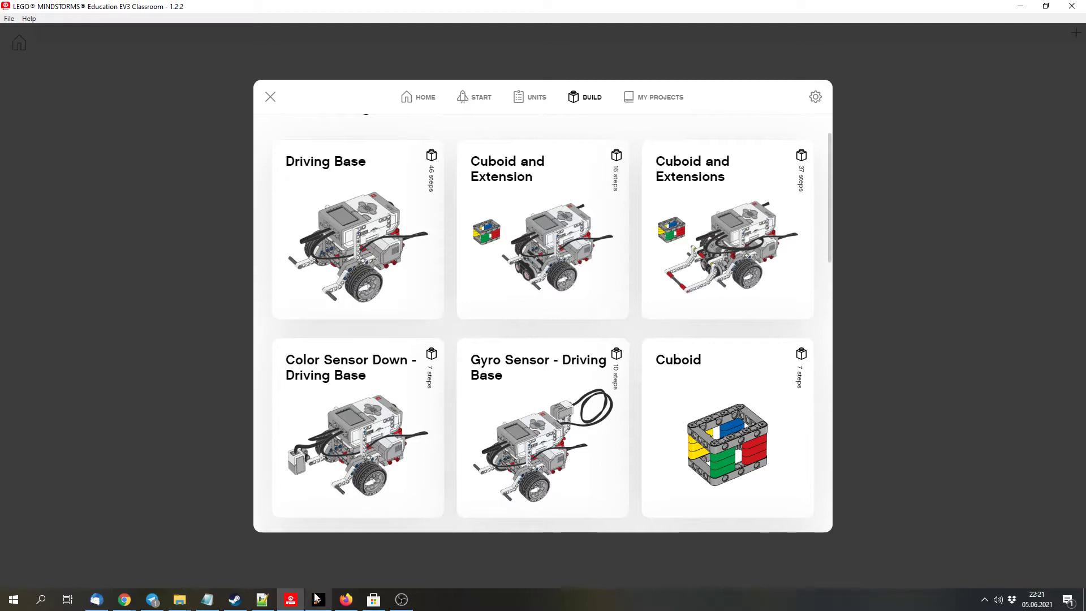
Show the TRACK3R missions from the EV3 Home Models list.
click(318, 600)
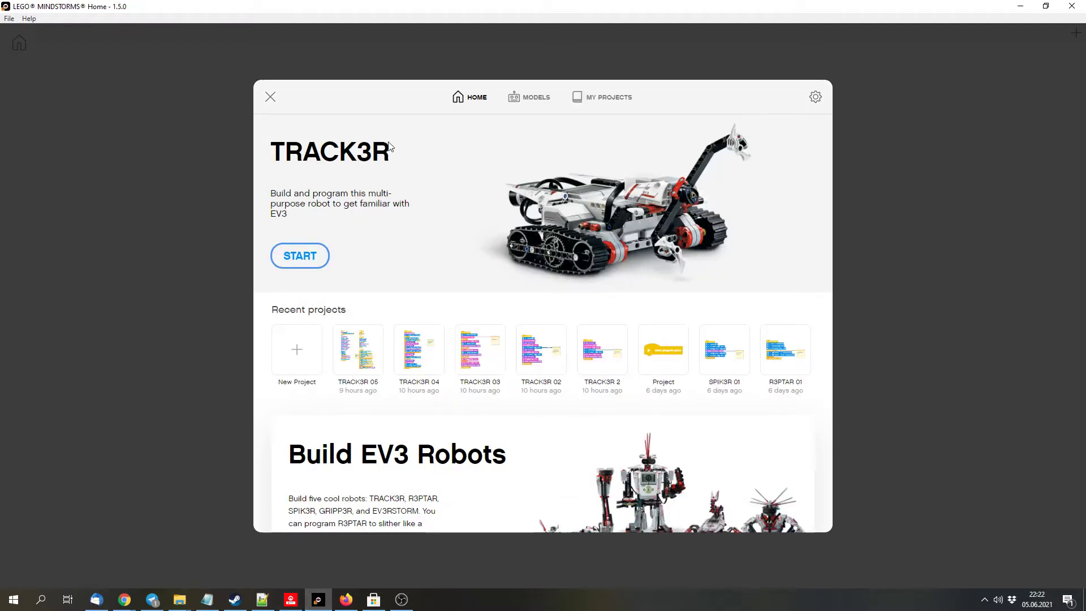
click(527, 96)
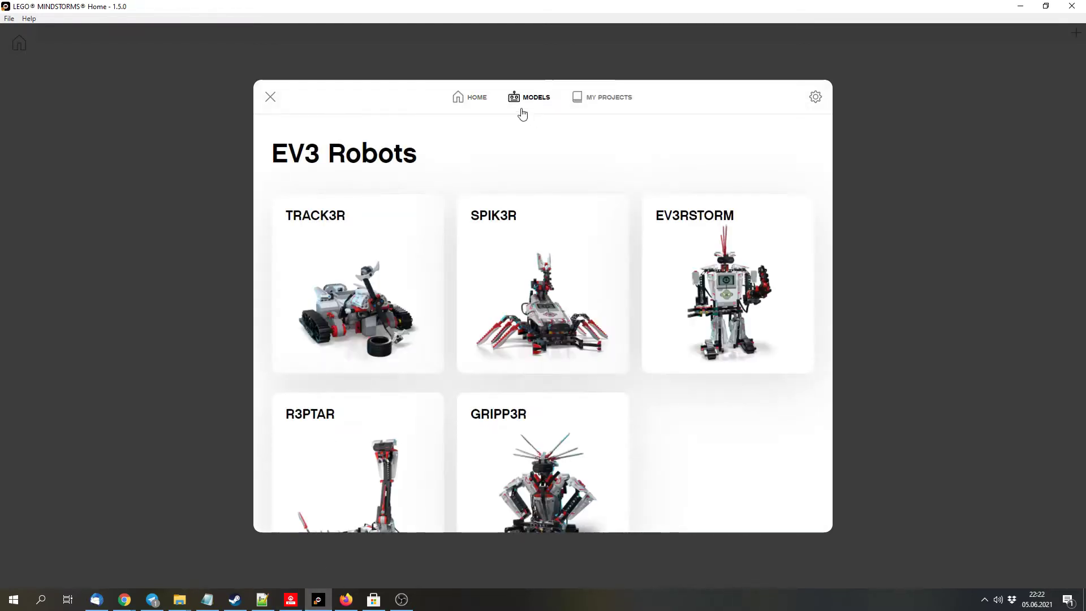
click(357, 284)
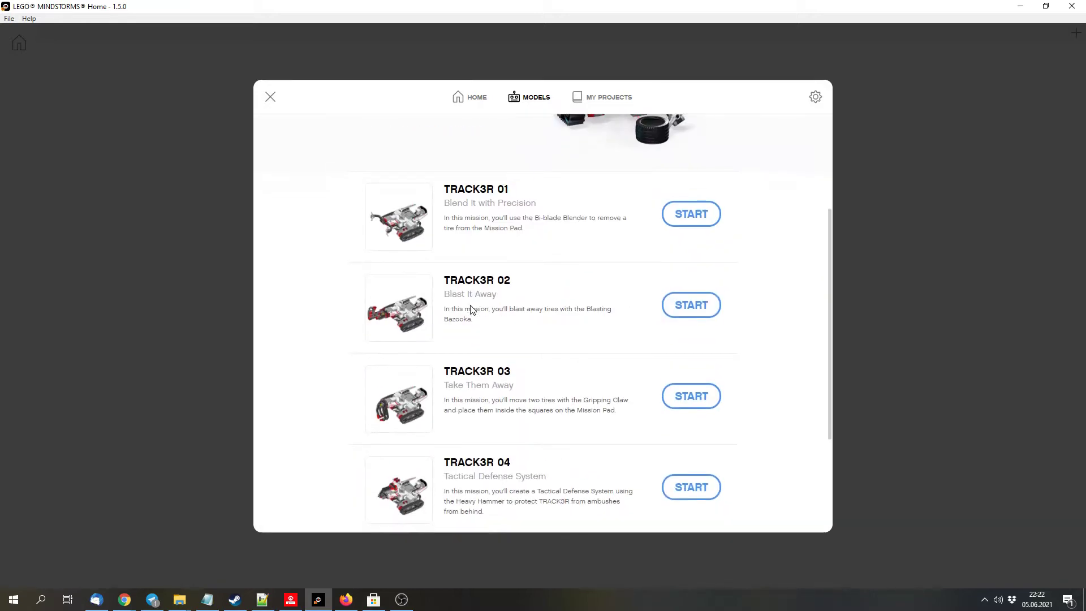
scroll(up, 3)
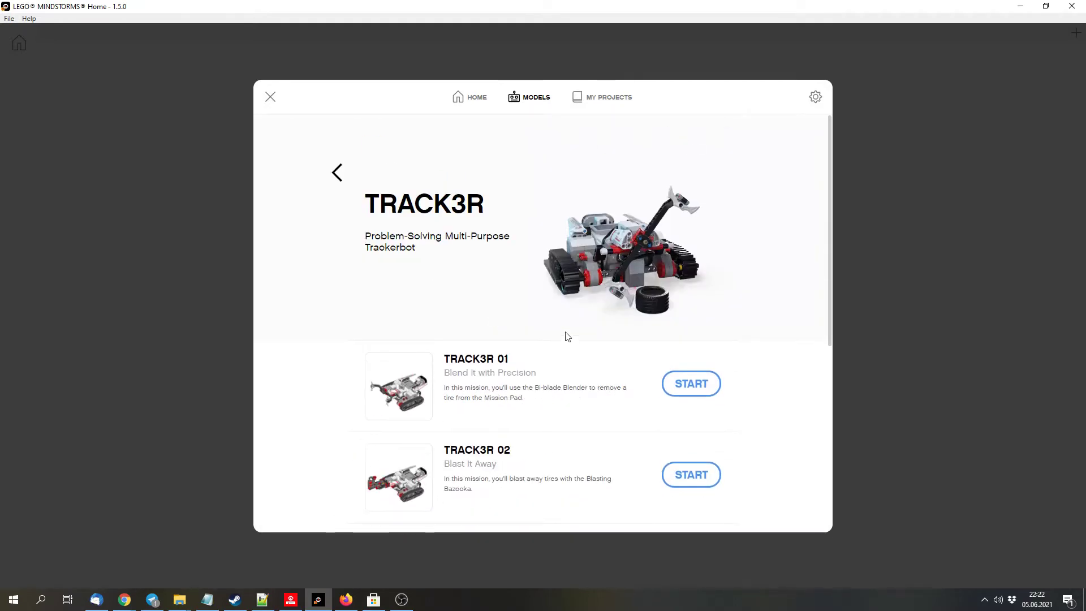
scroll(down, 3)
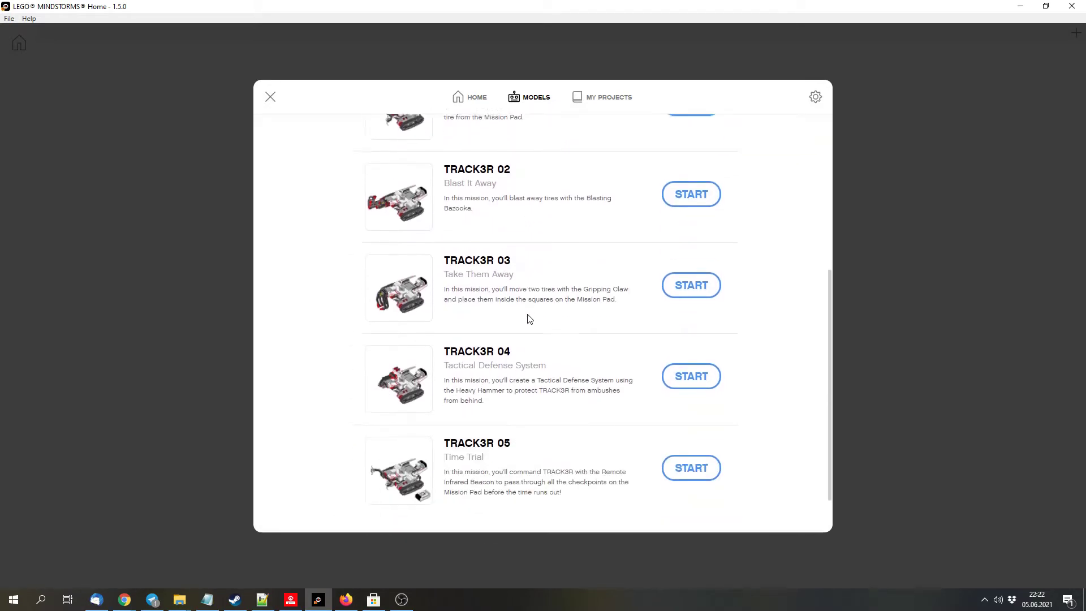
scroll(down, 3)
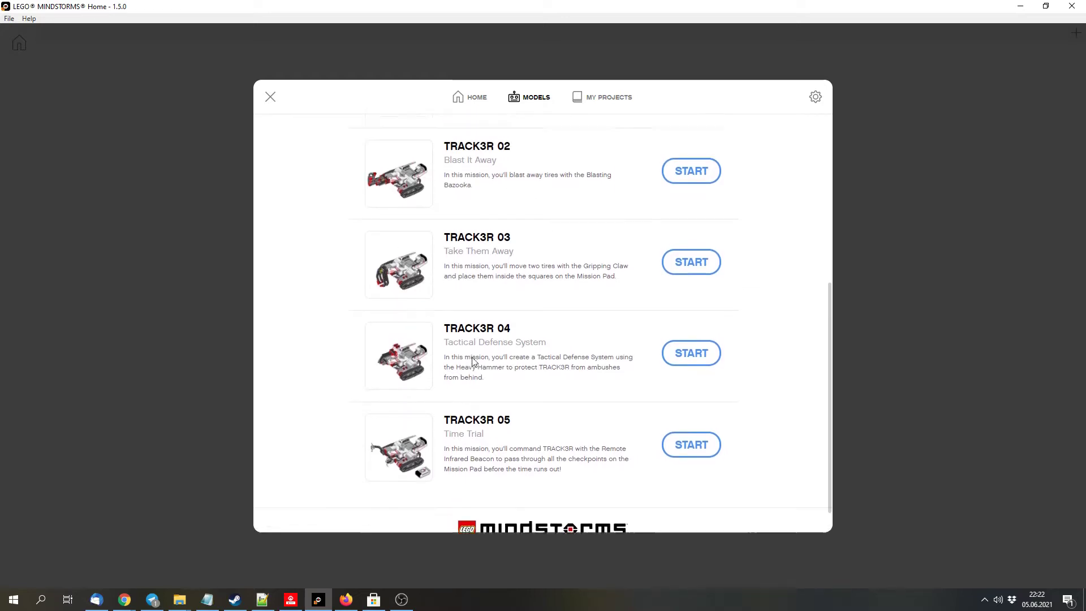
scroll(down, 3)
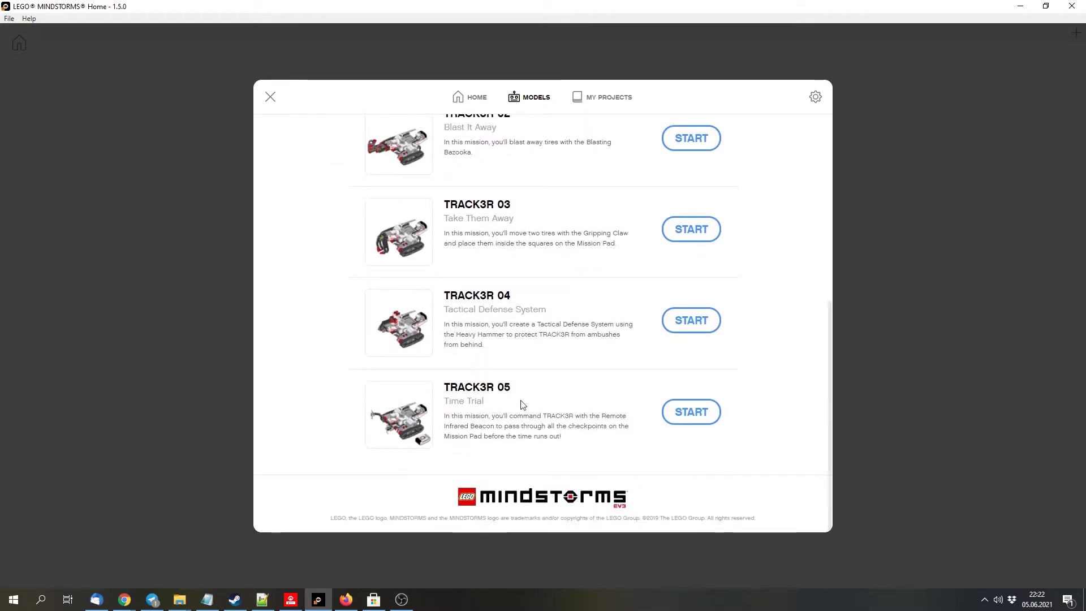
Browse down to TRACK3R 05, Time Trial, then return to the five-robot Models overview.
scroll(up, 3)
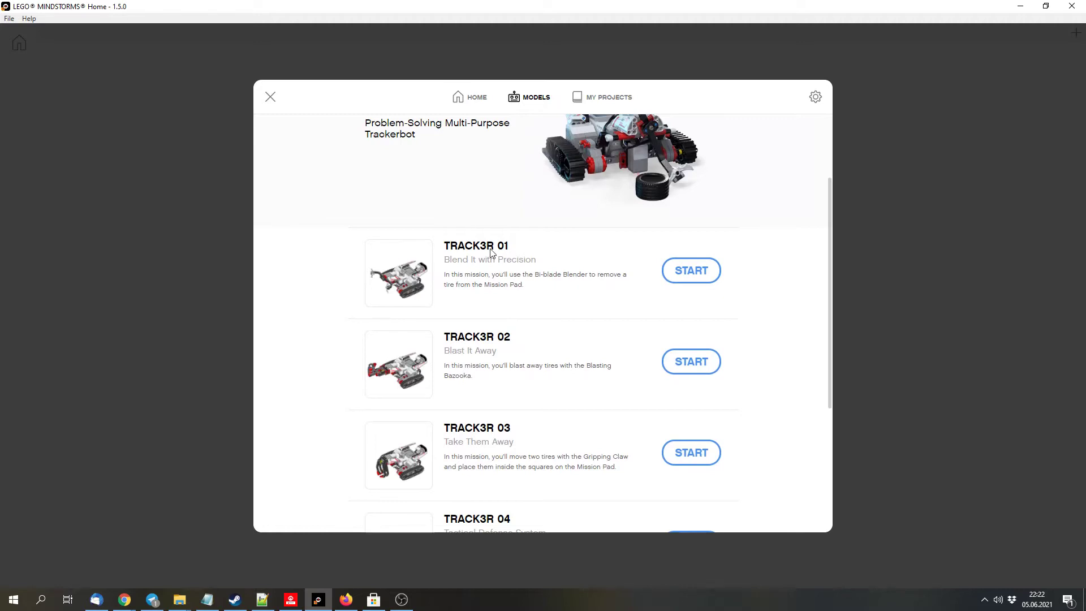
scroll(down, 3)
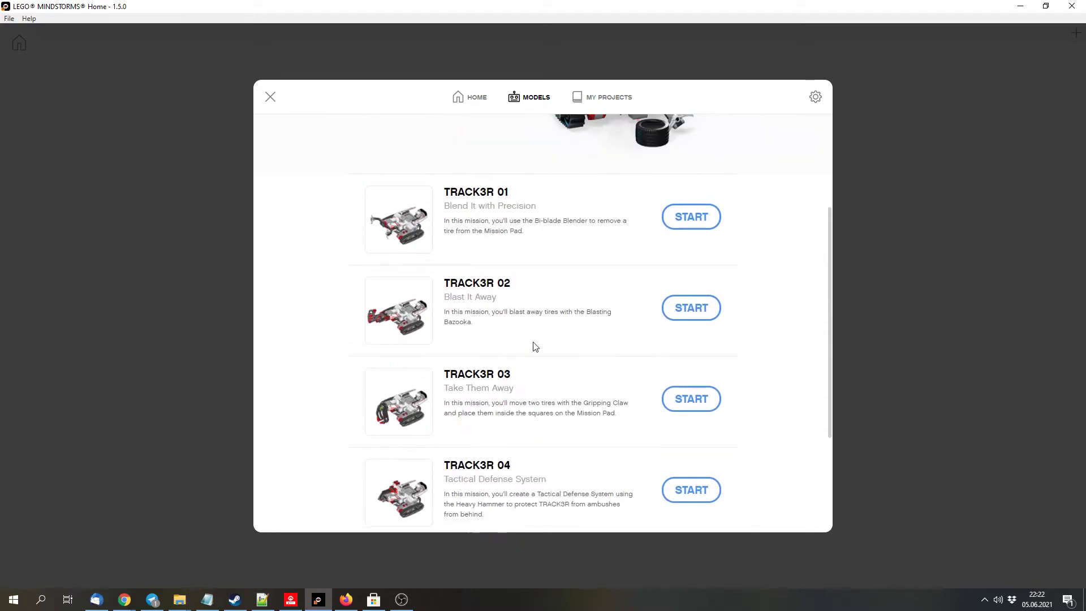
scroll(down, 3)
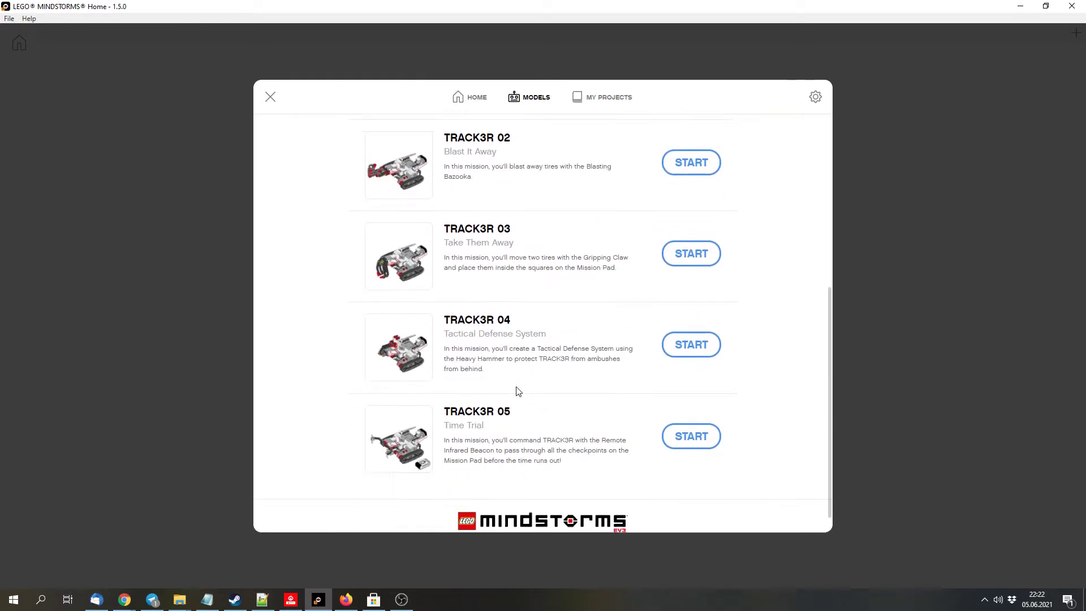
scroll(down, 3)
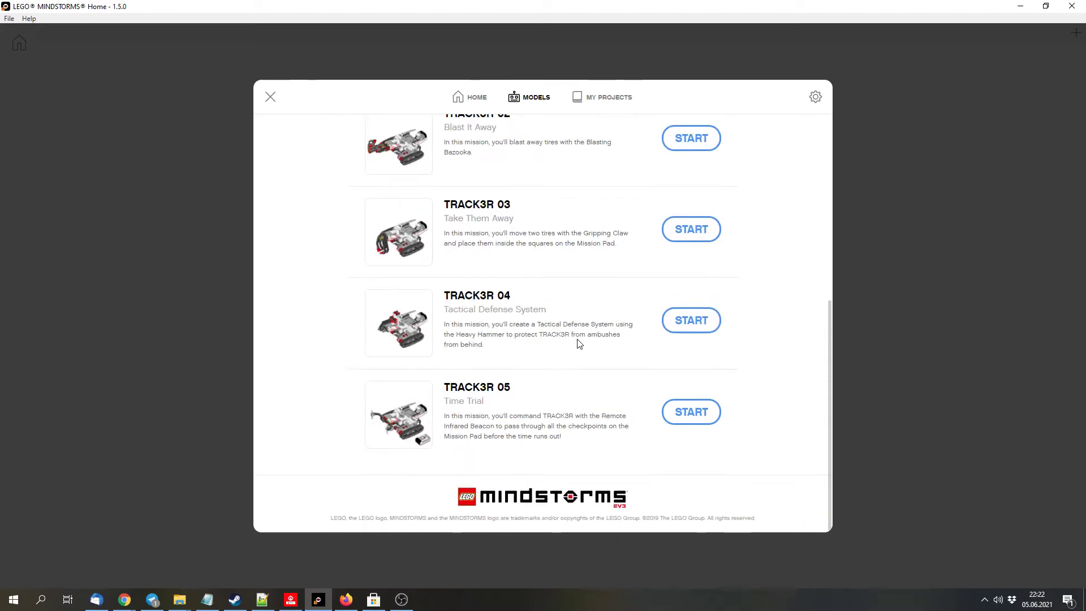
click(534, 96)
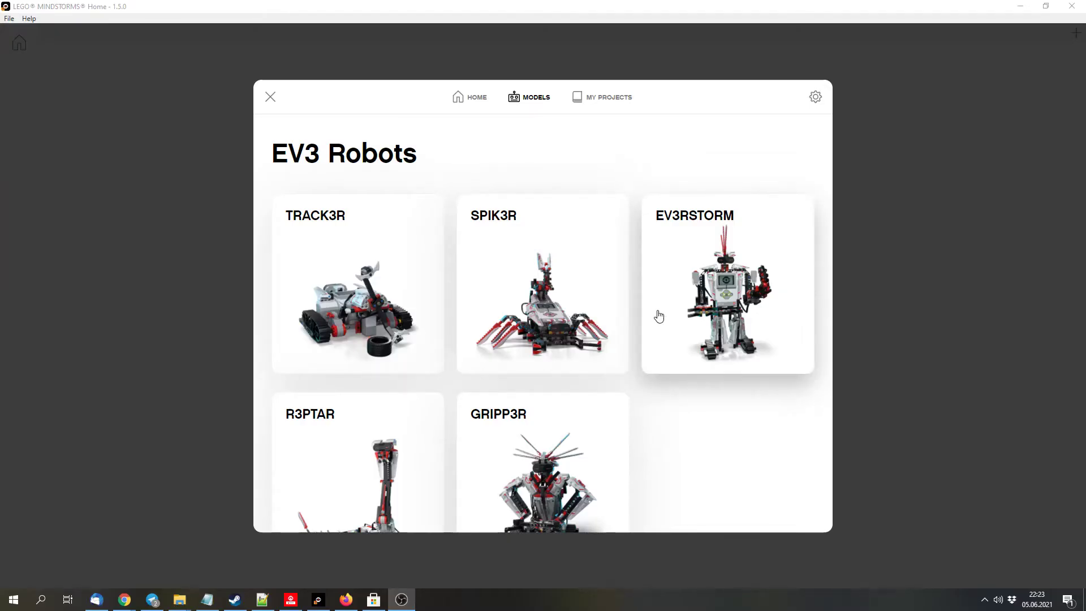
mouse_move(615, 328)
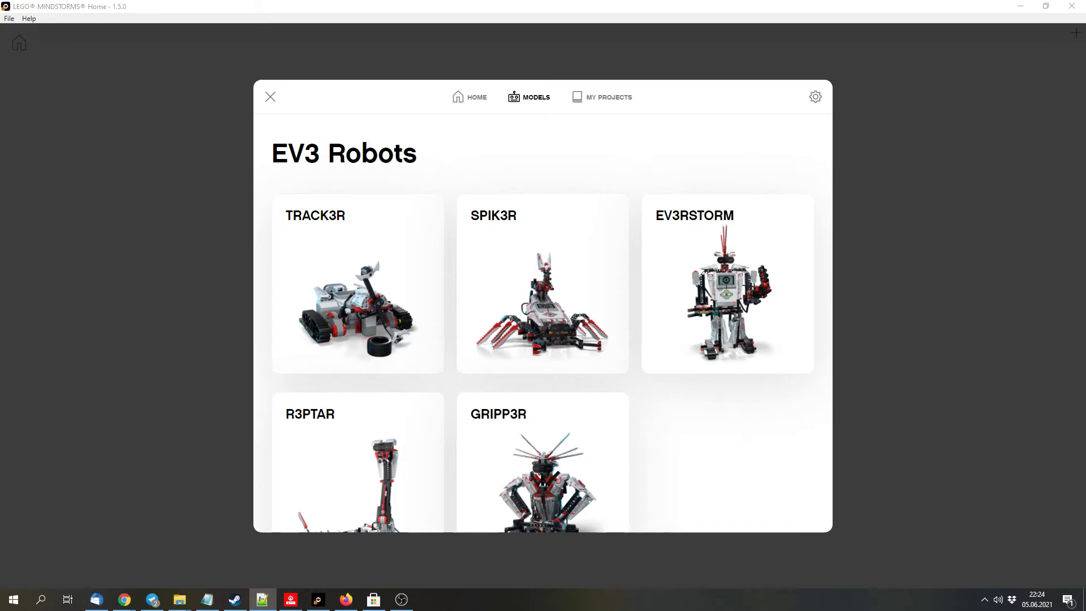
mouse_move(623, 315)
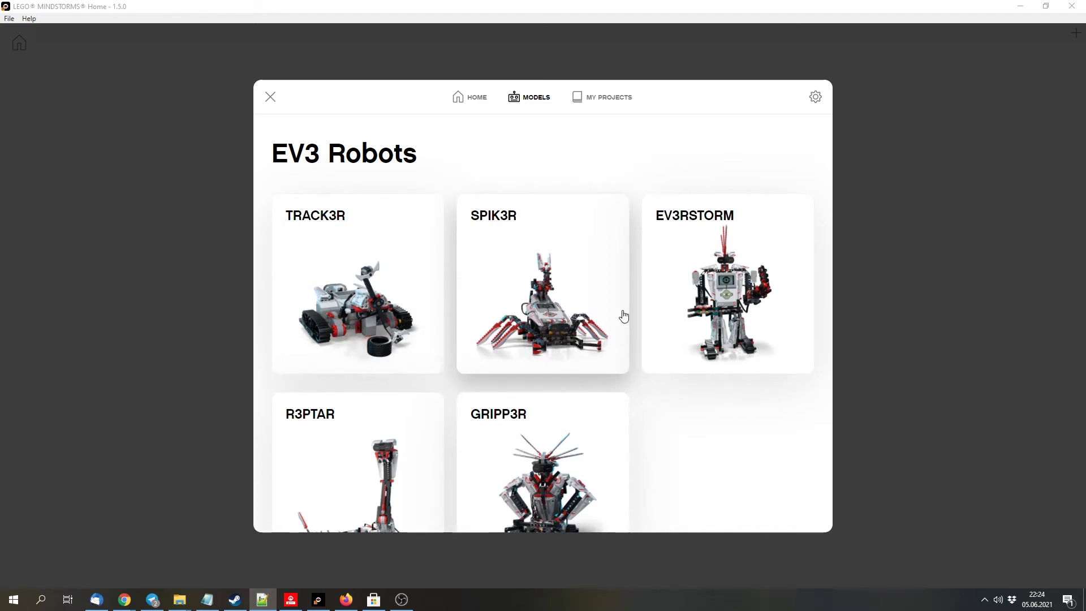
mouse_move(638, 340)
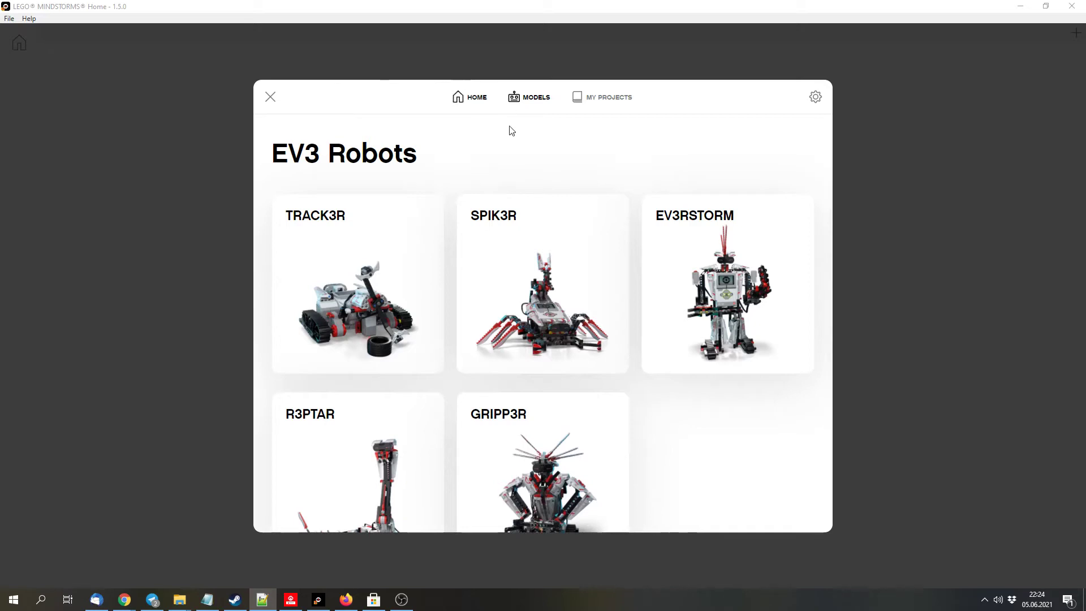
Read the settings Help text down to the Programming Canvas section.
click(271, 96)
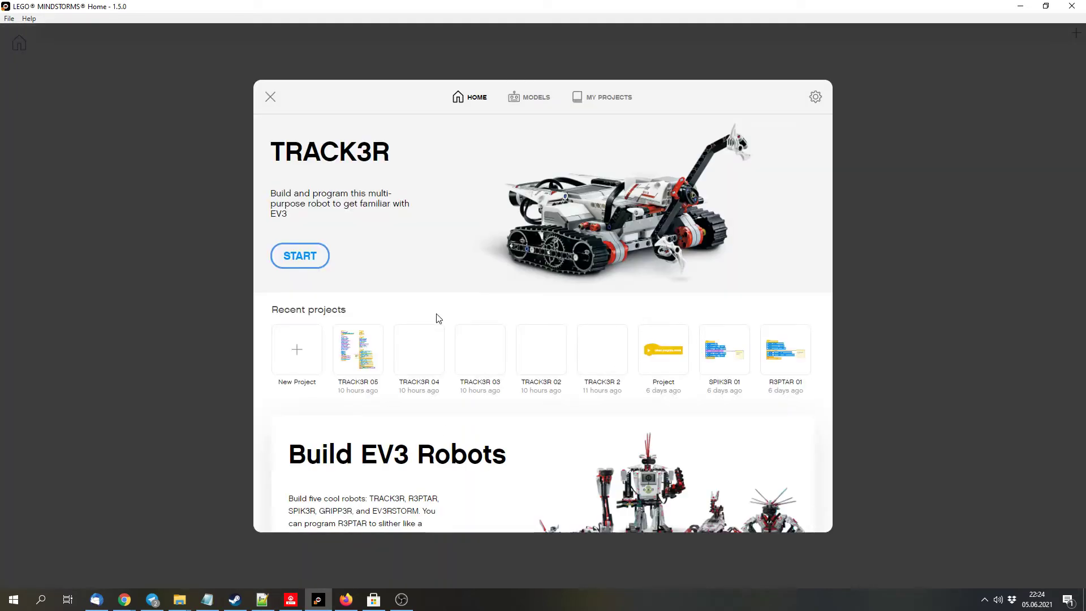
click(815, 96)
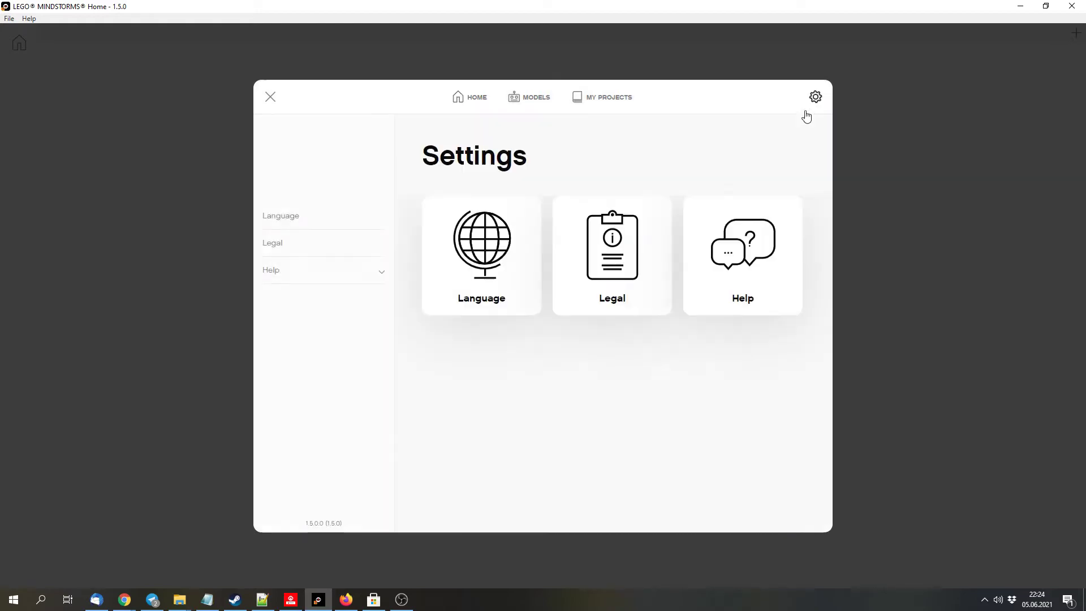
mouse_move(626, 251)
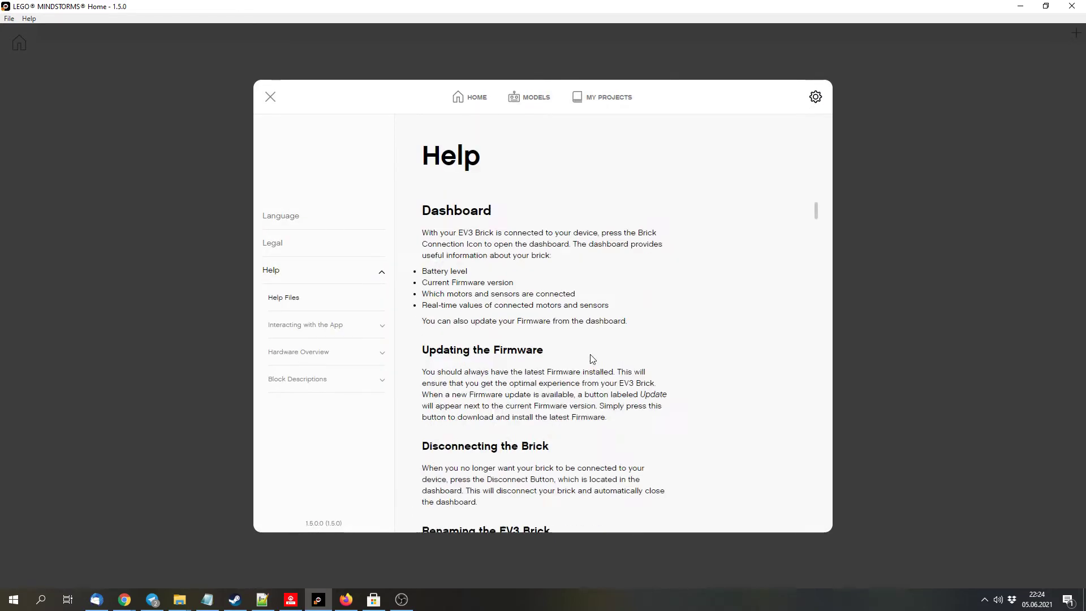
scroll(down, 3)
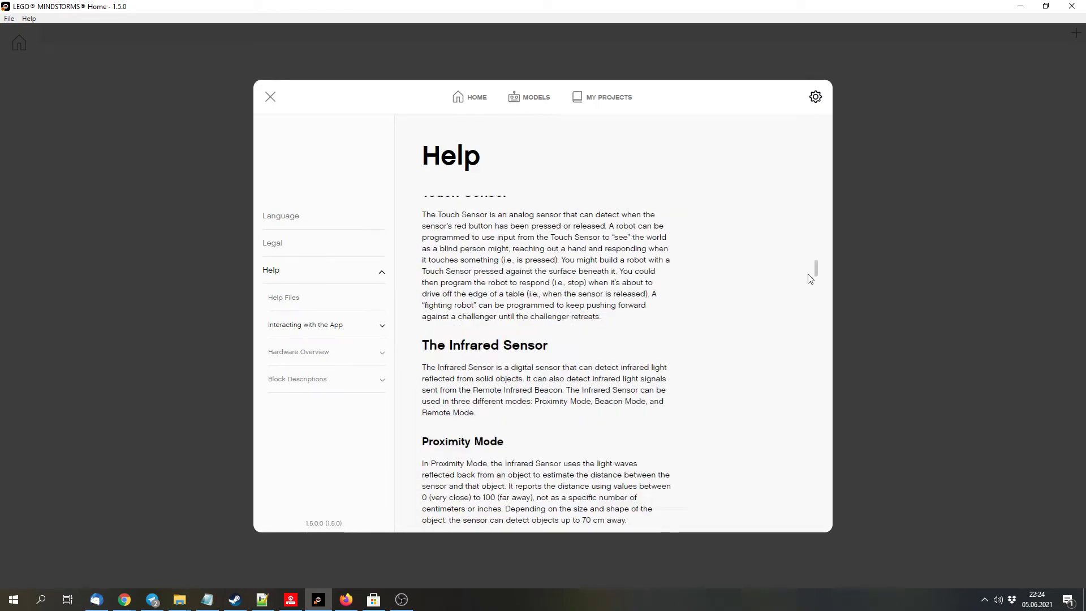
scroll(down, 3)
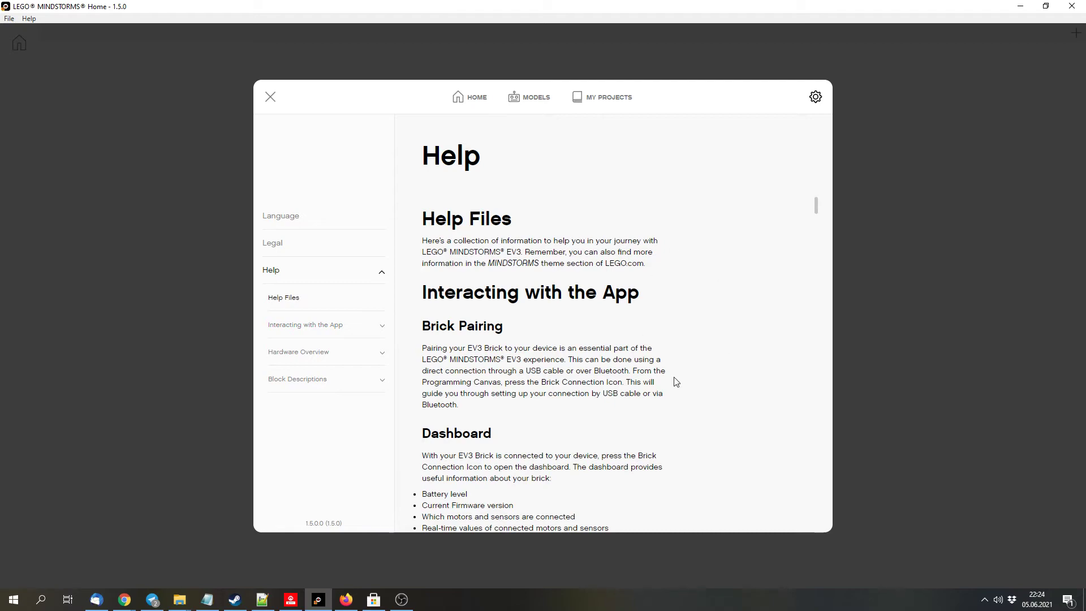
scroll(down, 3)
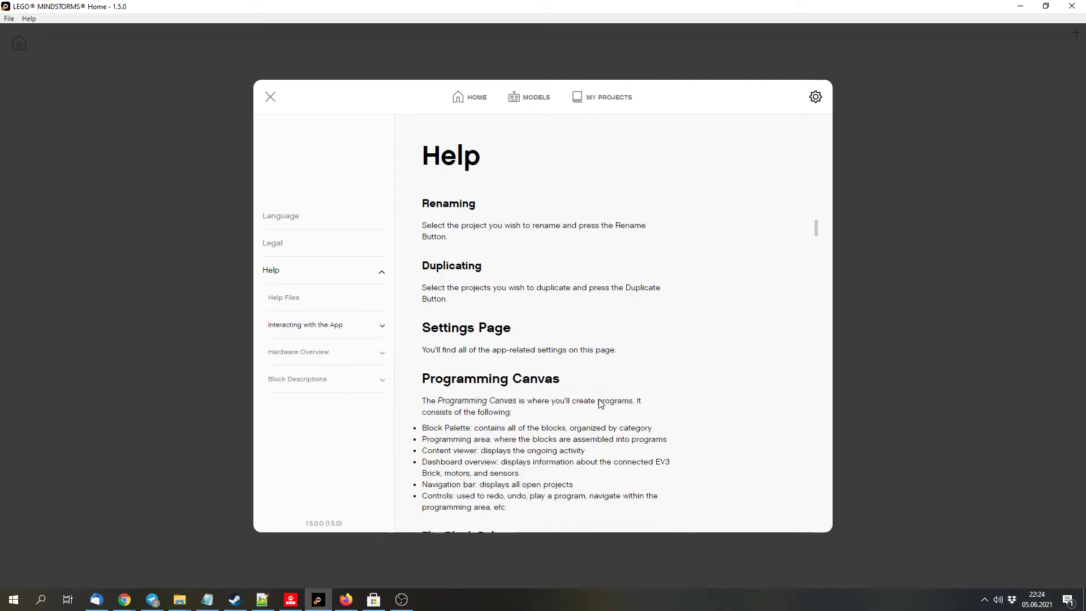
scroll(down, 3)
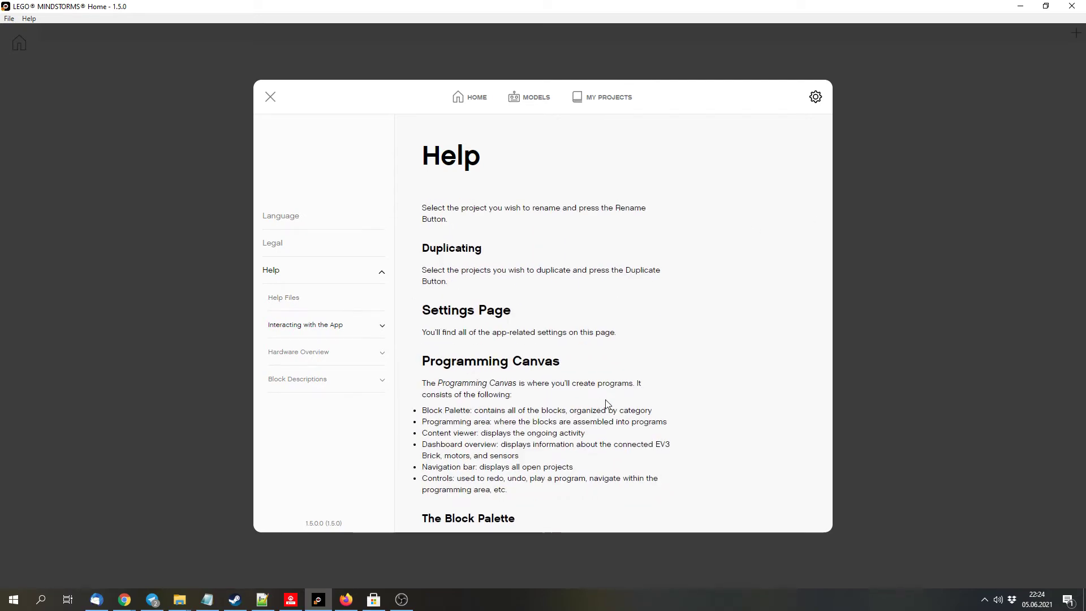
scroll(up, 3)
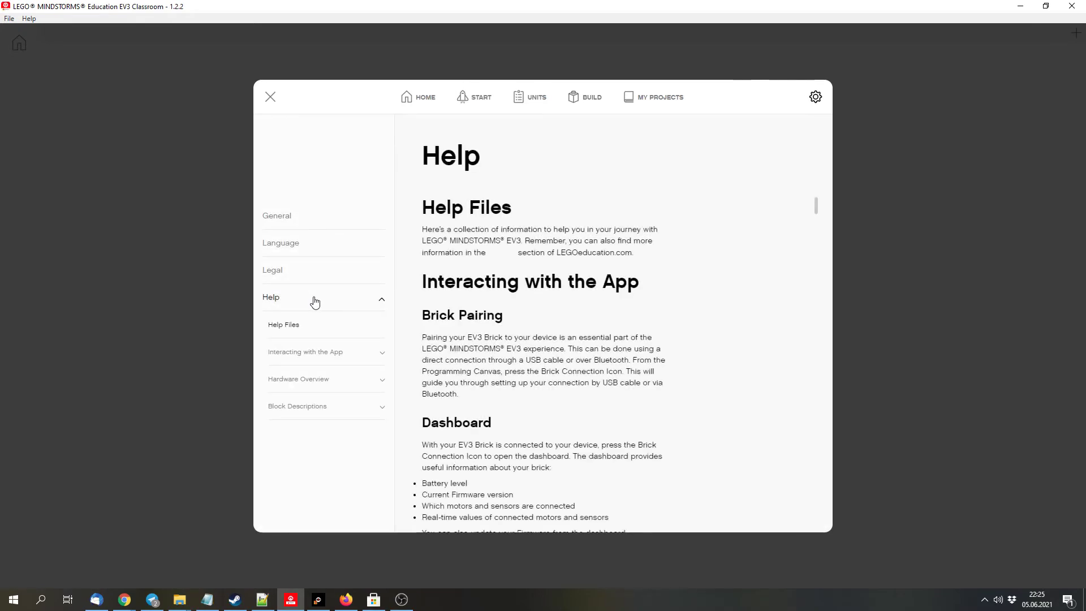
Read the zoom, undo and monitor-view help, then return to the programming canvas.
scroll(down, 3)
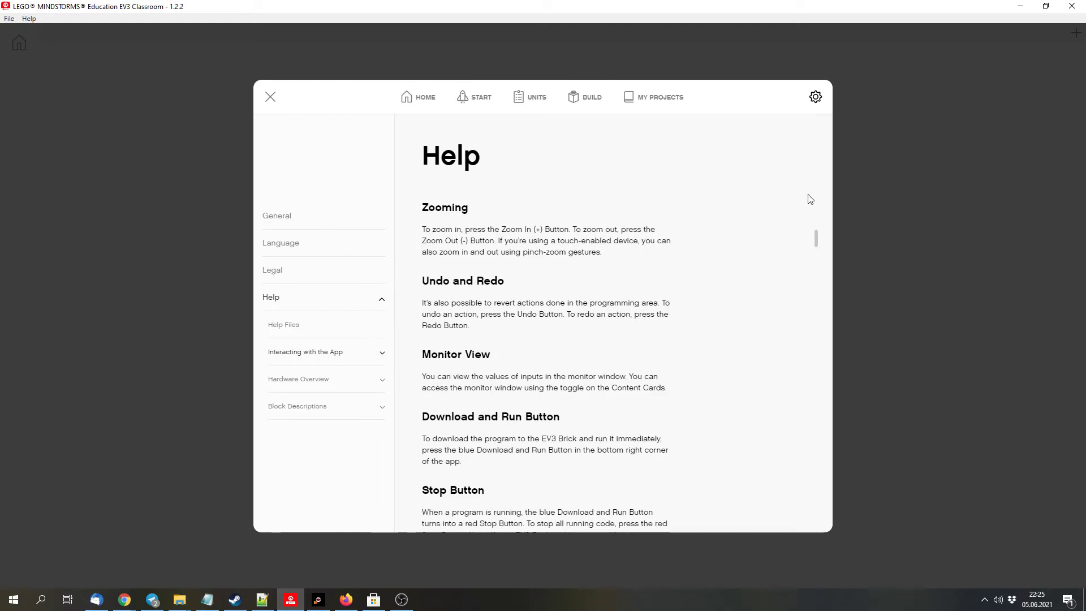
click(283, 324)
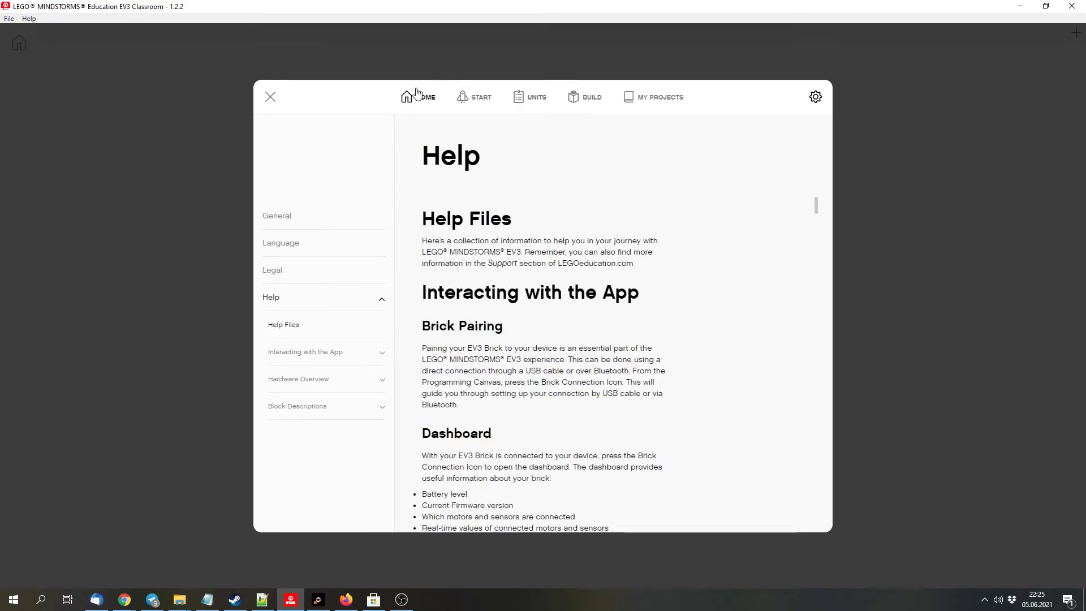
click(417, 97)
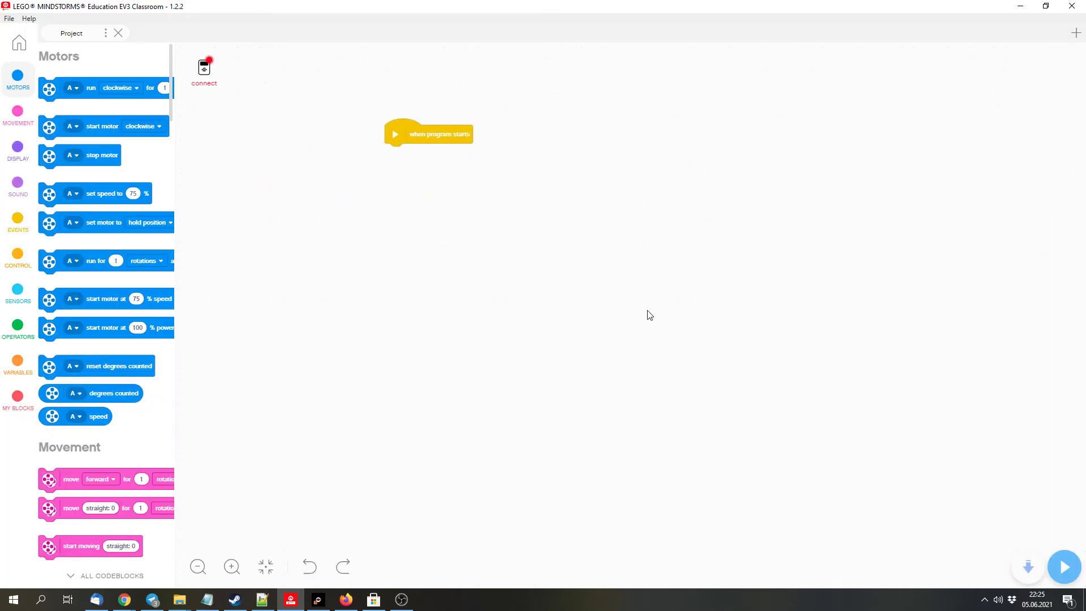
Attach a motor 'run clockwise for 1 rotations' block under 'when program starts'.
drag(428, 133, 465, 172)
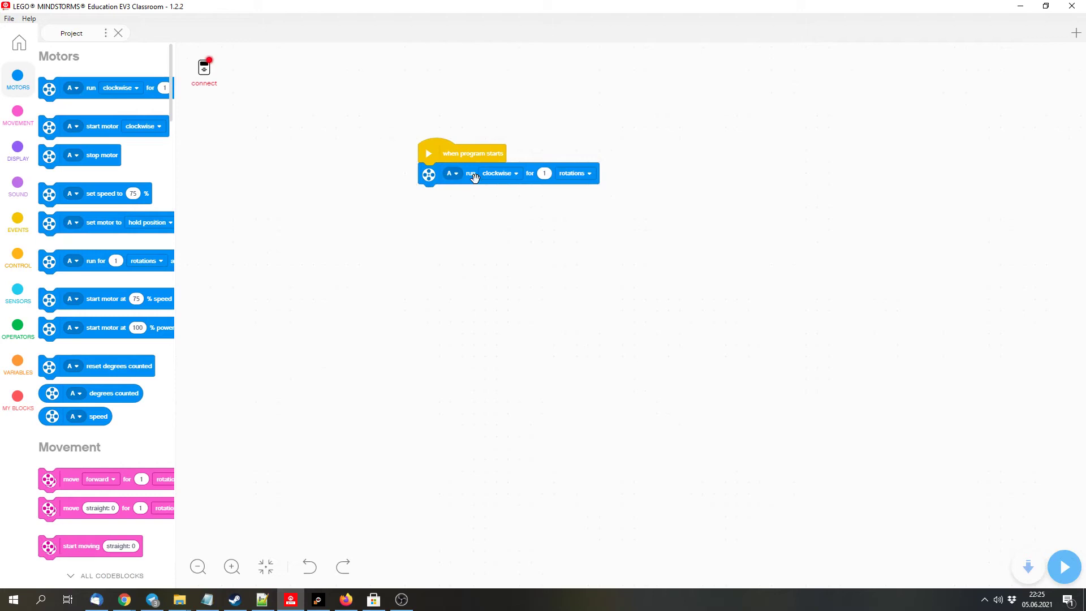
mouse_move(426, 156)
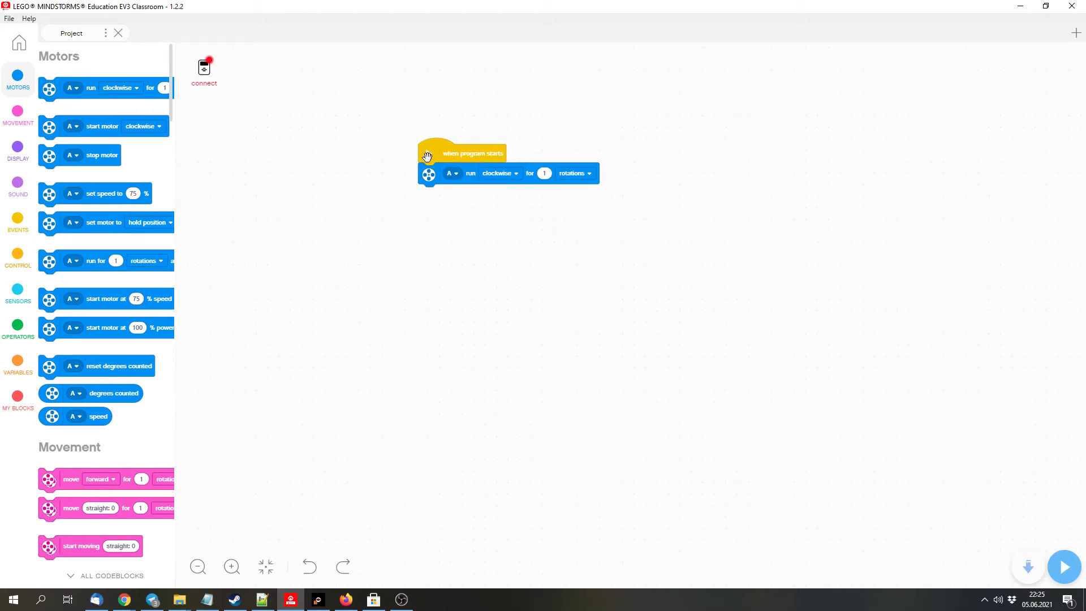
mouse_move(451, 175)
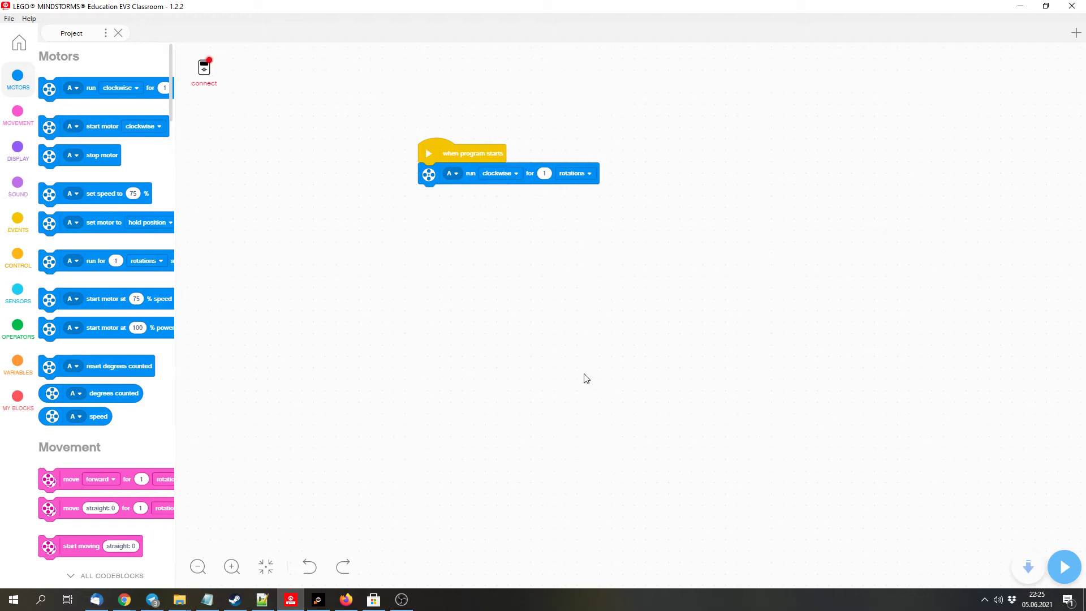
mouse_move(31, 502)
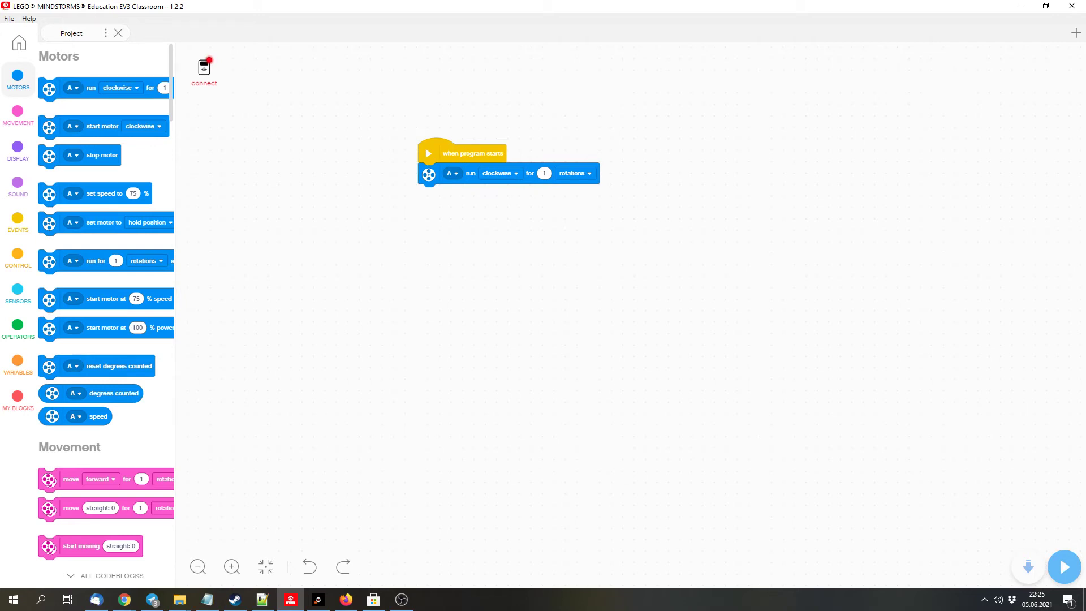
mouse_move(499, 345)
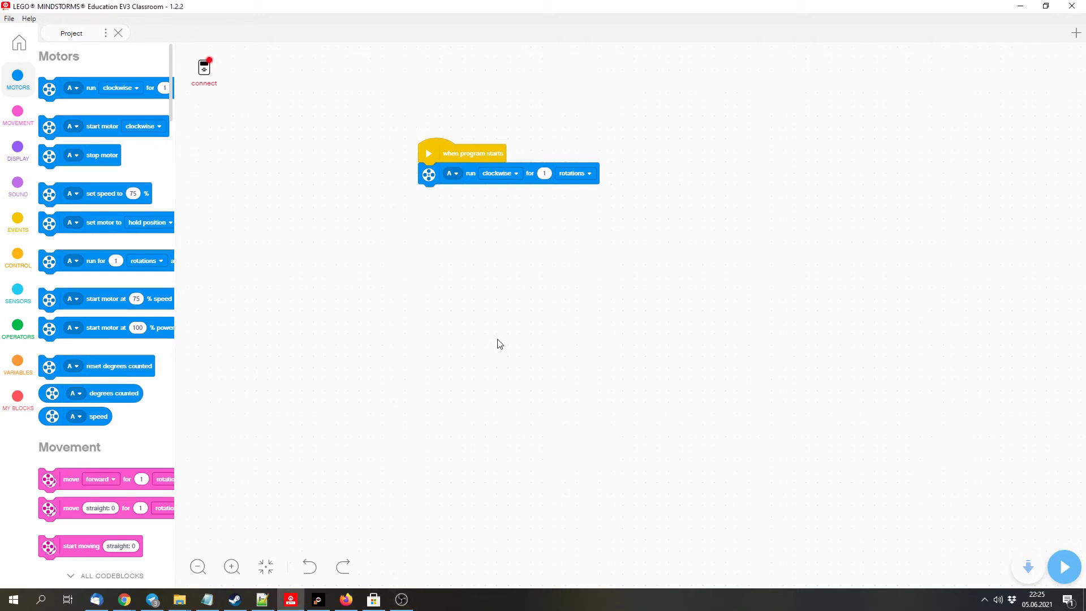
Start the Bluetooth brick search, then switch to EV3 Home's fresh Project 1 canvas.
click(204, 66)
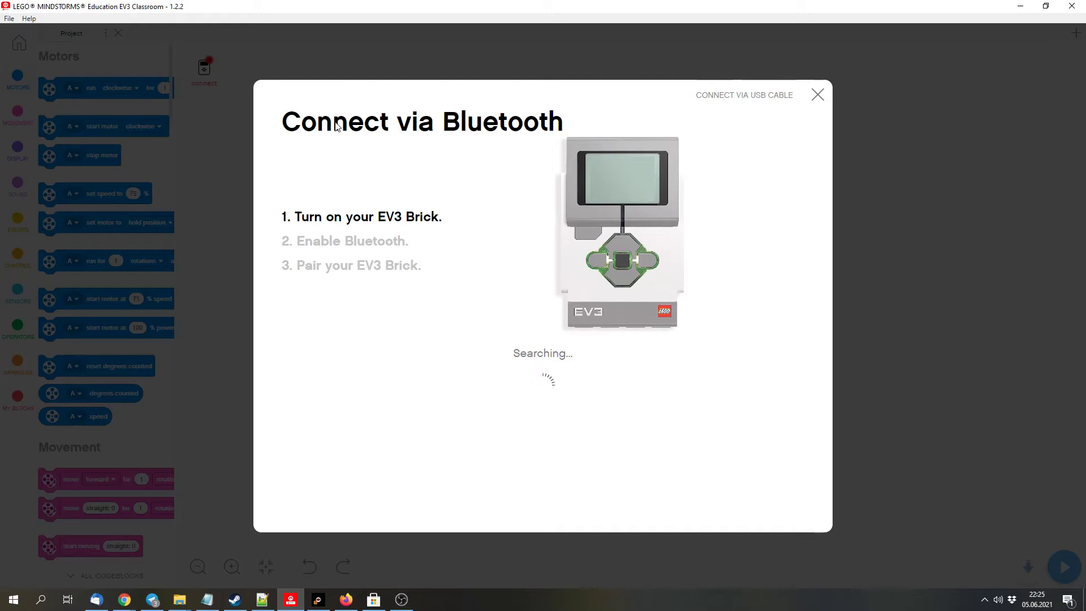
click(817, 95)
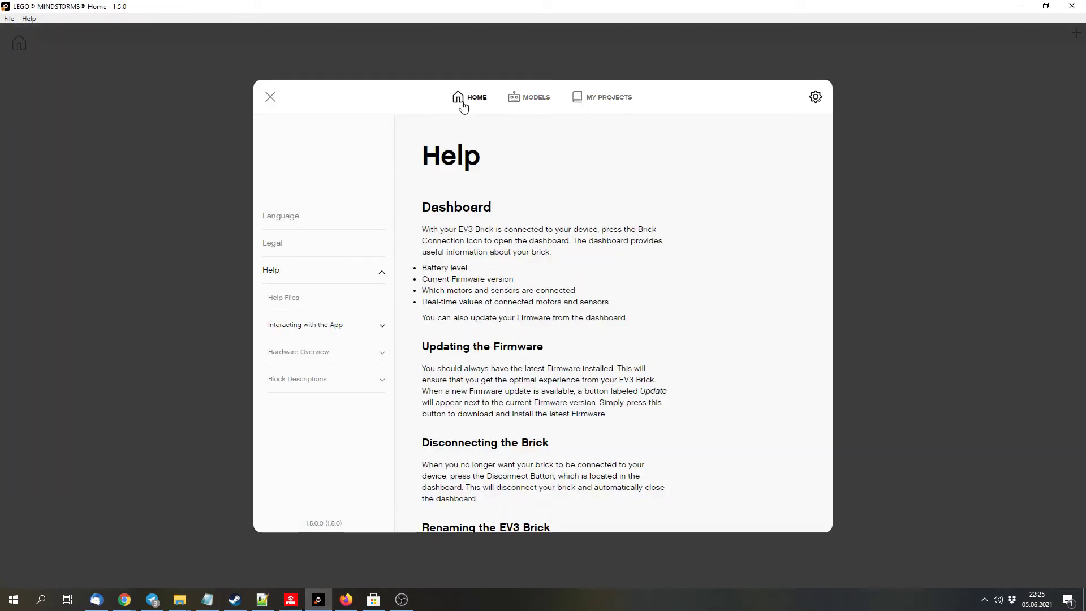
click(271, 97)
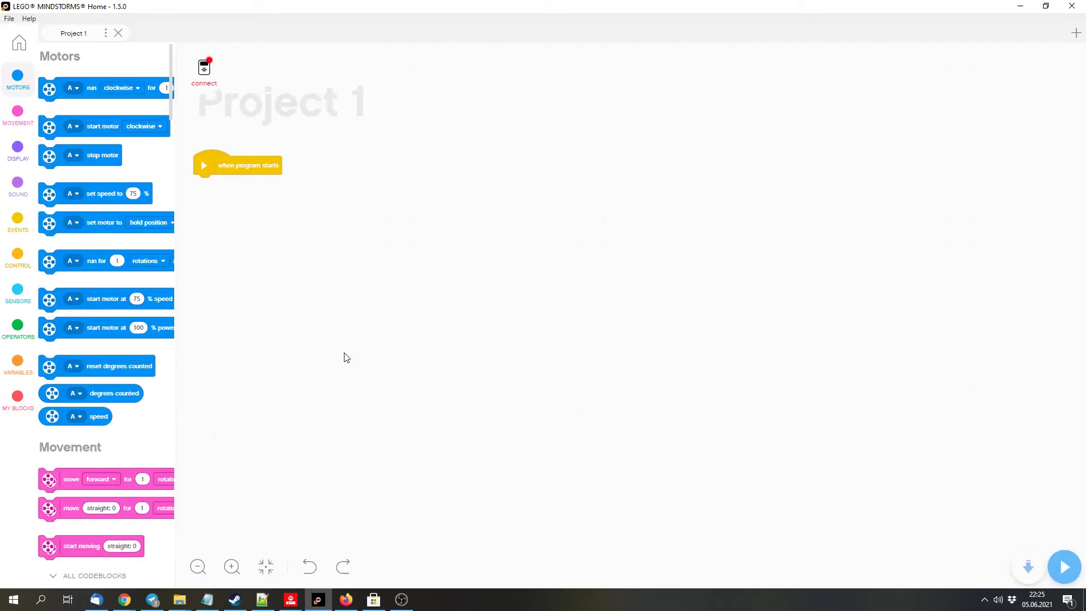
Bring up Project 1's Bluetooth connection dialog and find an available EV3 brick.
click(204, 68)
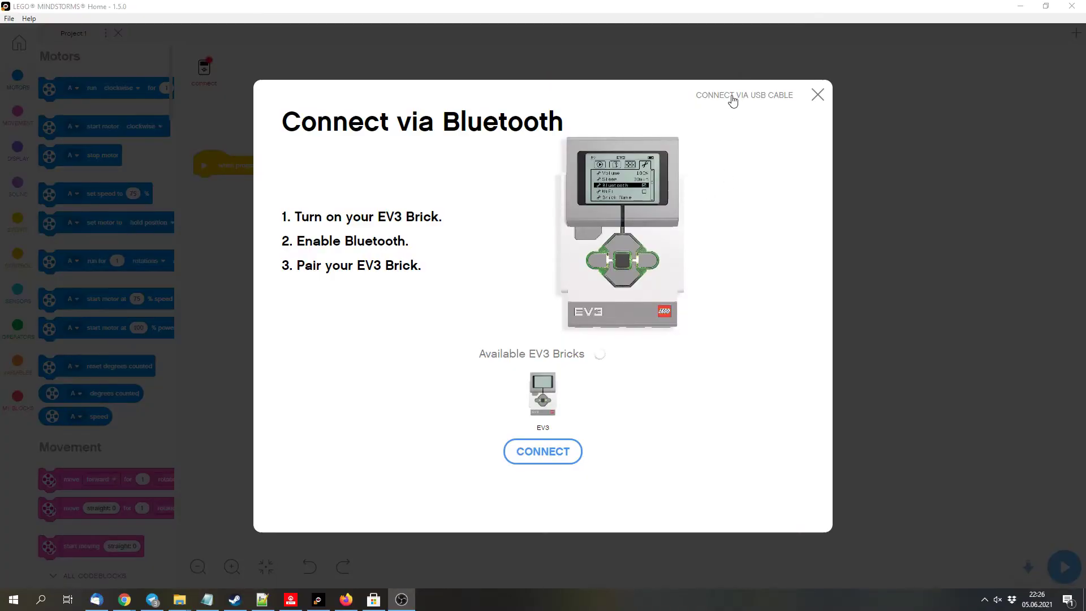
Compare USB and Bluetooth options, then connect the found EV3 brick over Bluetooth.
click(743, 95)
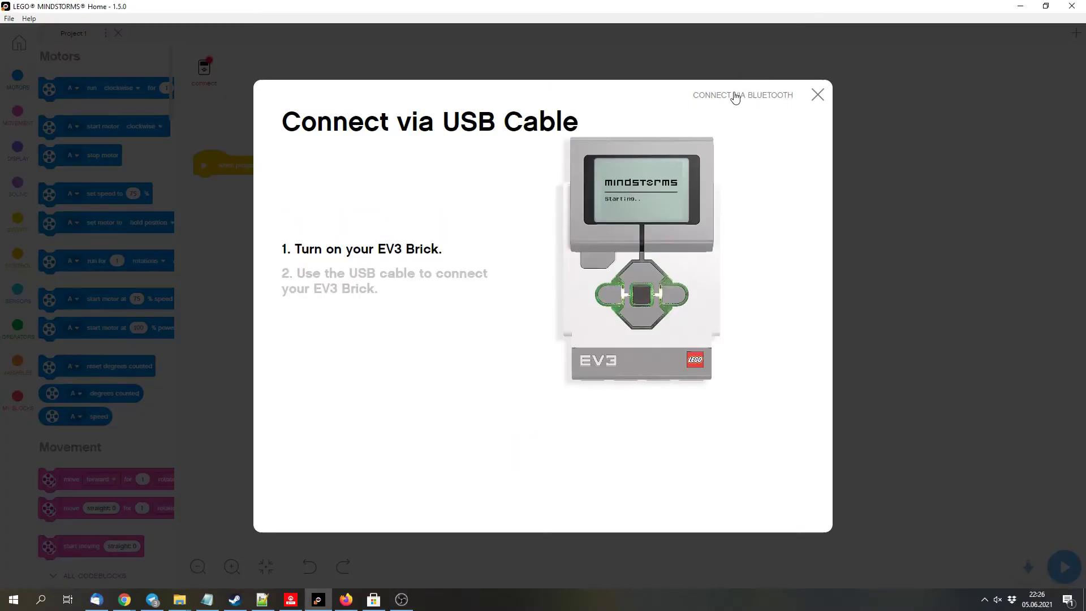
click(743, 95)
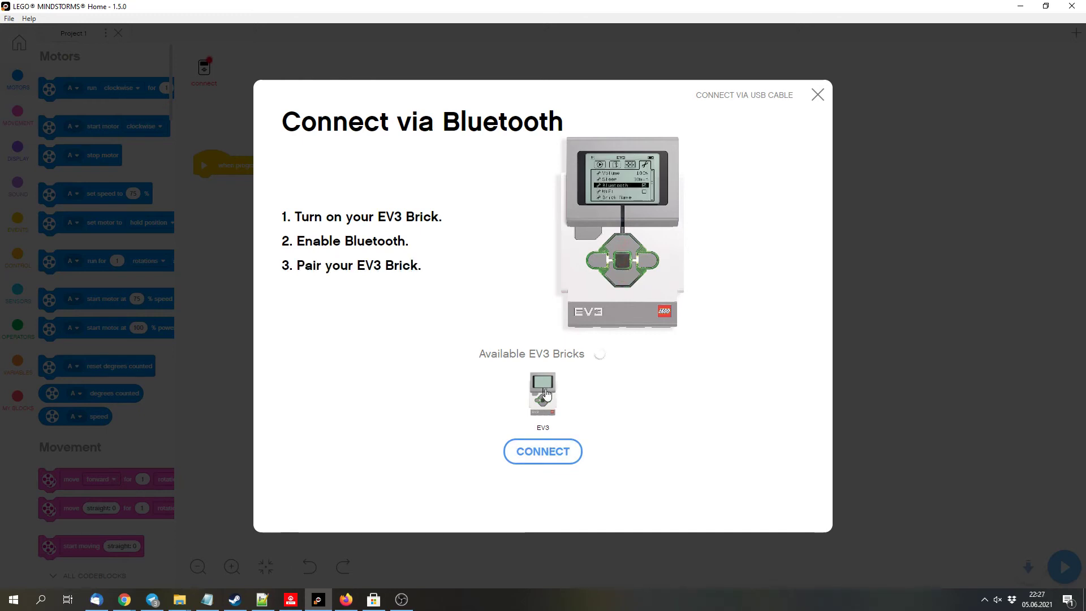
click(543, 451)
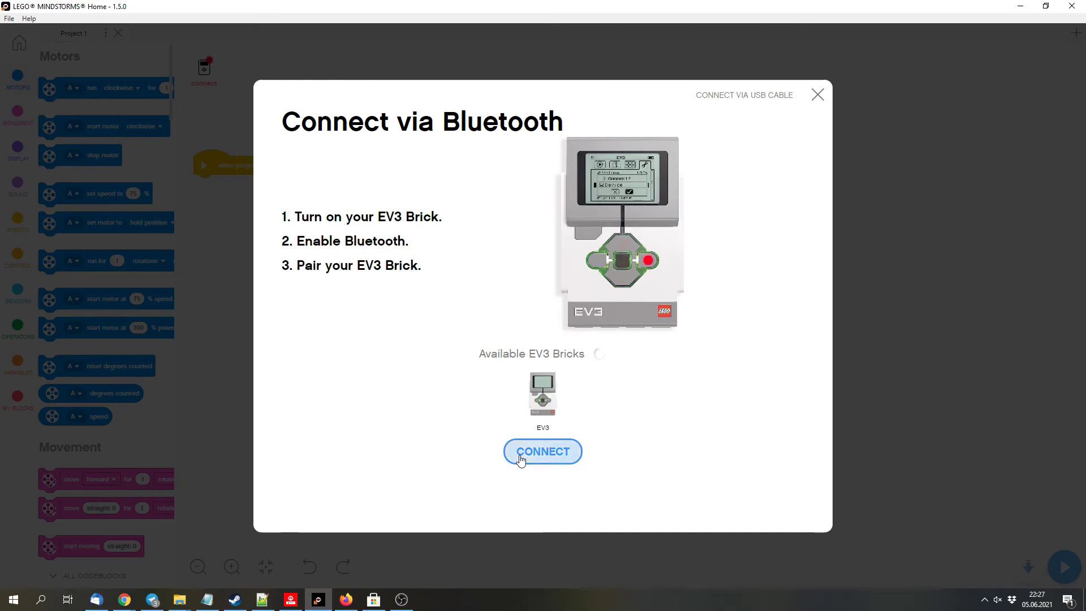
click(543, 451)
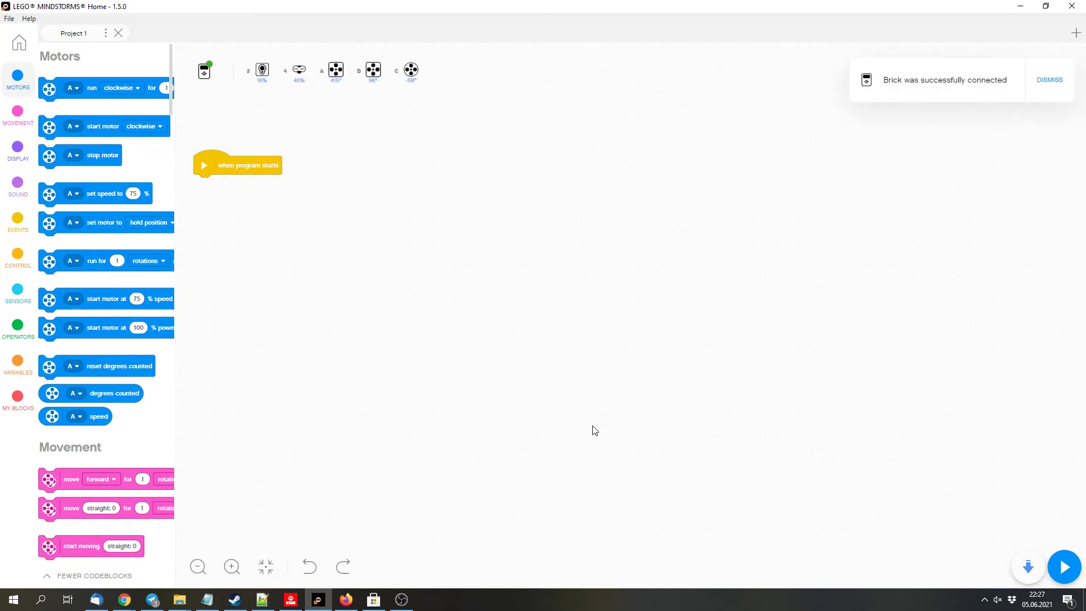
Show the EV3 brick overview listing each connected motor and sensor with live readings.
drag(237, 165, 327, 171)
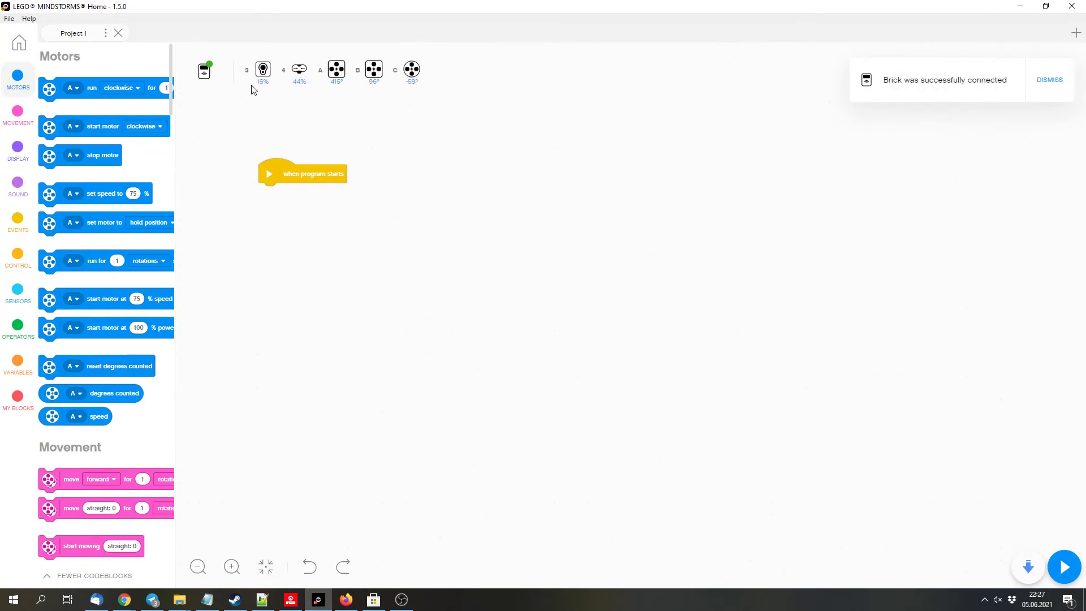
click(204, 70)
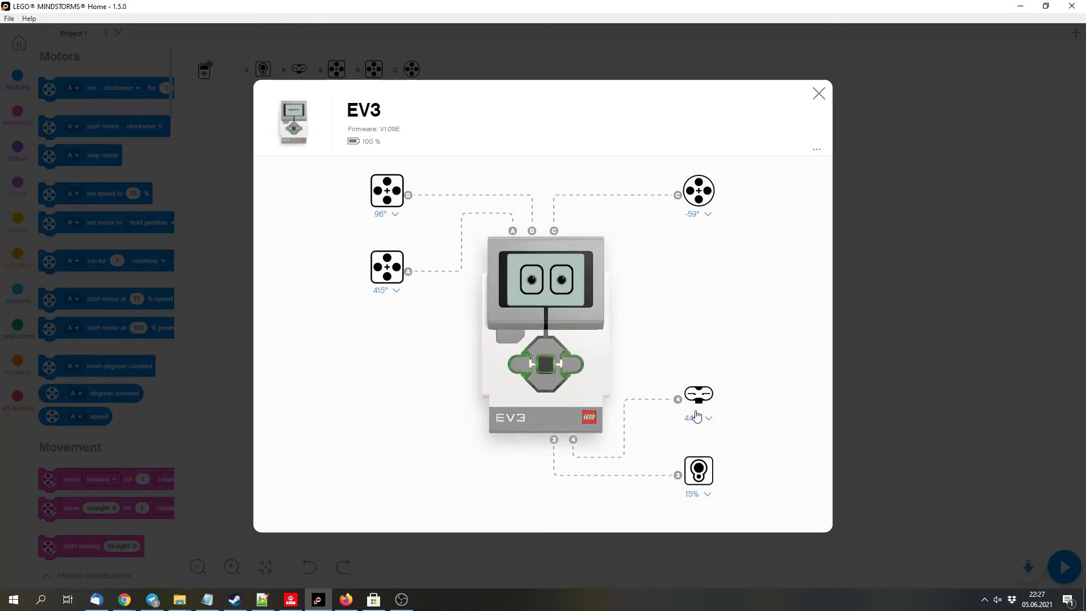
Check the infrared and port 3 color sensor modes, keep Reflected Light Intensity, and return to the canvas.
click(693, 417)
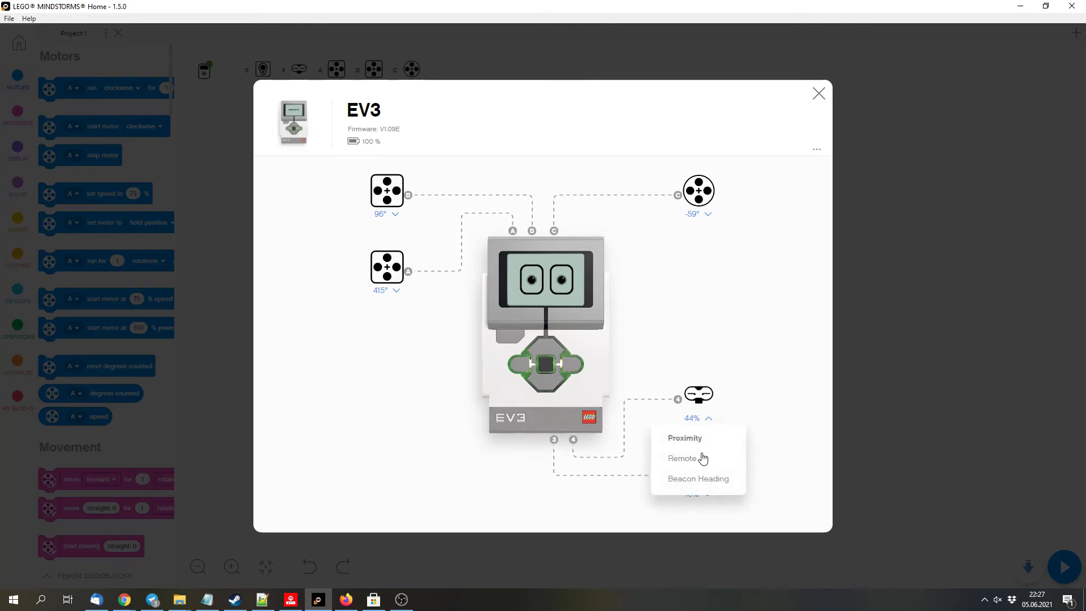
mouse_move(766, 366)
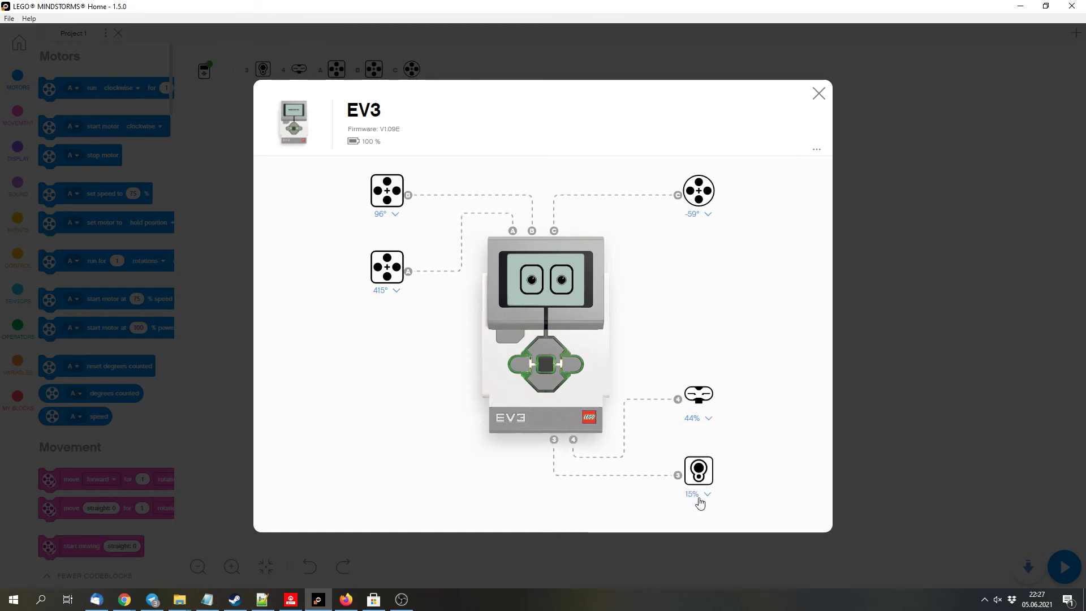
click(708, 494)
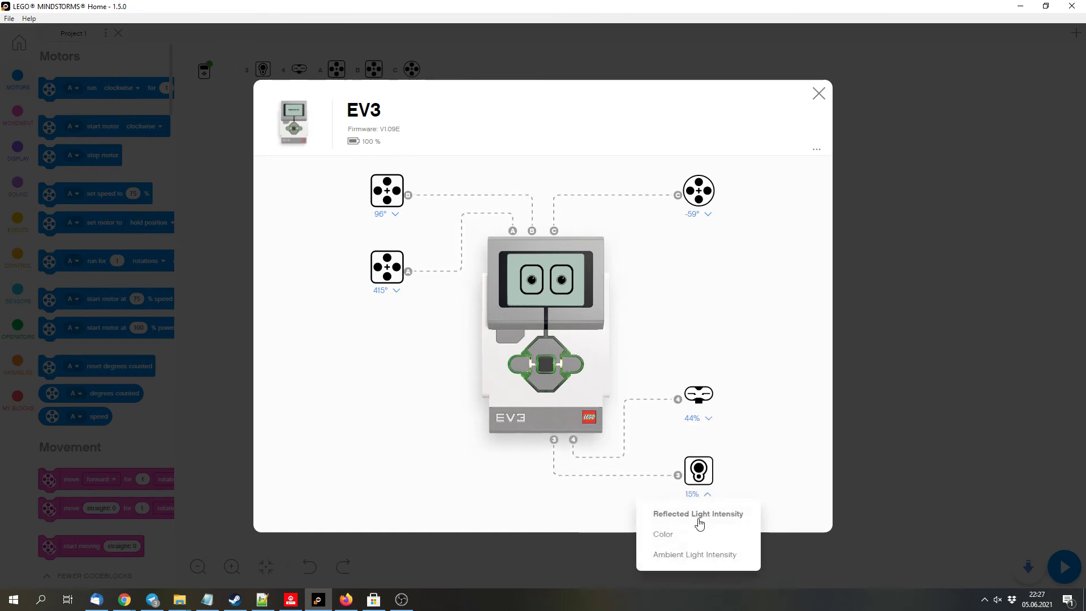
click(707, 494)
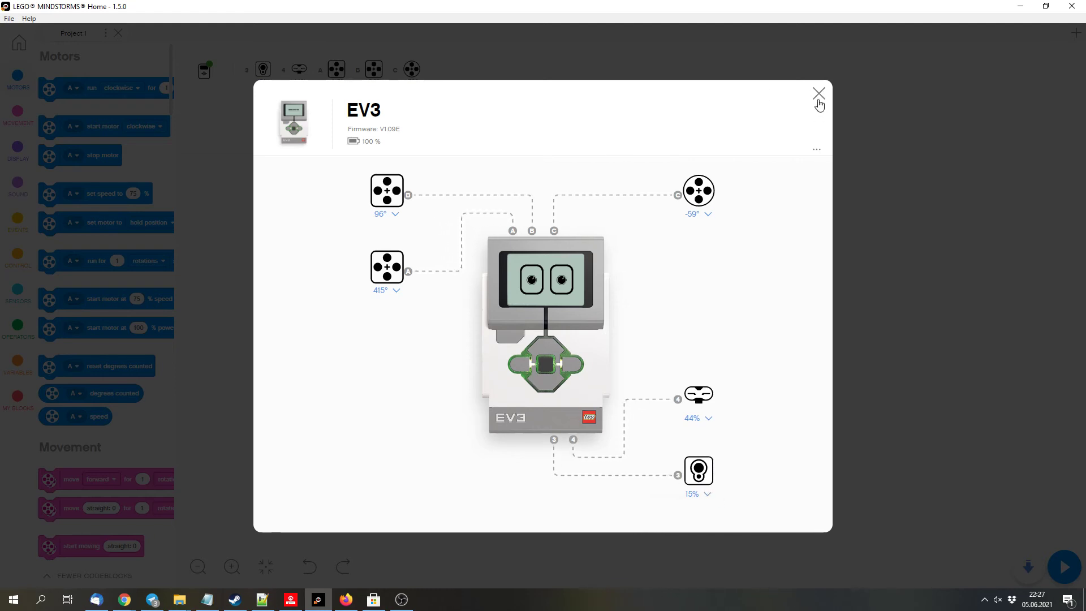
click(818, 93)
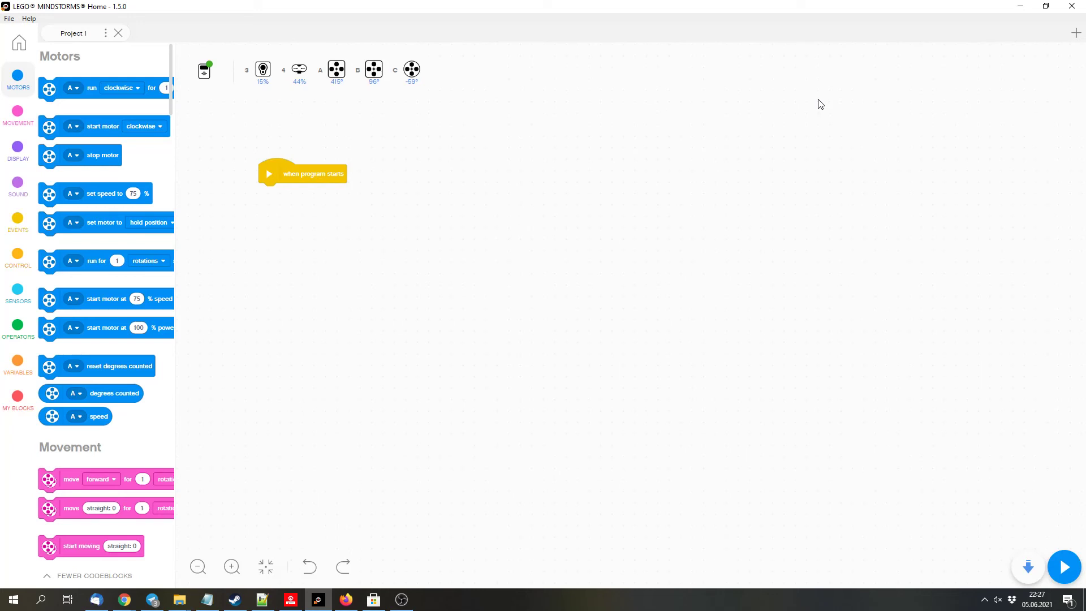
mouse_move(290, 97)
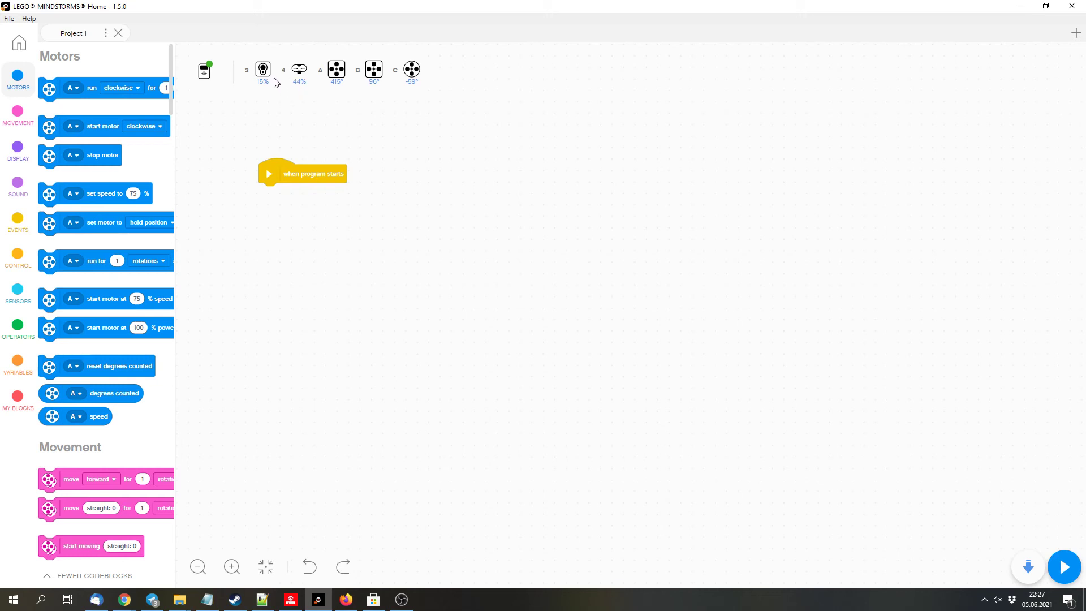
mouse_move(428, 177)
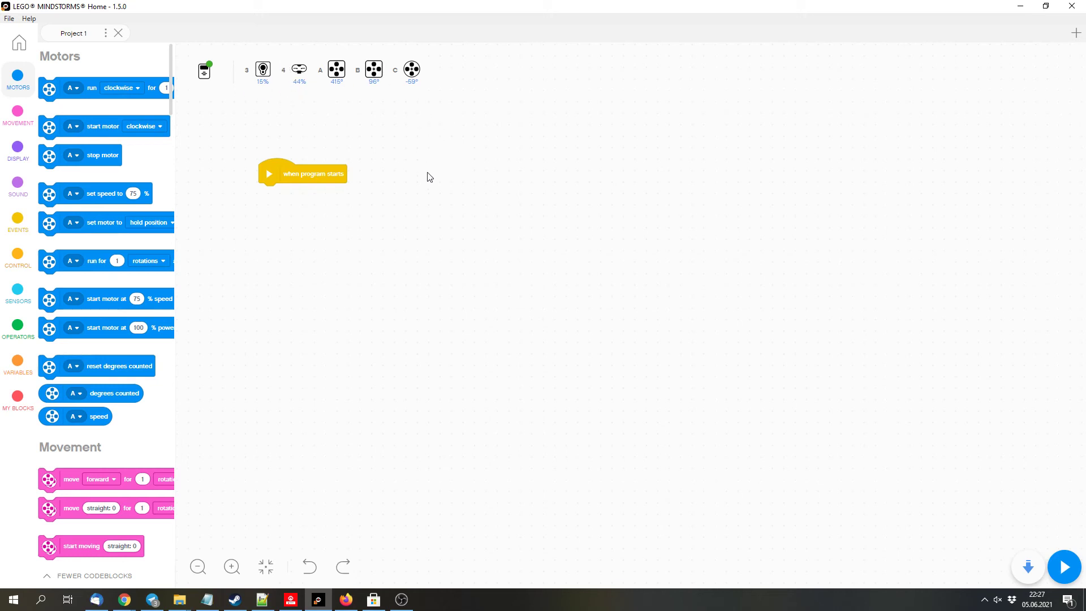
Move the 'when program starts' block further right and down on the canvas.
drag(105, 87, 421, 203)
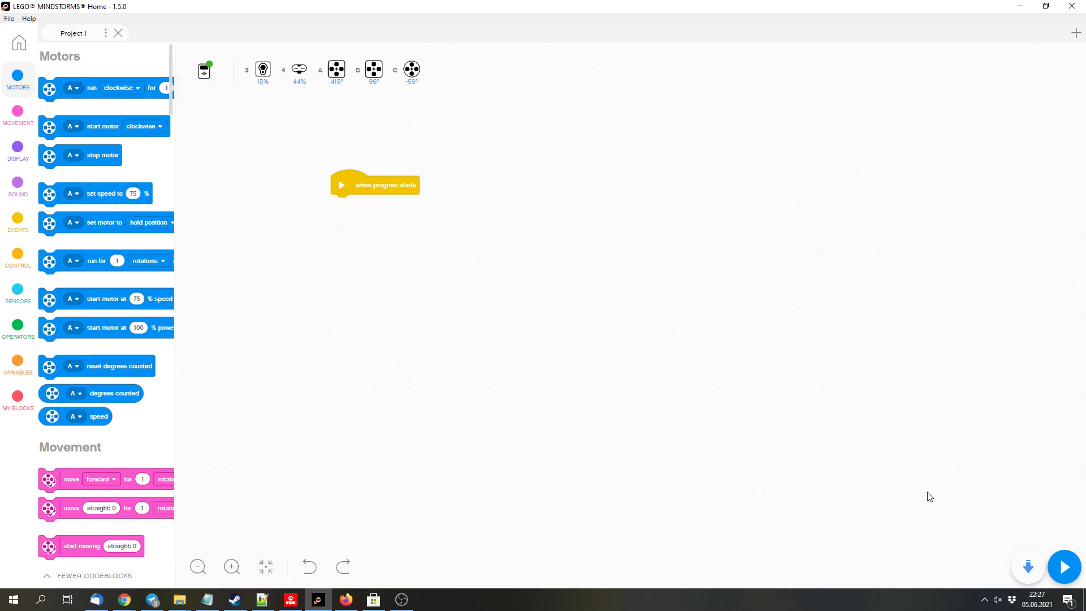
mouse_move(1028, 564)
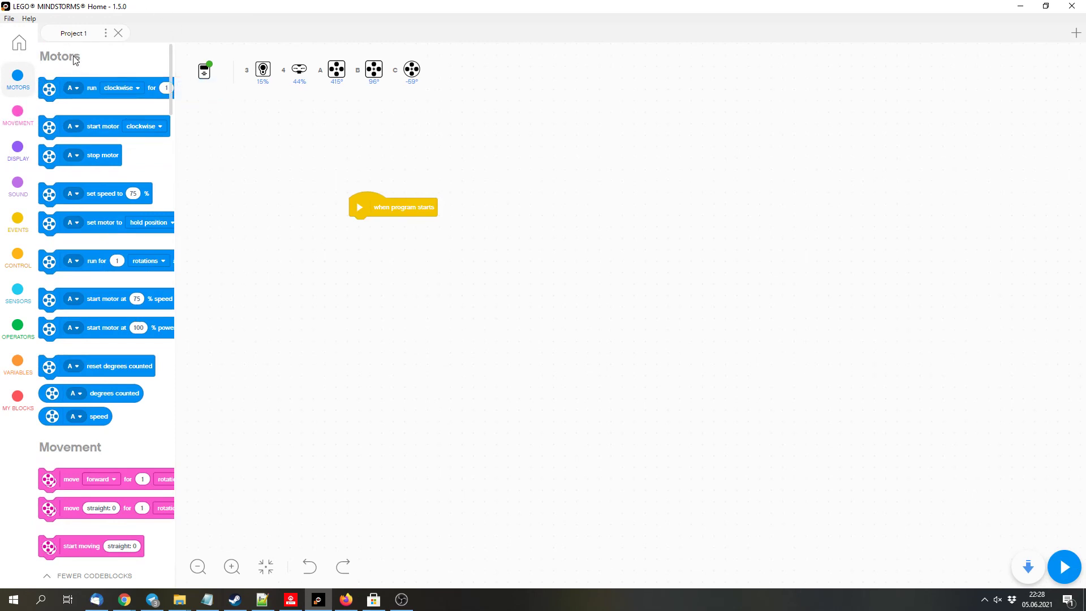
Browse the Events, Sensors and Motors block categories, leaving the palette on the reduced block set.
scroll(down, 3)
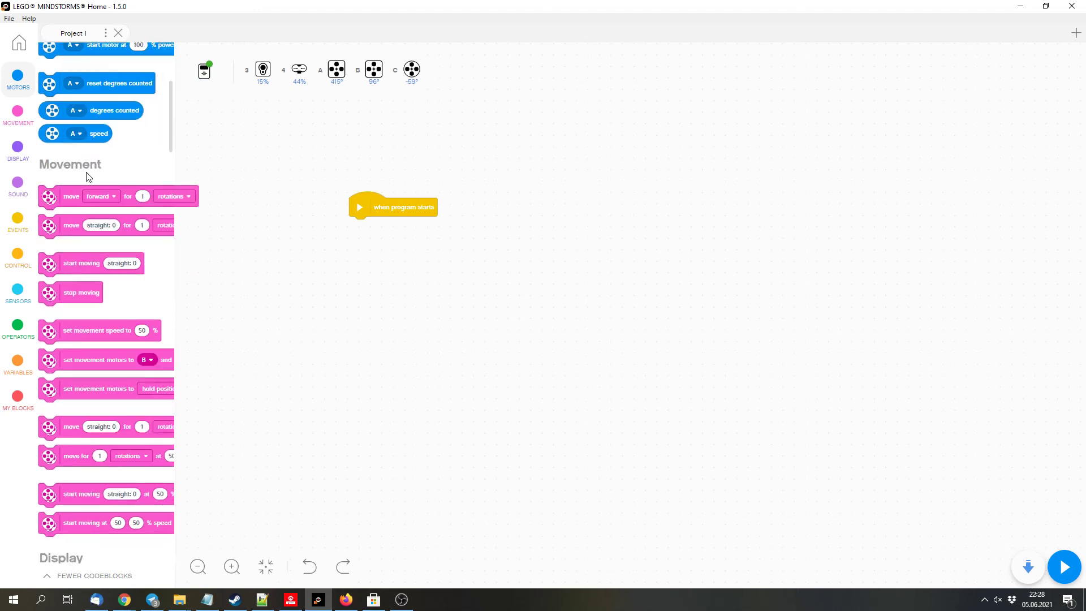
scroll(down, 3)
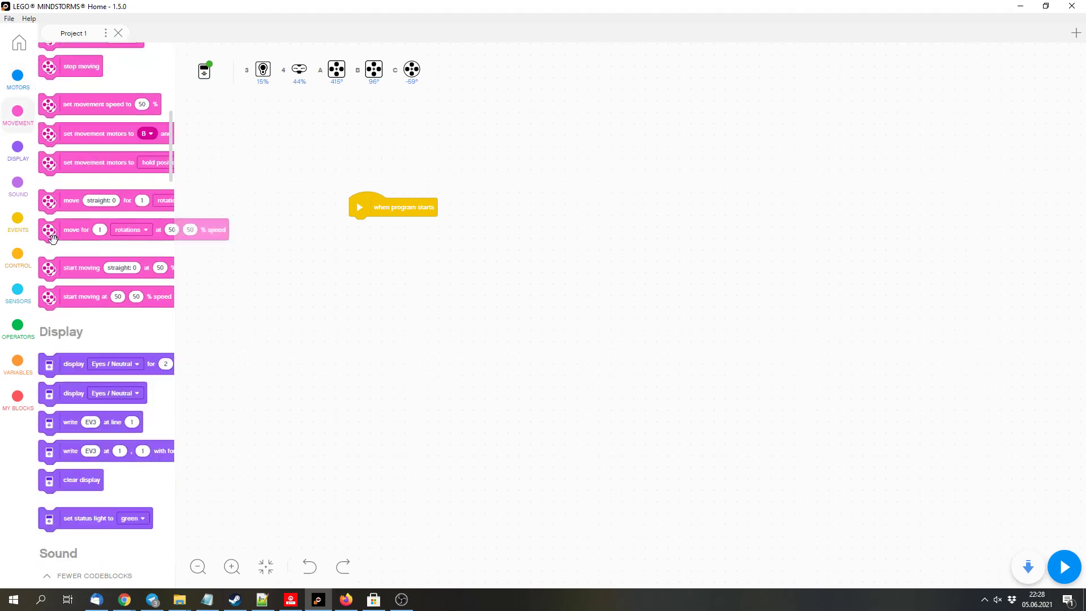
scroll(up, 3)
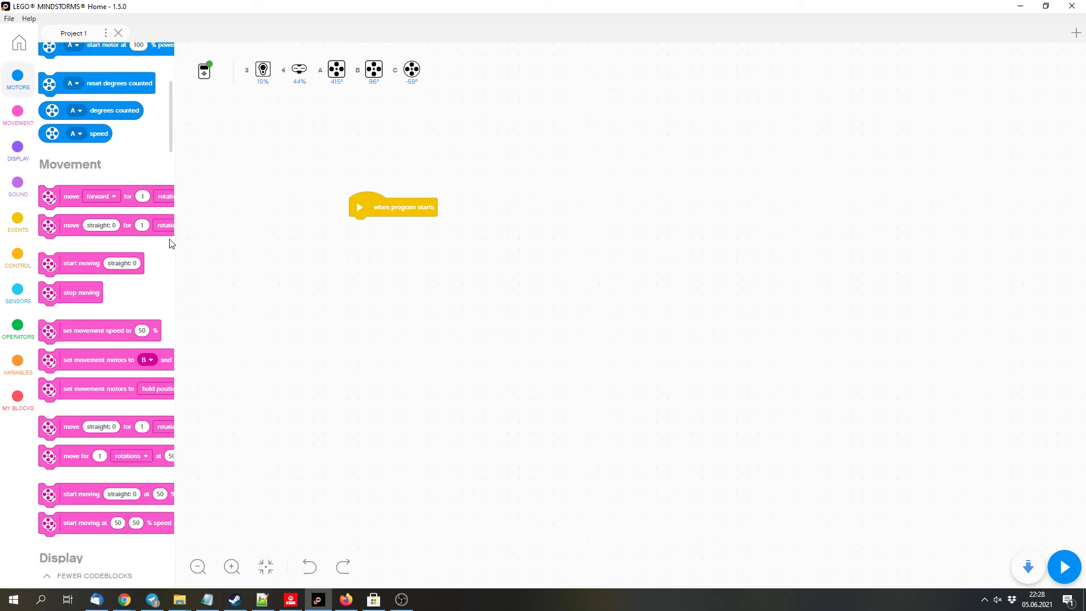
scroll(down, 3)
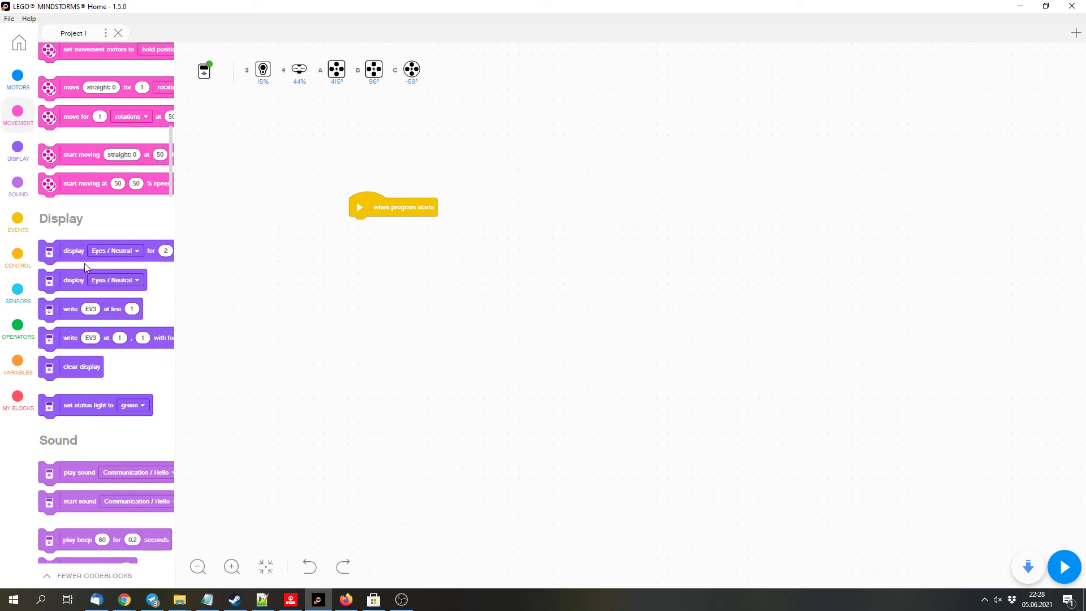
click(18, 220)
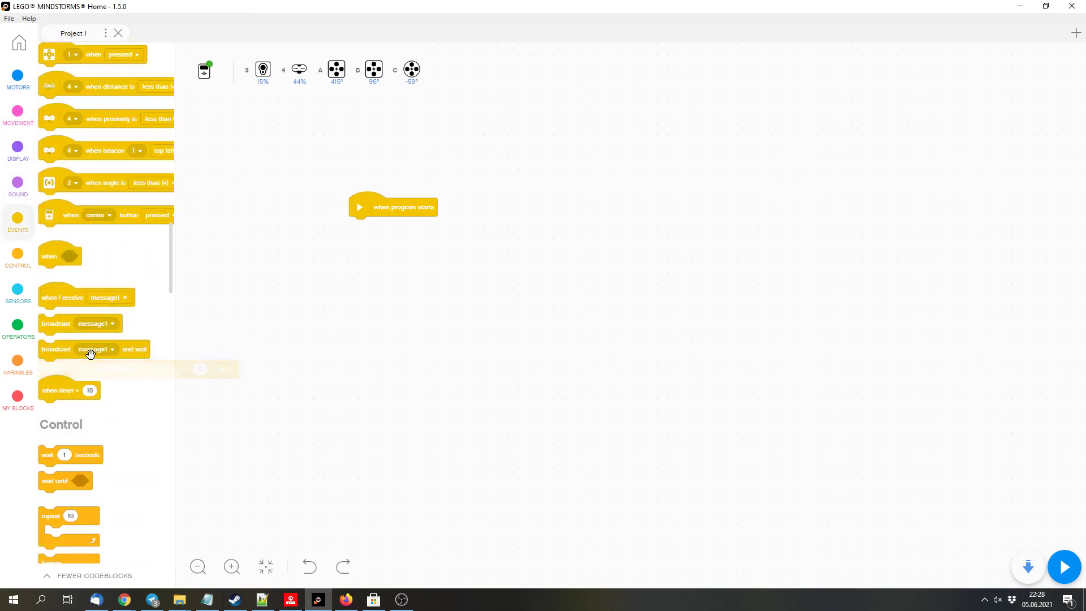
click(18, 289)
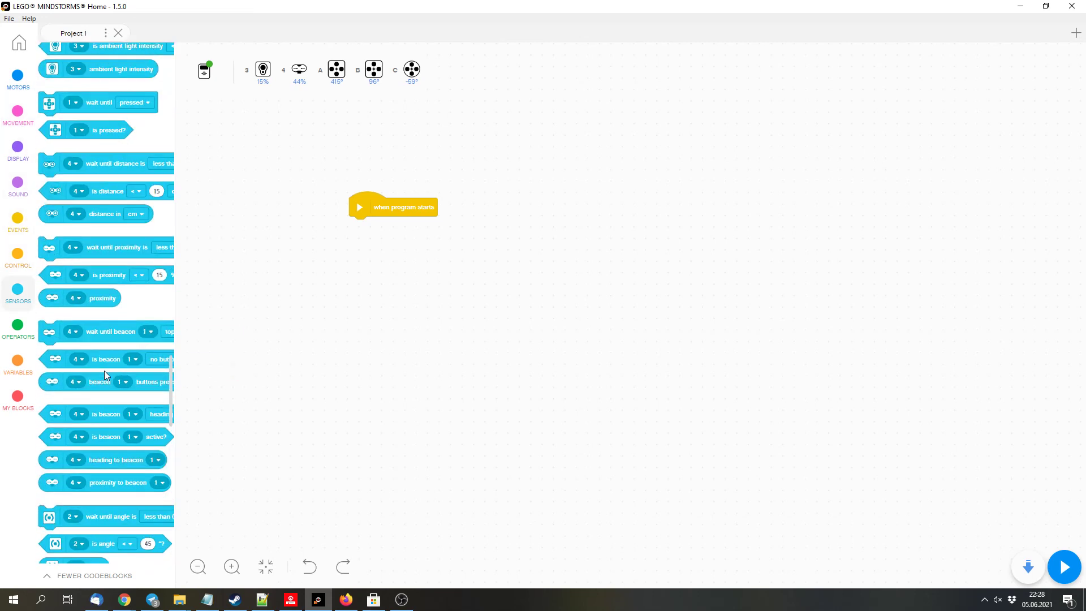
click(18, 217)
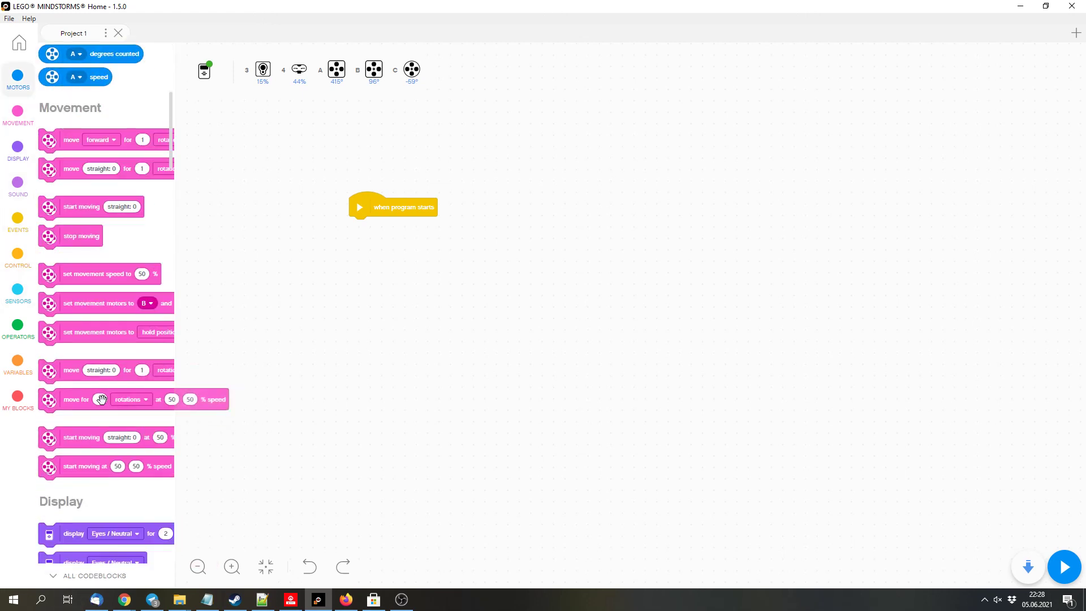
click(18, 220)
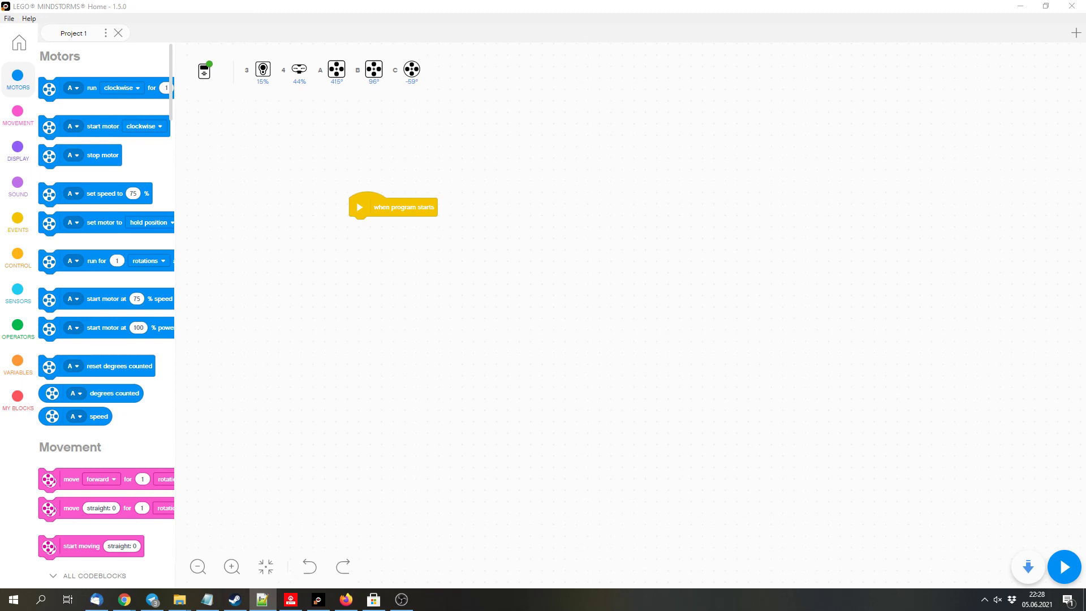
Place the 'when program starts' block higher up, just below the live port readings.
drag(393, 206, 446, 188)
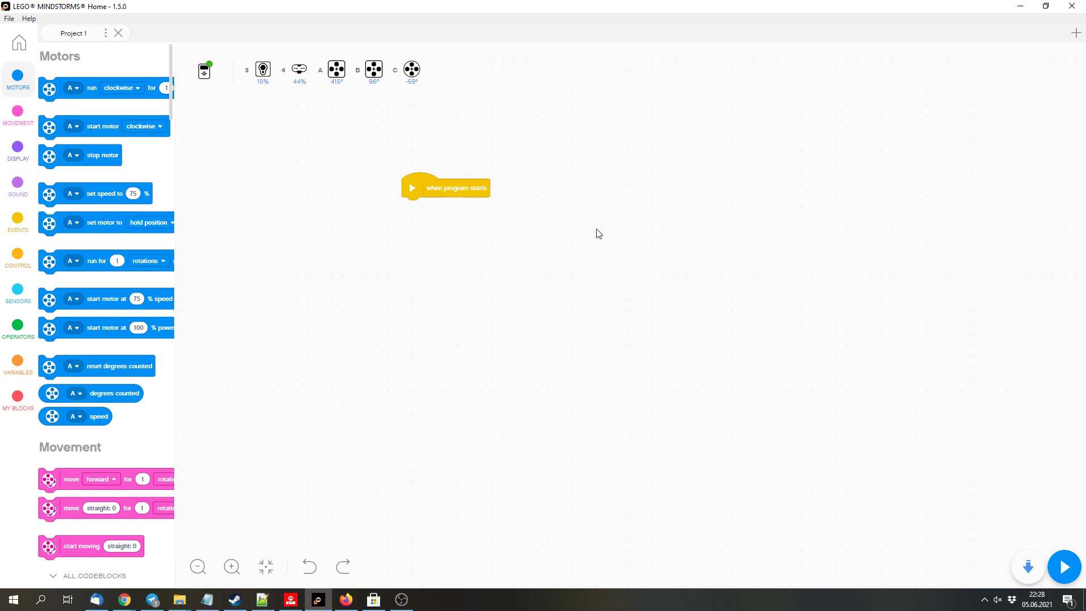
mouse_move(602, 227)
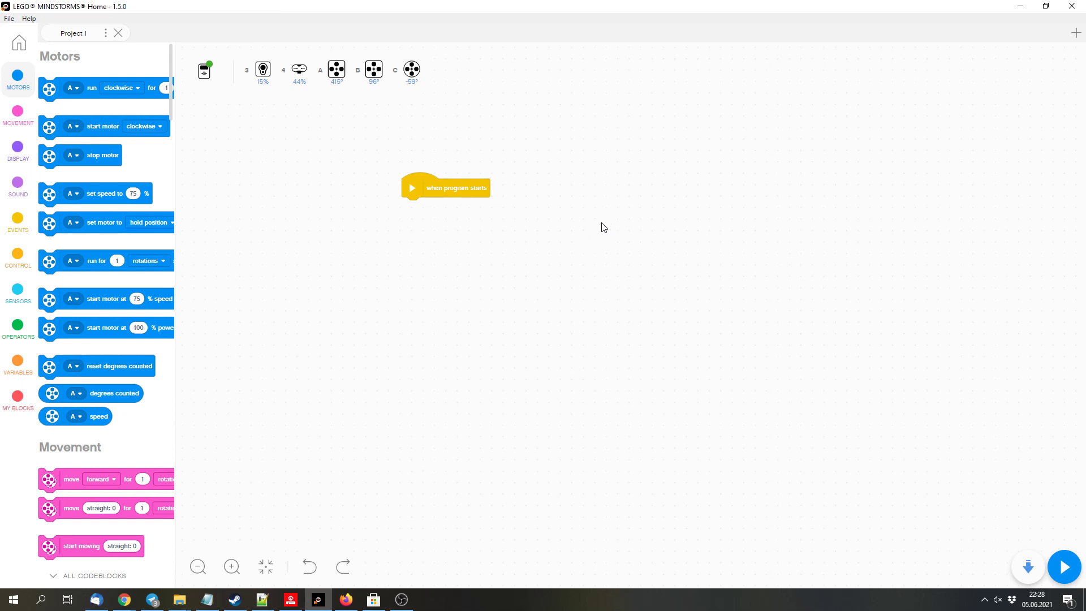
mouse_move(623, 135)
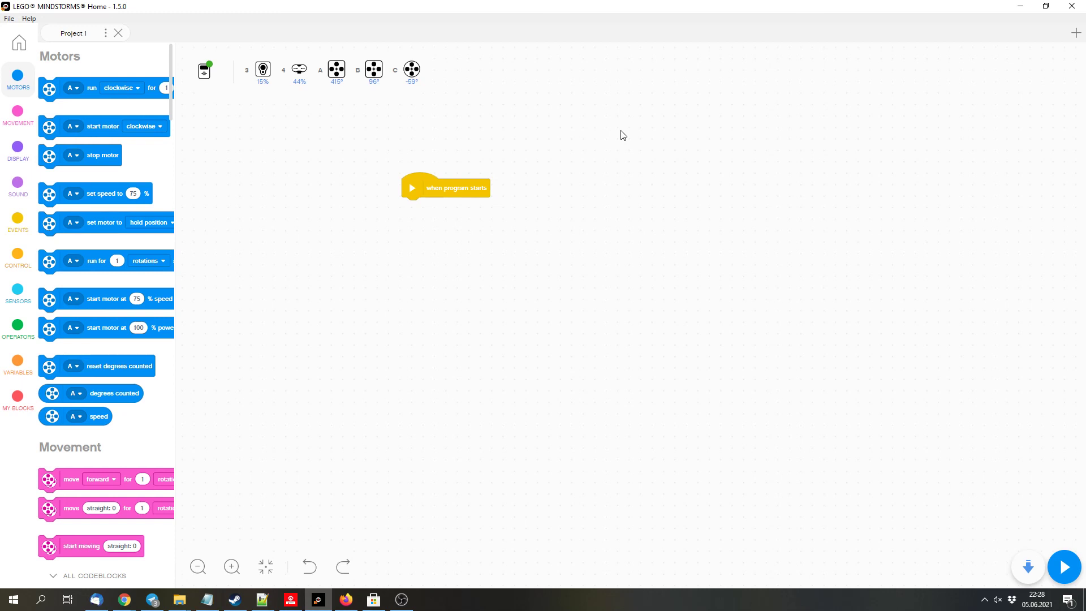
mouse_move(488, 136)
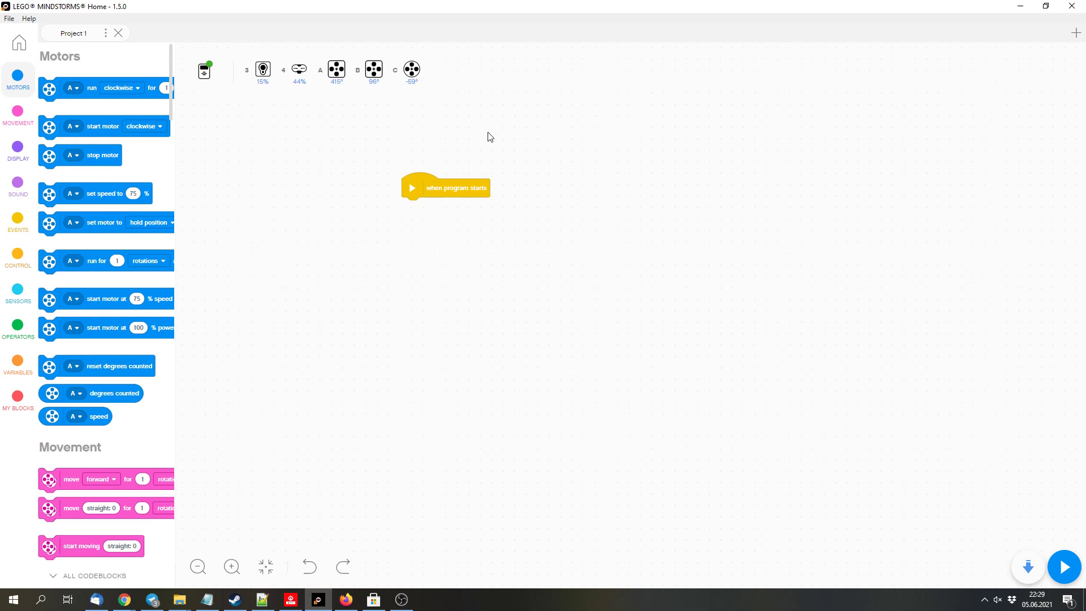
mouse_move(379, 352)
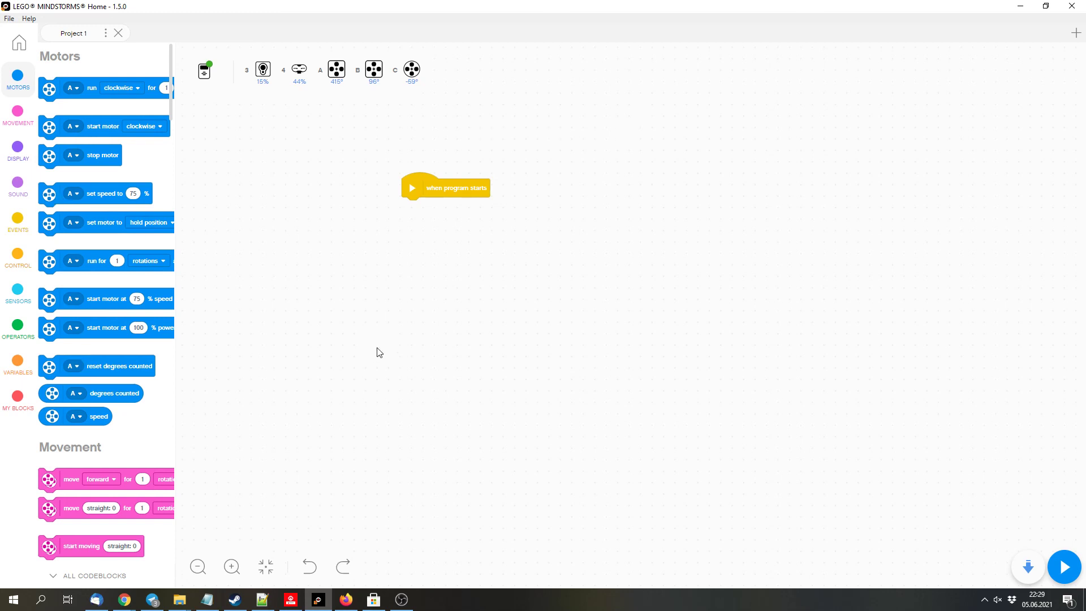
drag(446, 187, 429, 130)
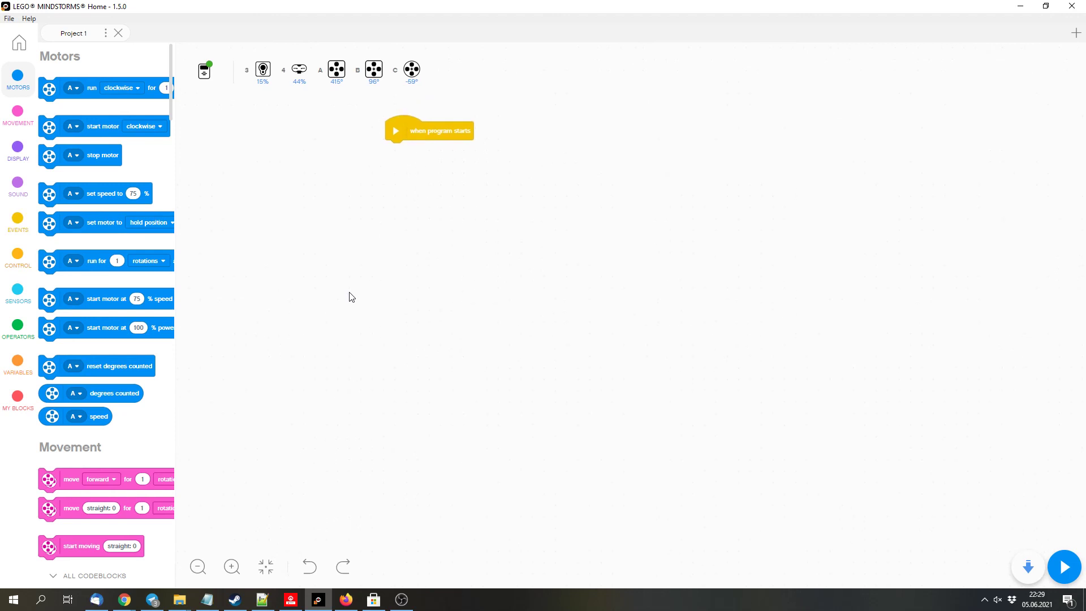
mouse_move(345, 301)
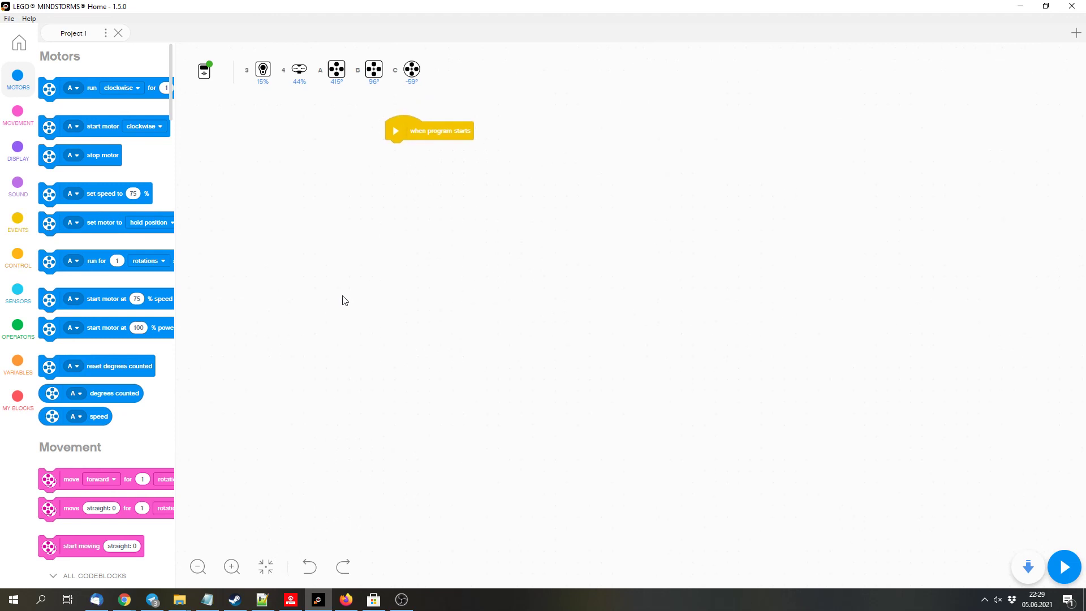